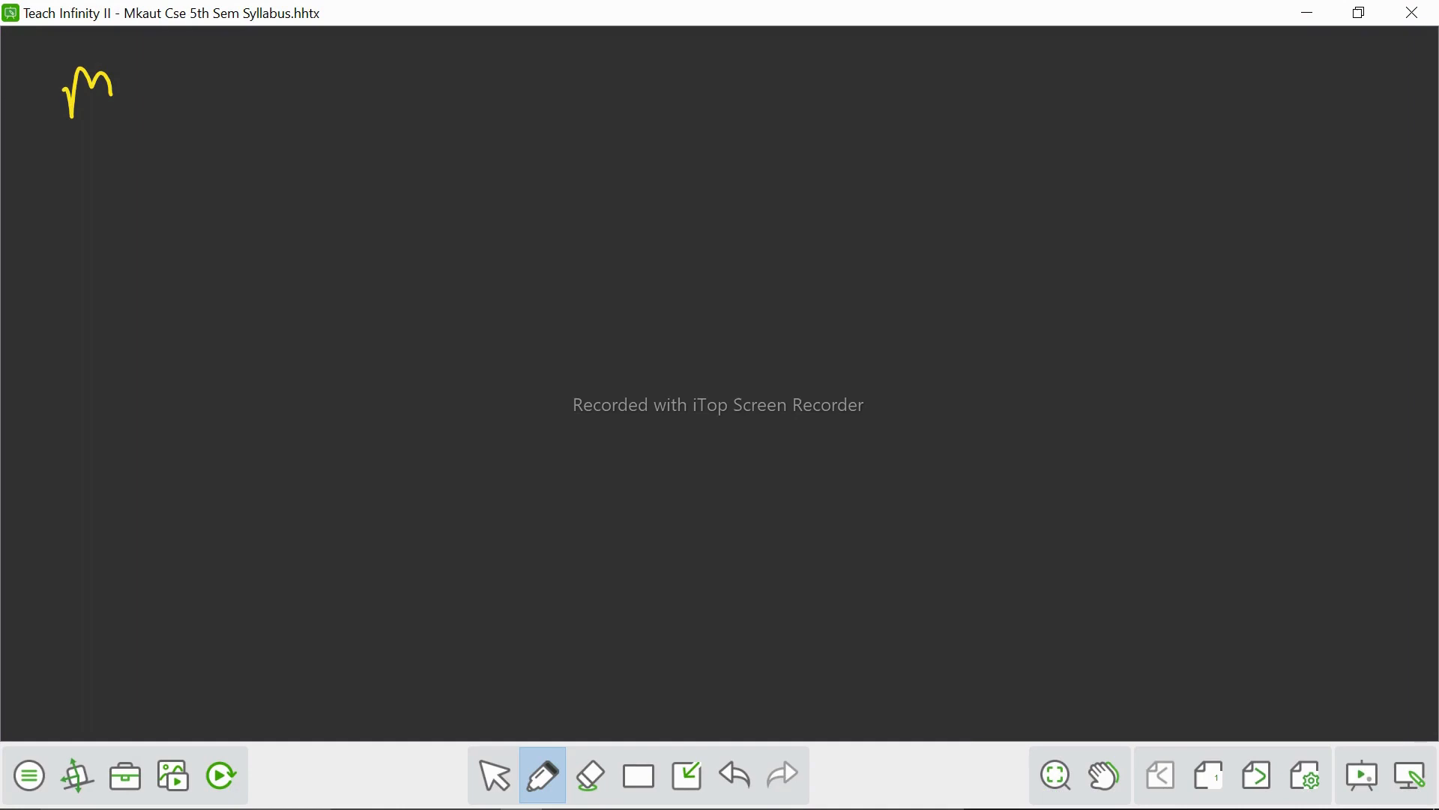
Handwrite and underline the heading 'Makaut 5th Sem BTECH CSE', then number the first item '1.'
{"action": "left_click_drag", "start_coordinate": [120, 100], "coordinate": [257, 87]}
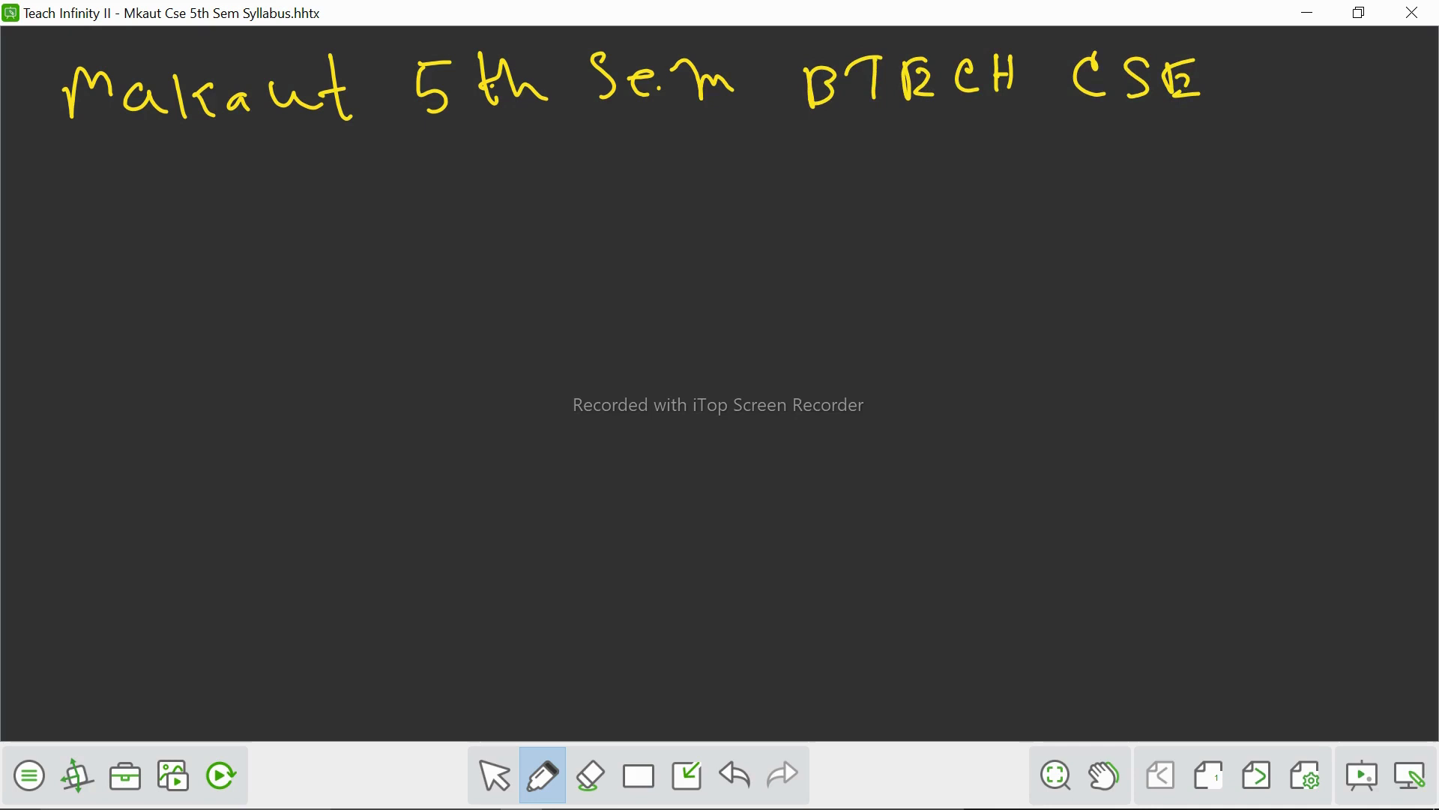
{"action": "left_click_drag", "start_coordinate": [23, 138], "coordinate": [1258, 133]}
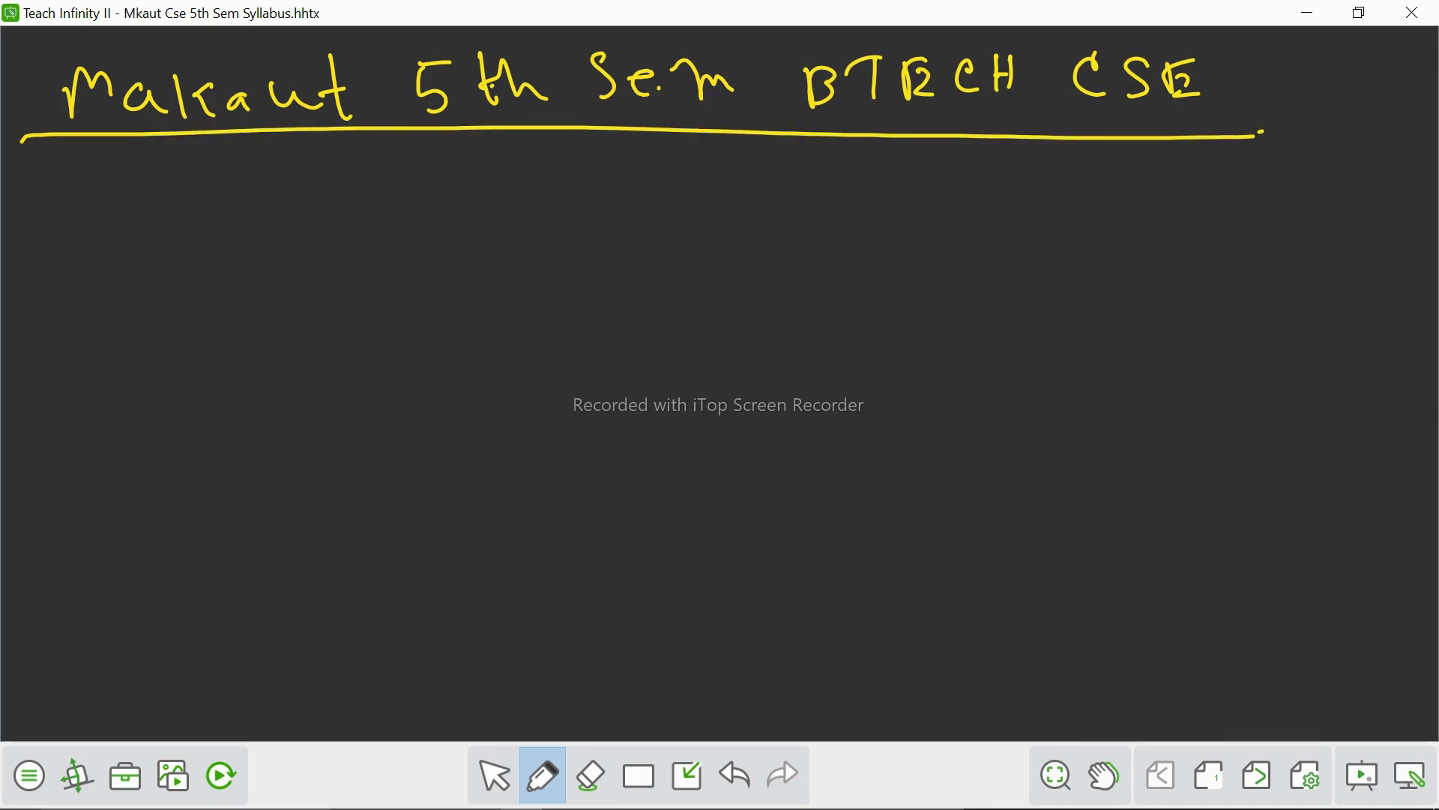
{"action": "left_click_drag", "start_coordinate": [36, 170], "coordinate": [56, 211]}
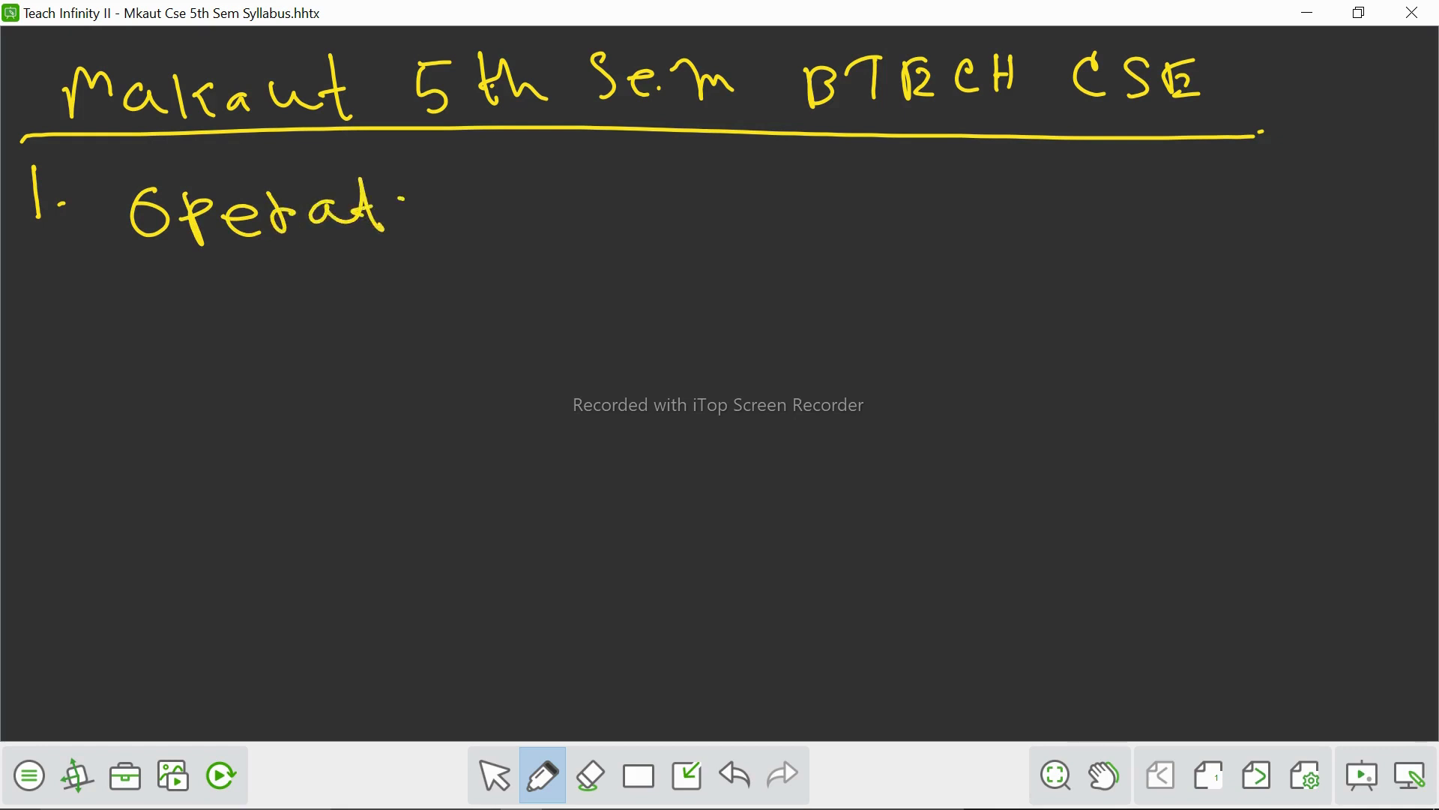
Write 'Operating System.' as item 1 and number the next line '2.'
{"action": "left_click_drag", "start_coordinate": [395, 211], "coordinate": [623, 220]}
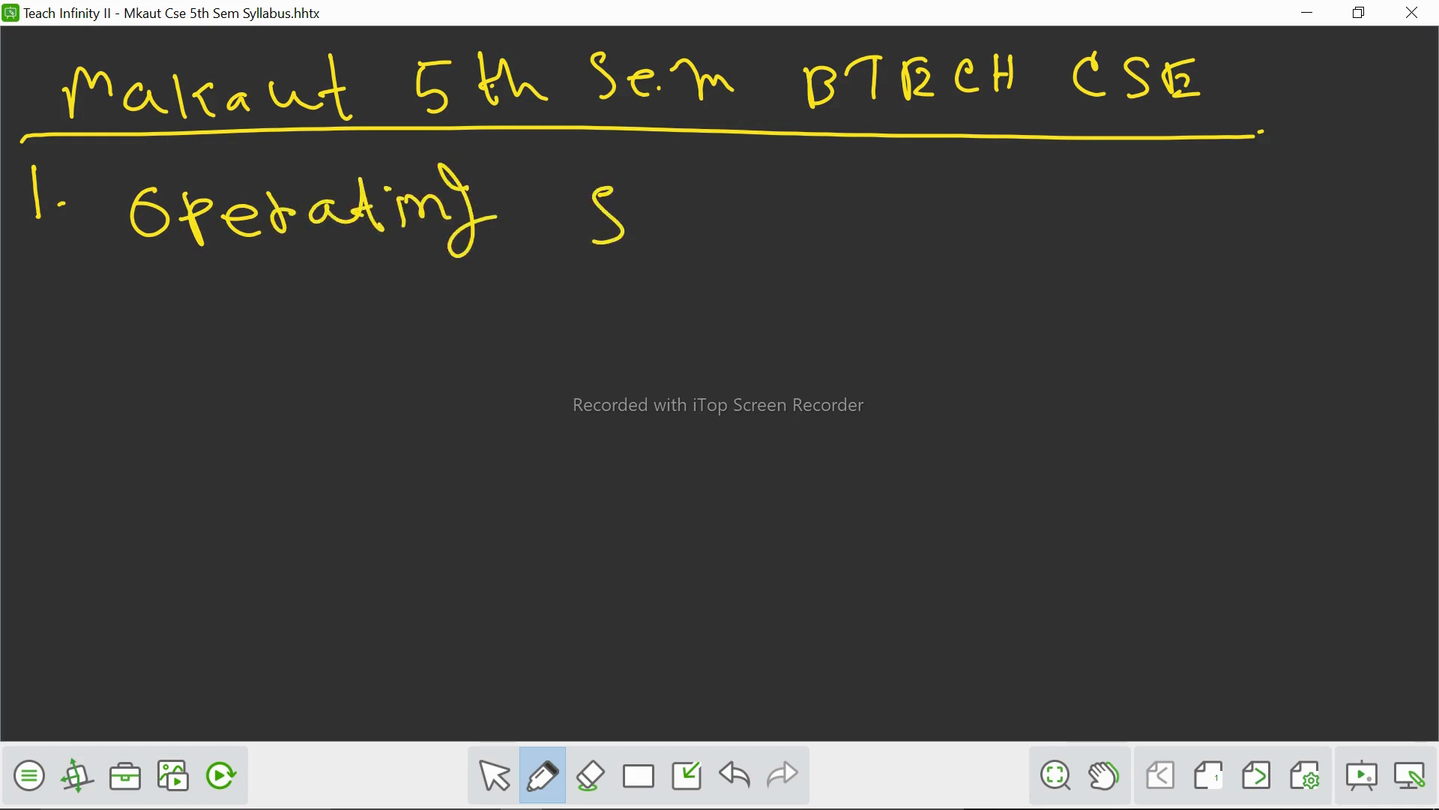
{"action": "left_click_drag", "start_coordinate": [633, 198], "coordinate": [779, 211]}
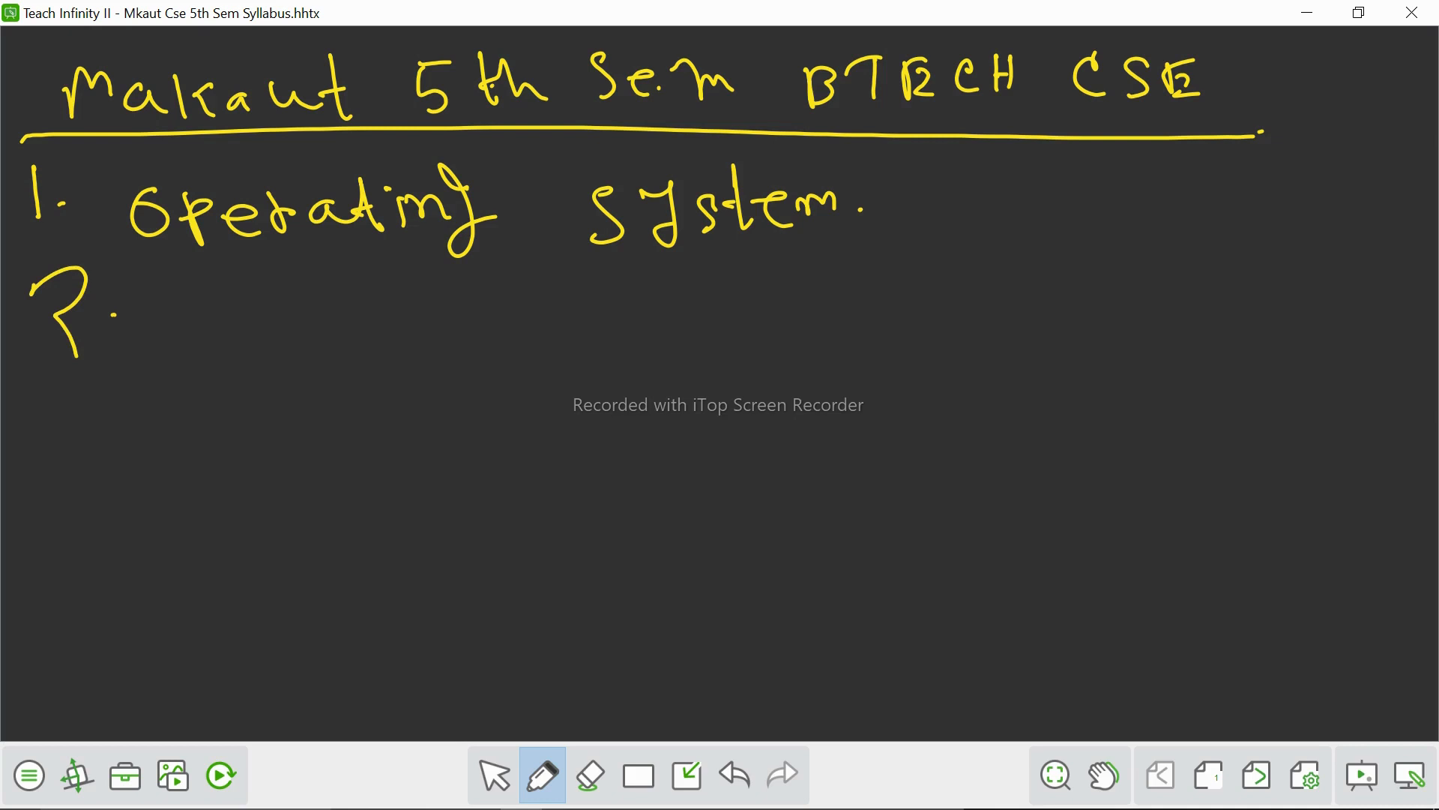
Write 'Compiler Design' as item 2 and number the next line '3.'
{"action": "left_click_drag", "start_coordinate": [138, 276], "coordinate": [152, 334]}
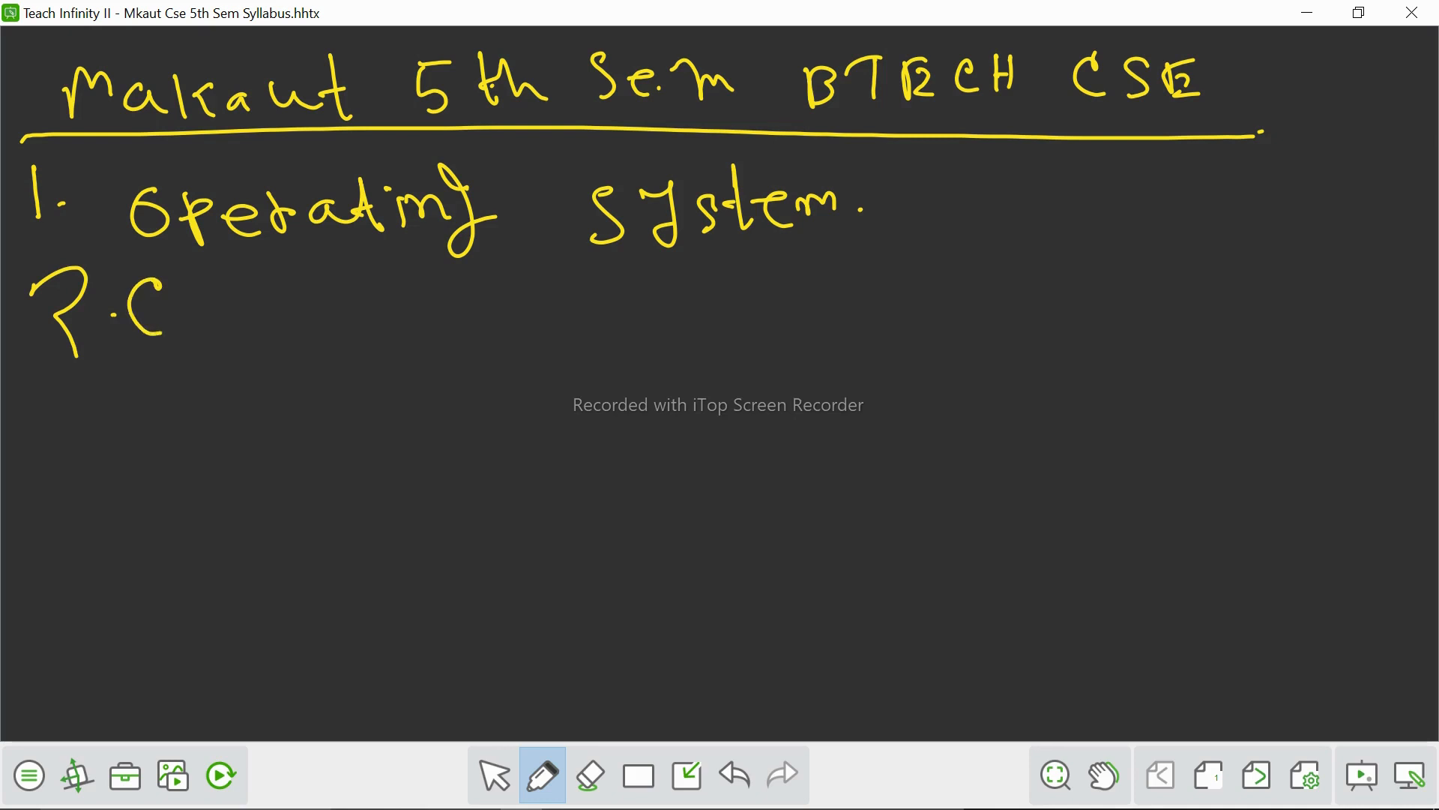
{"action": "left_click_drag", "start_coordinate": [165, 312], "coordinate": [367, 317]}
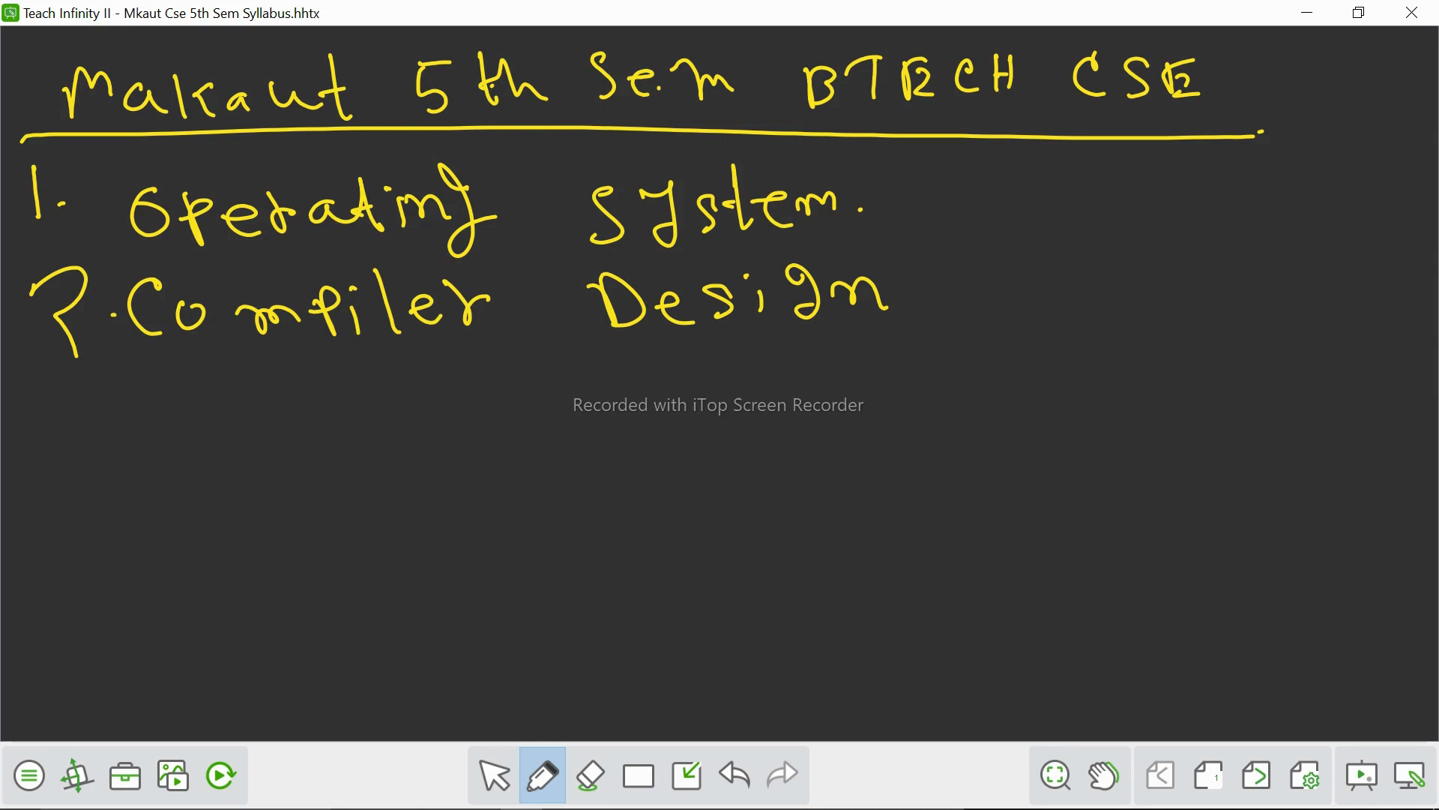
{"action": "left_click_drag", "start_coordinate": [36, 385], "coordinate": [73, 432]}
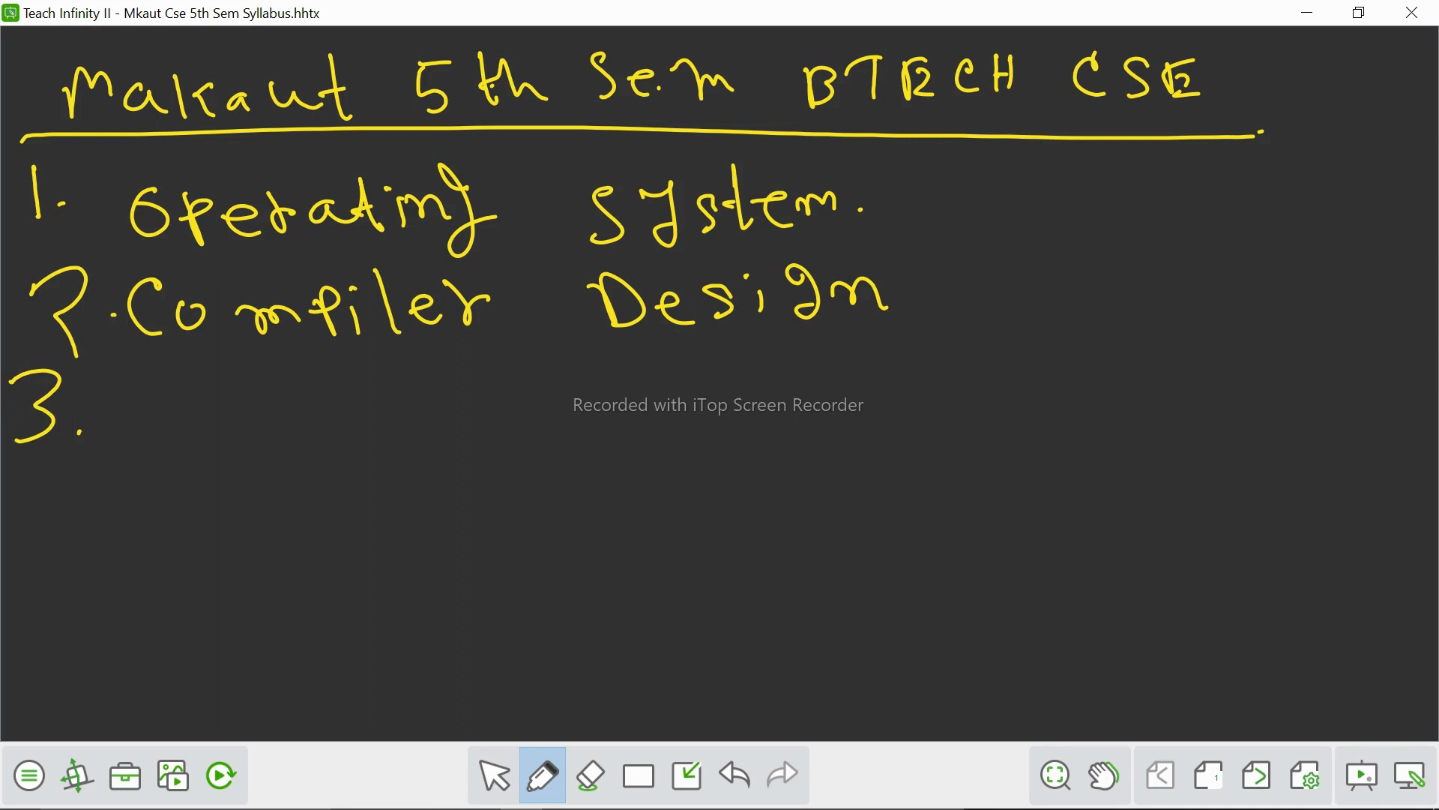
Write 'Object Oriented Programming' as item 3 and acknowledge the equipment connection warning
{"action": "left_click_drag", "start_coordinate": [91, 394], "coordinate": [189, 441]}
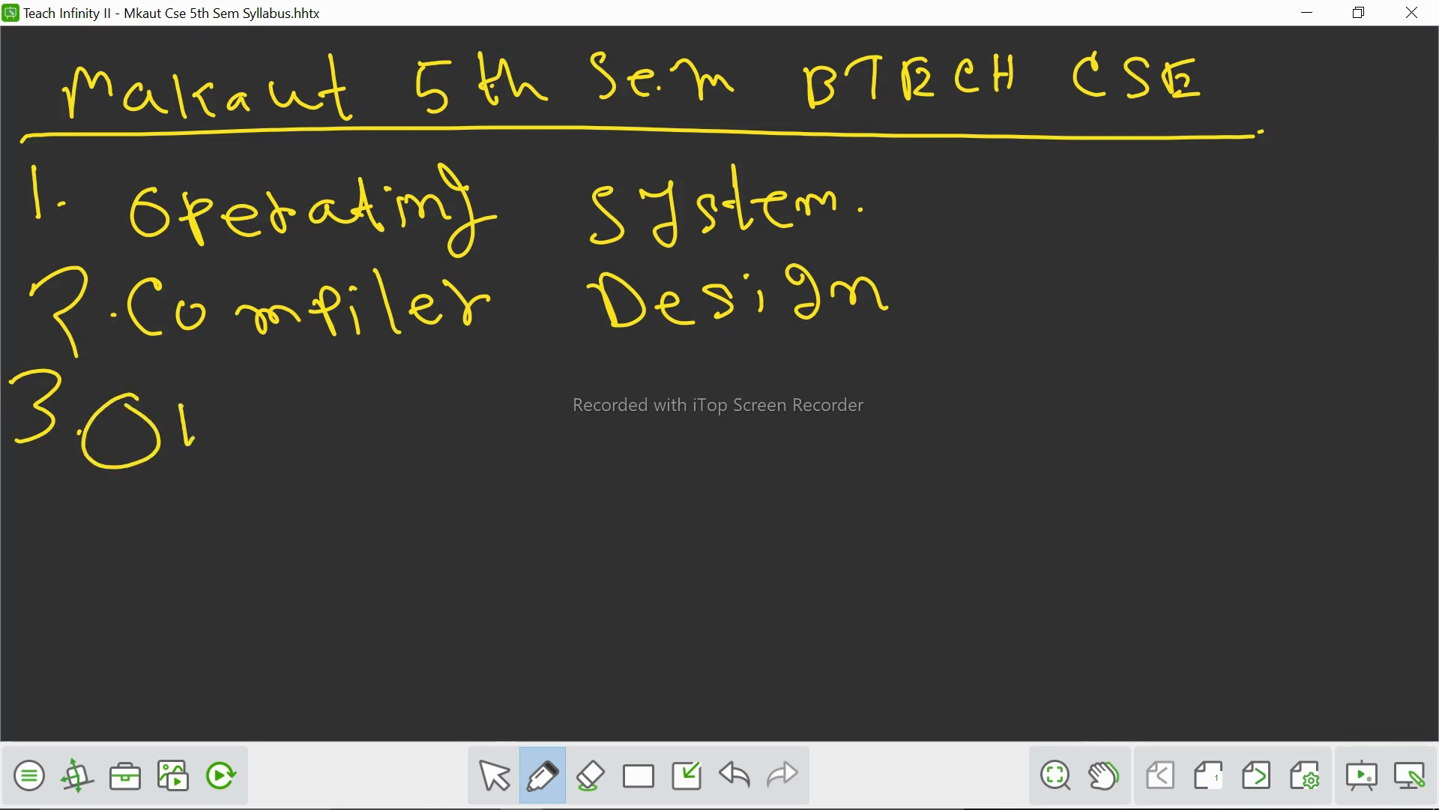
{"action": "left_click_drag", "start_coordinate": [193, 441], "coordinate": [423, 431]}
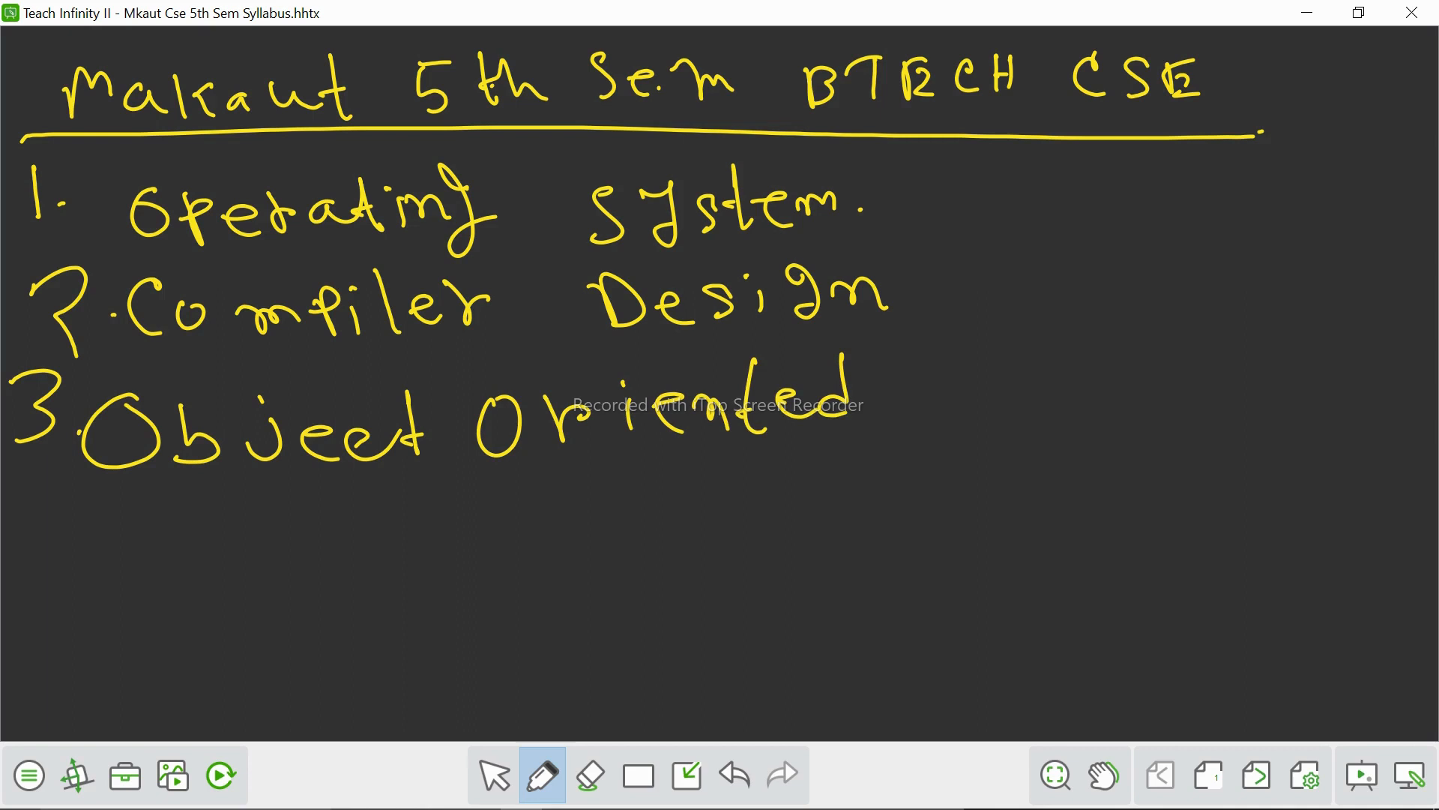
{"action": "left_click_drag", "start_coordinate": [917, 403], "coordinate": [1093, 404]}
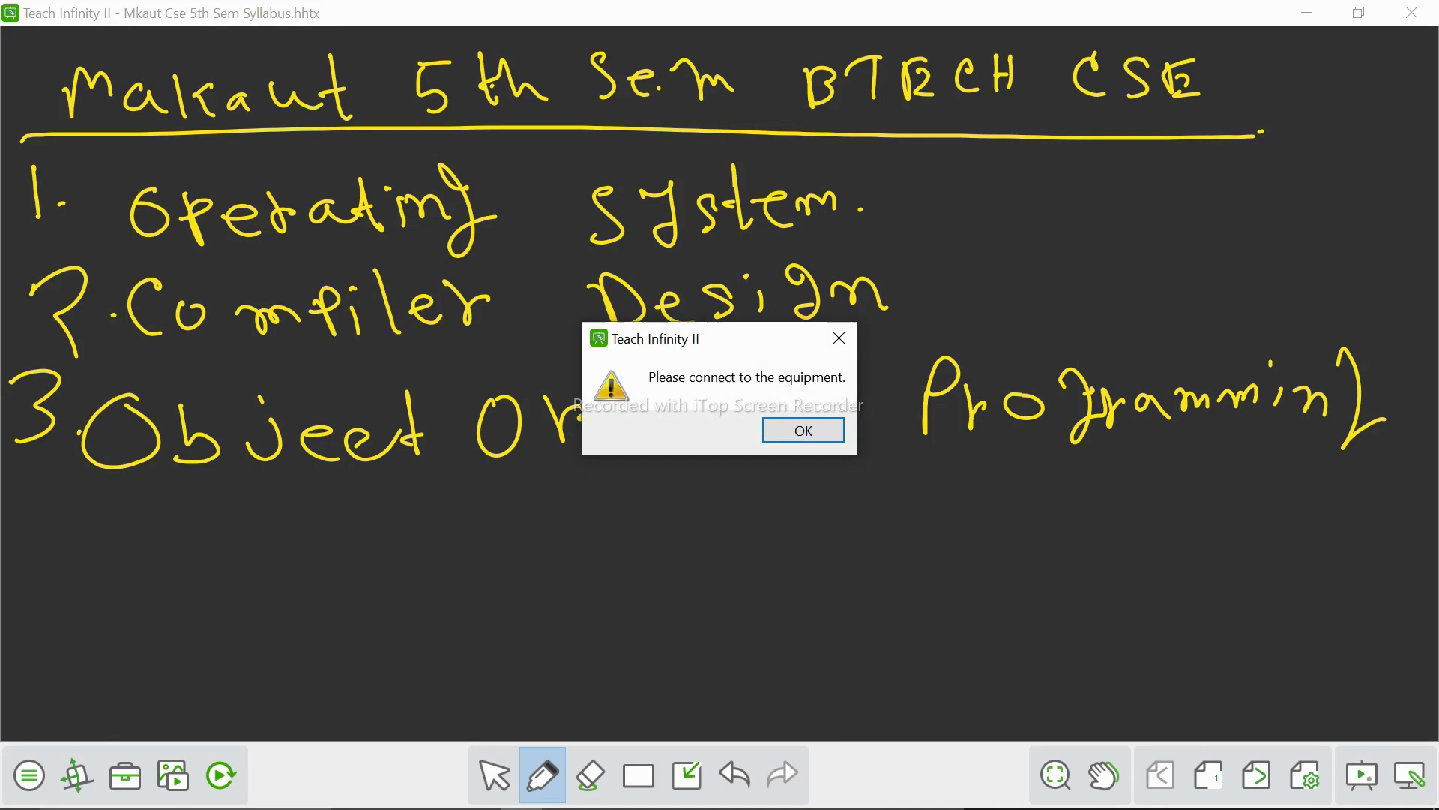
{"action": "left_click", "coordinate": [801, 430]}
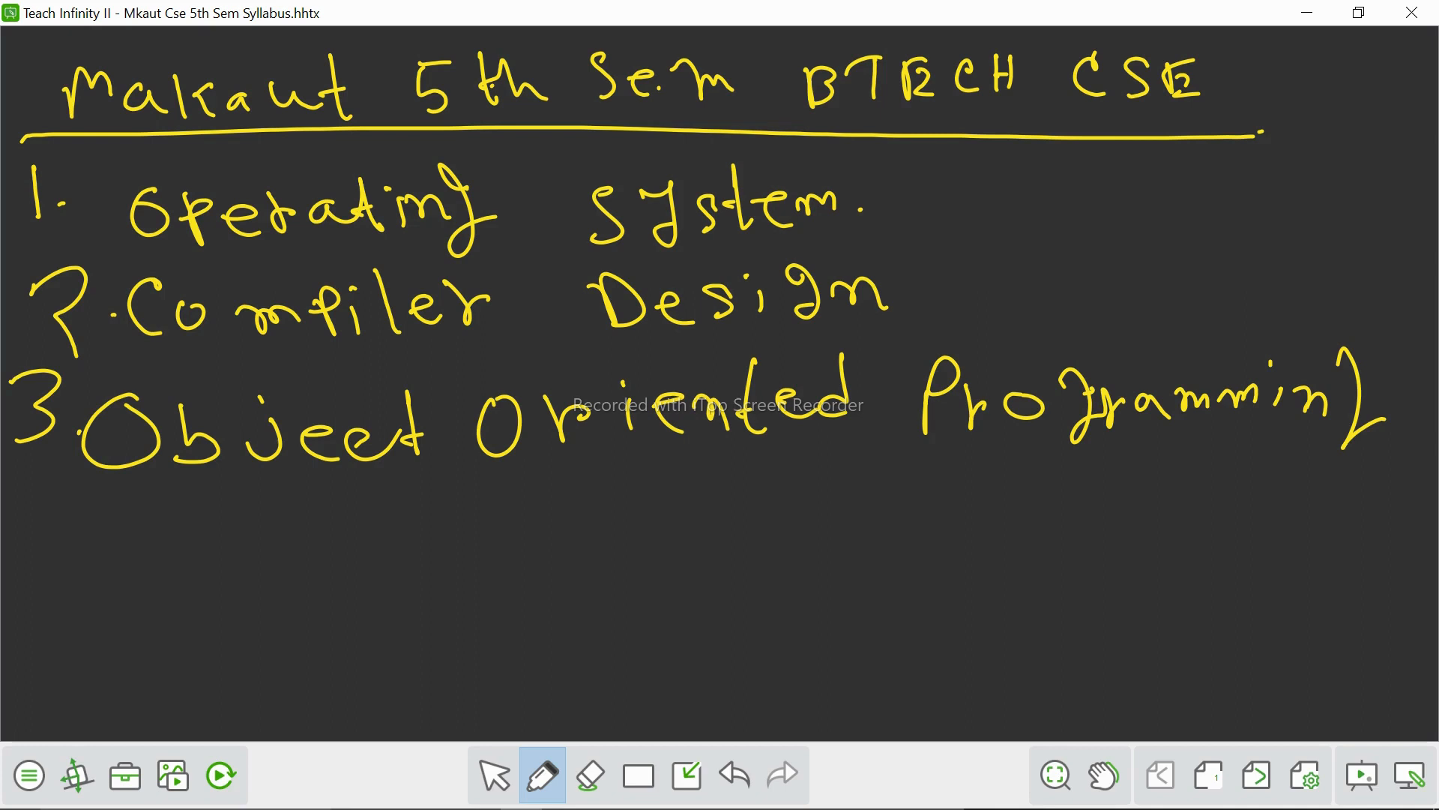
Zoom the board to fit the heading and three subjects, leaving space below
{"action": "left_click", "coordinate": [1056, 773]}
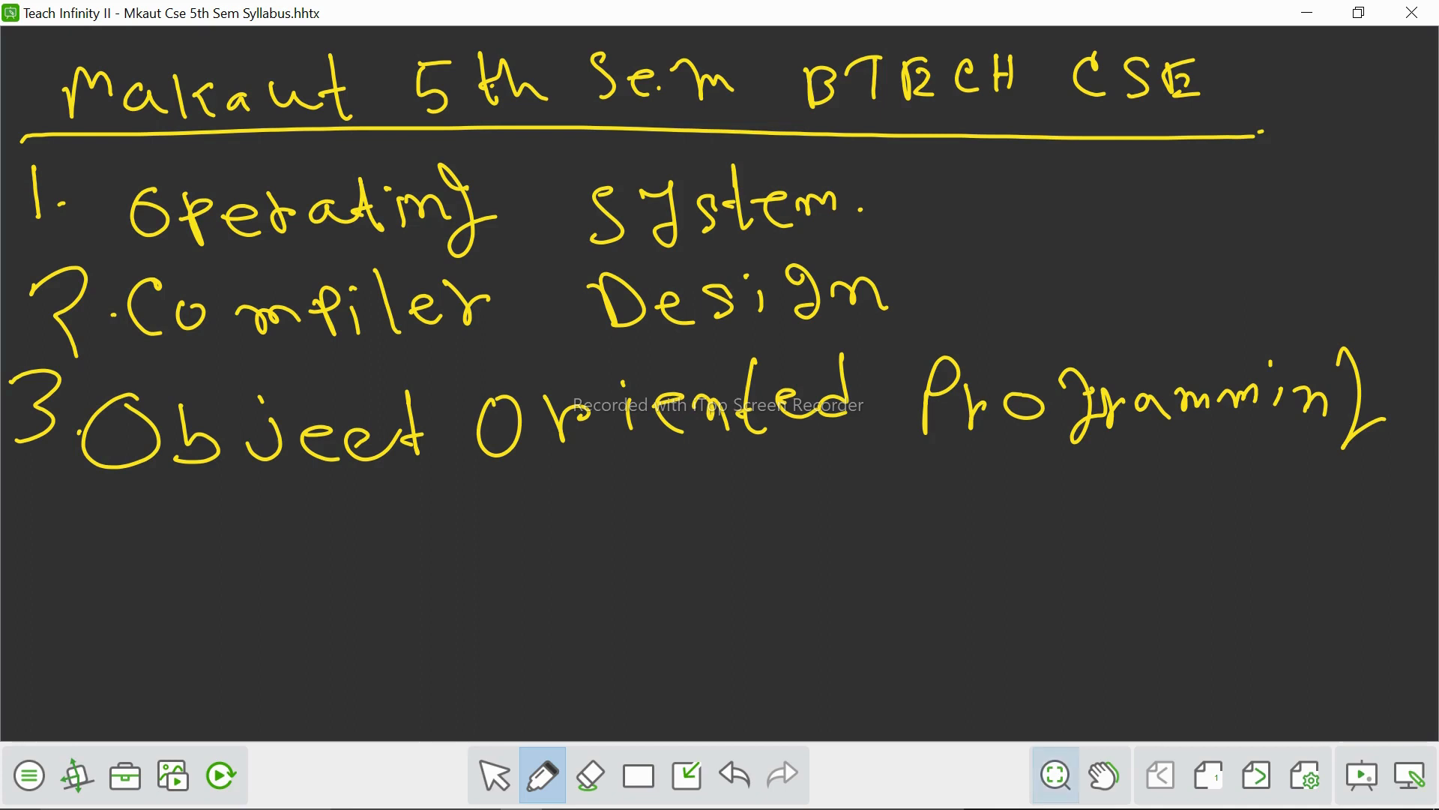
{"action": "left_click", "coordinate": [1052, 773]}
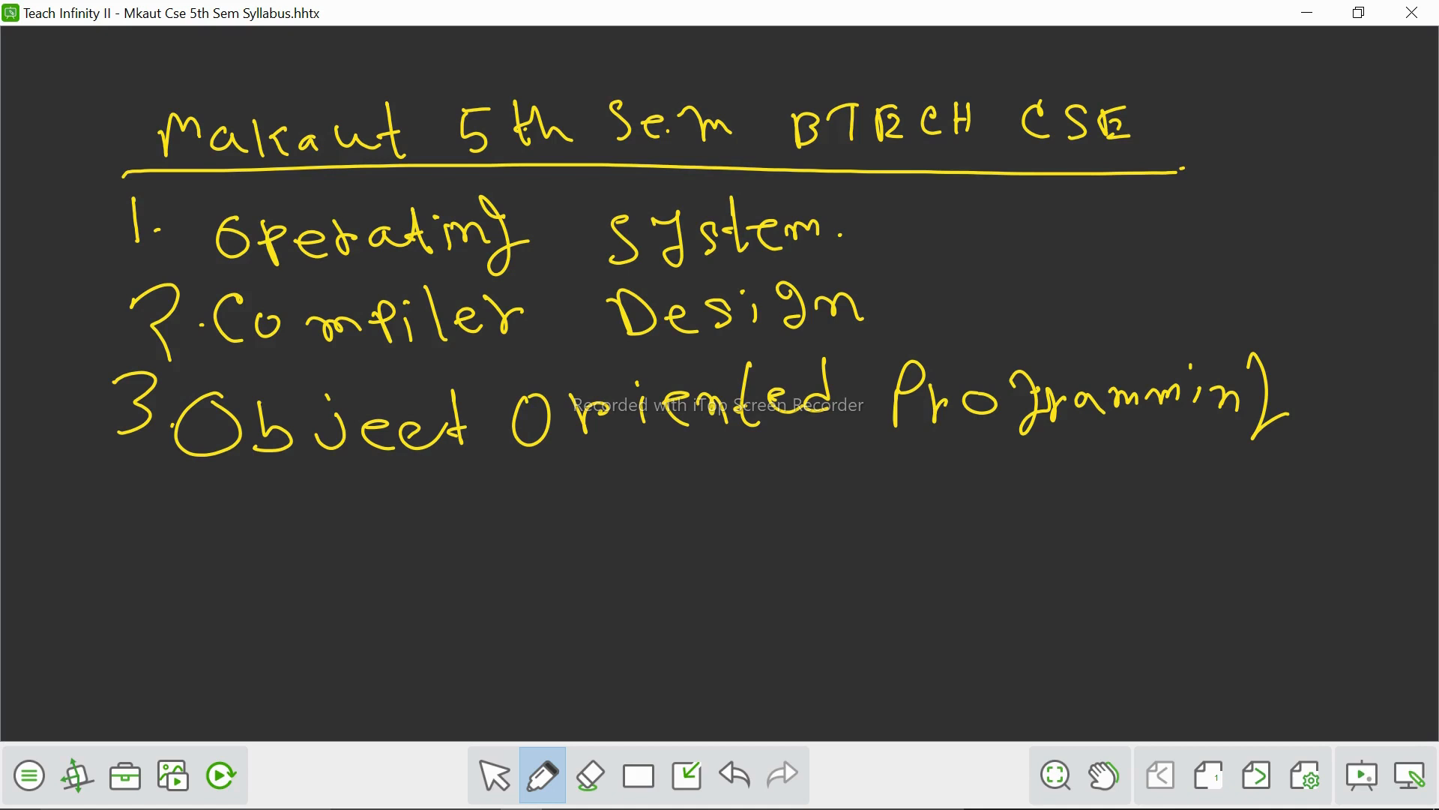
Write '4. Software Engineering.' beneath the third item
{"action": "left_click_drag", "start_coordinate": [72, 510], "coordinate": [104, 471]}
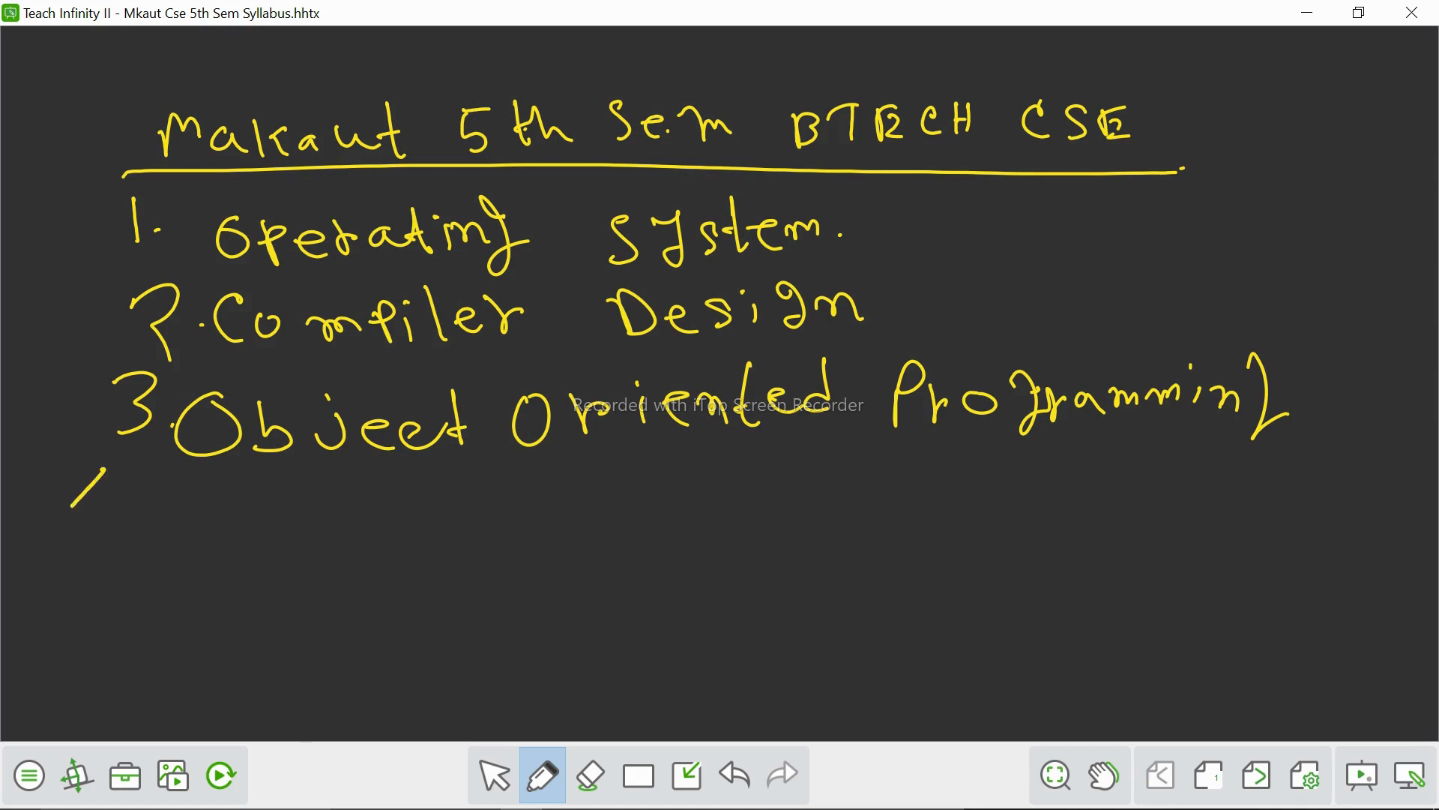
{"action": "left_click_drag", "start_coordinate": [91, 472], "coordinate": [138, 550]}
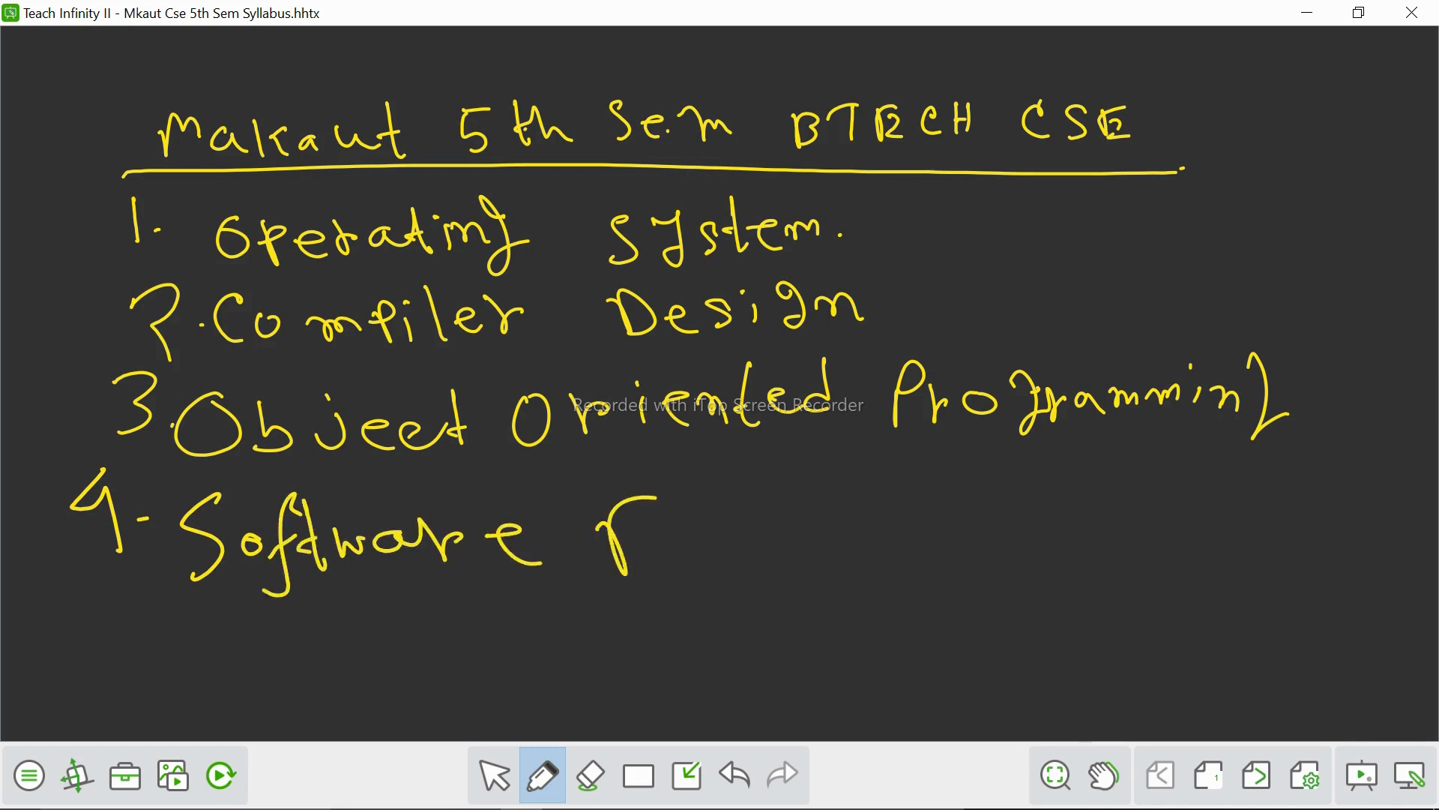
{"action": "left_click_drag", "start_coordinate": [606, 514], "coordinate": [808, 560]}
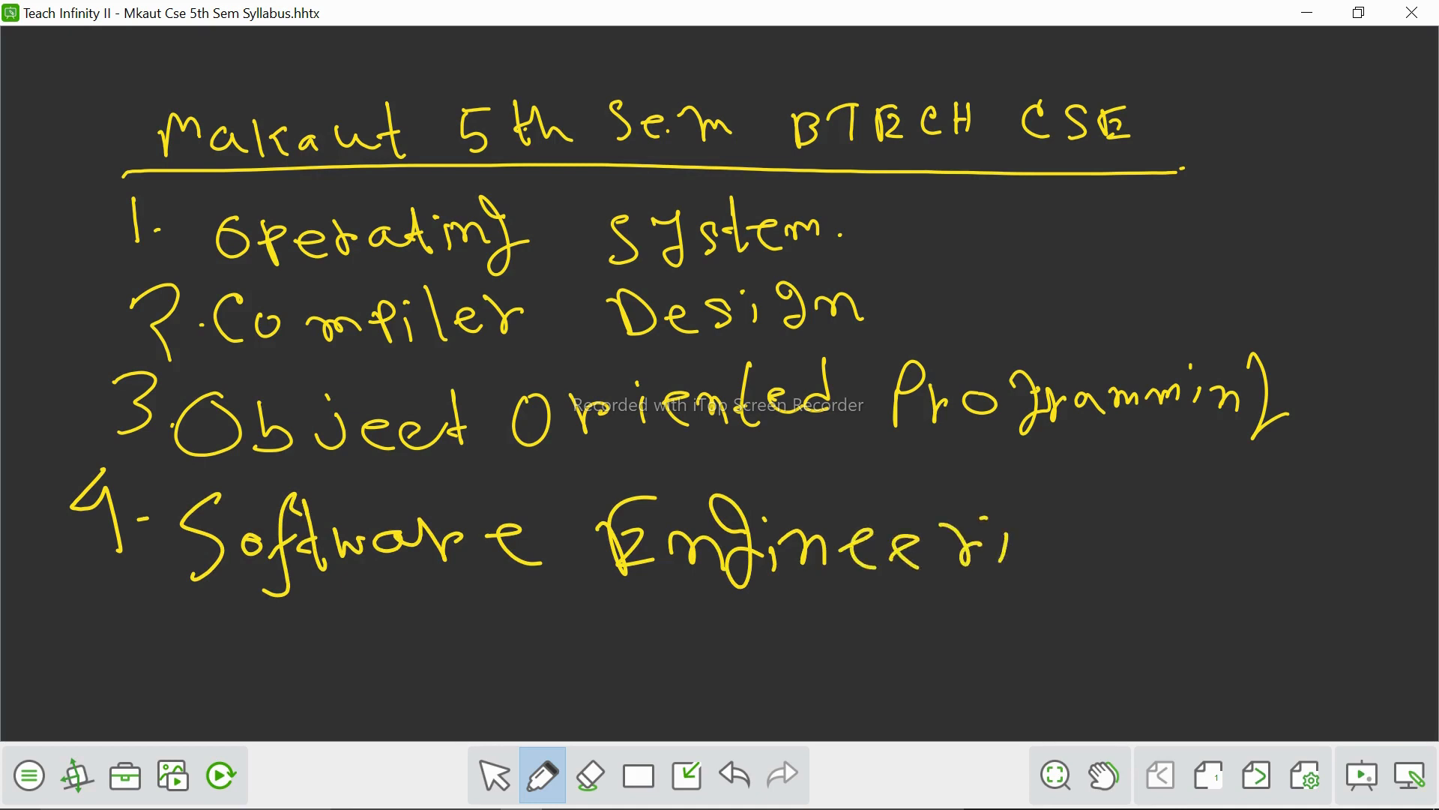
{"action": "left_click_drag", "start_coordinate": [1009, 542], "coordinate": [1073, 541]}
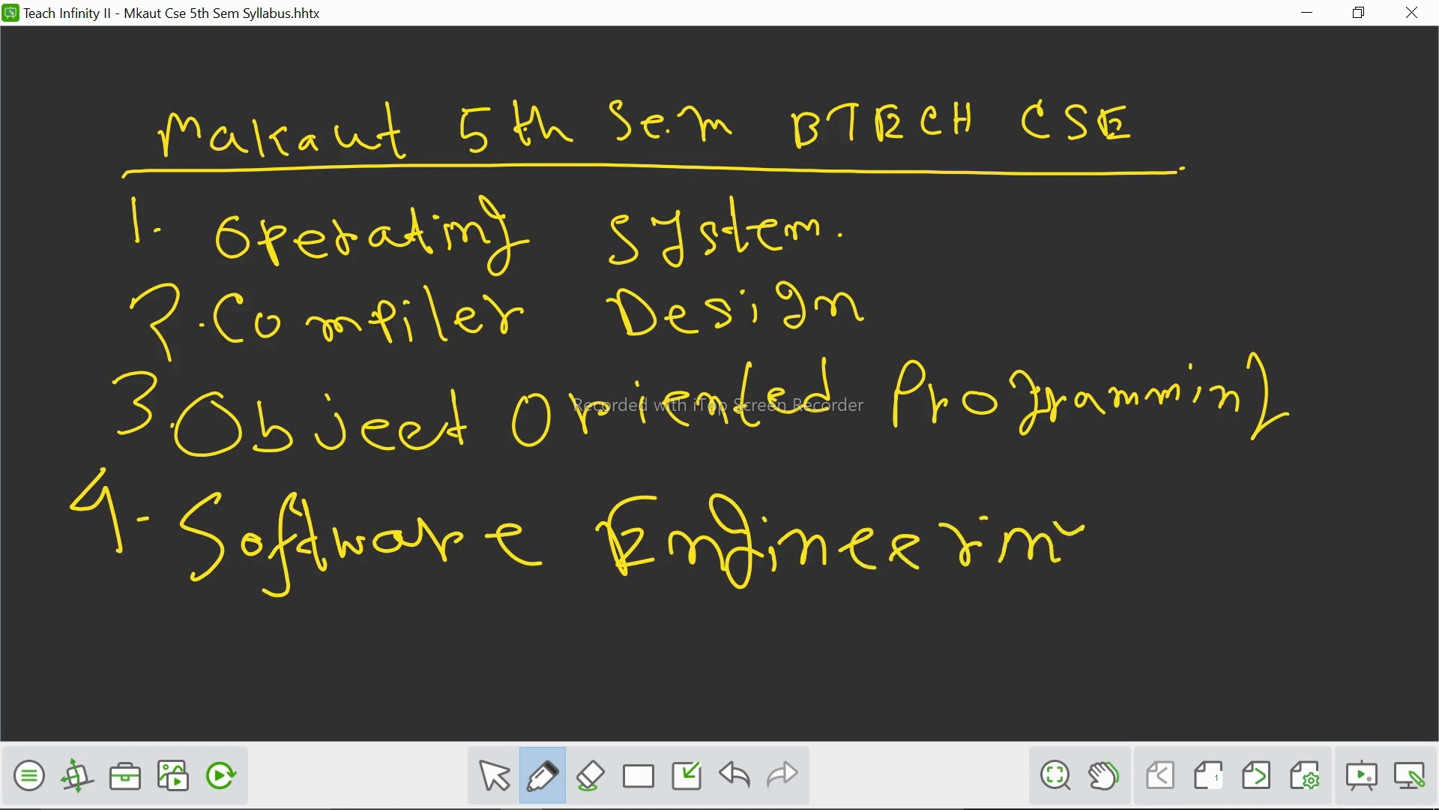
{"action": "left_click_drag", "start_coordinate": [1038, 514], "coordinate": [1112, 570]}
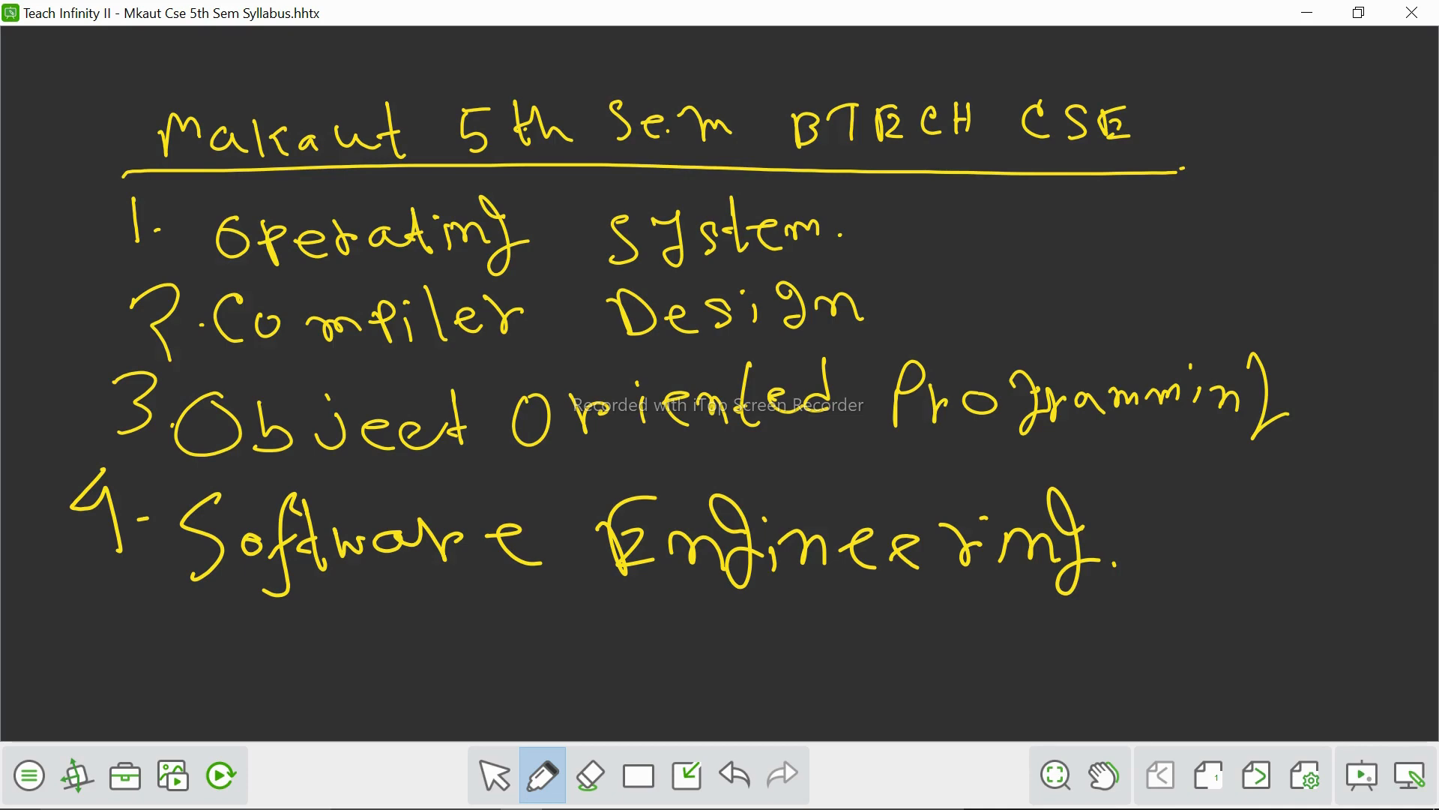
Write '5. Constitution of India' and number the next line '6.'
{"action": "left_click", "coordinate": [1102, 774]}
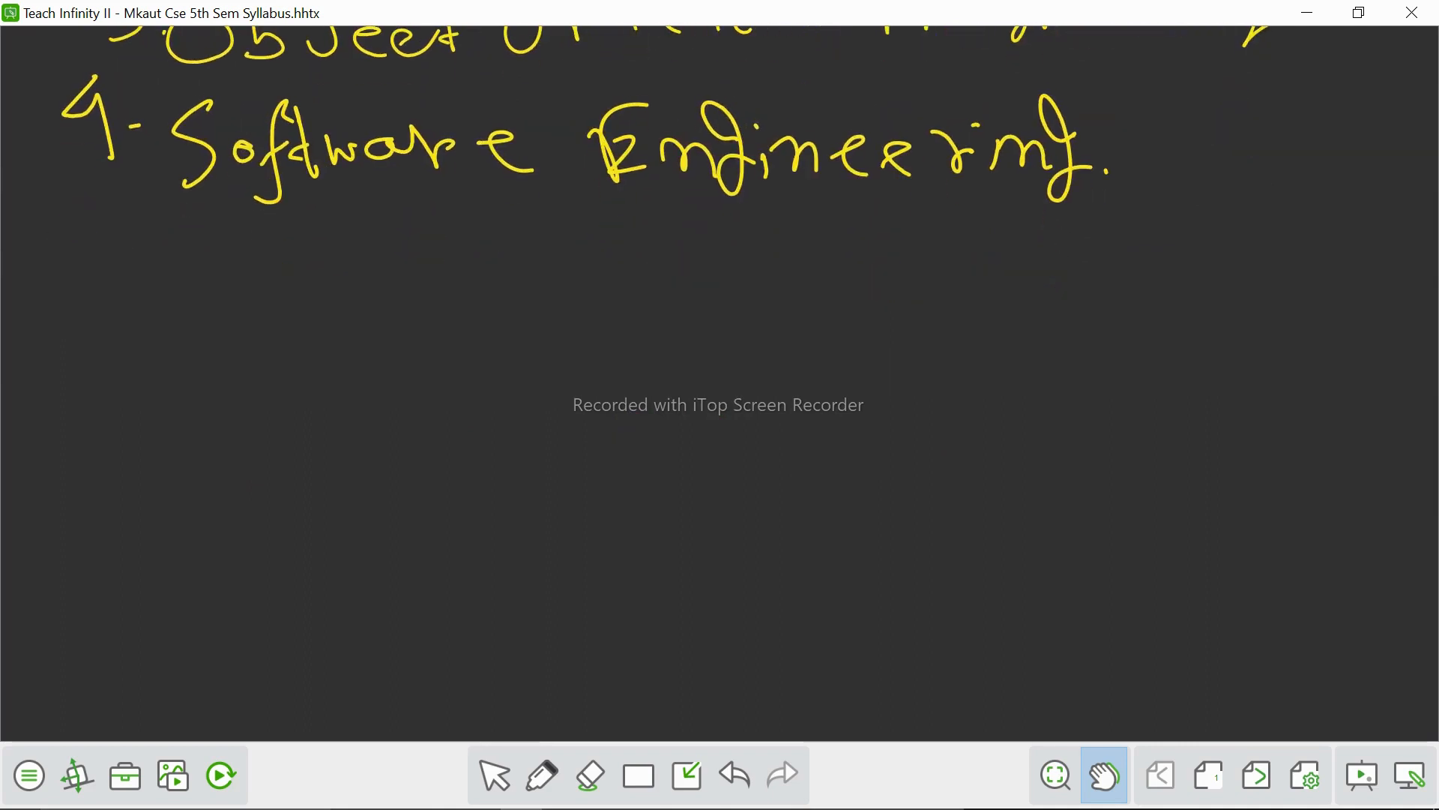
{"action": "left_click", "coordinate": [541, 775]}
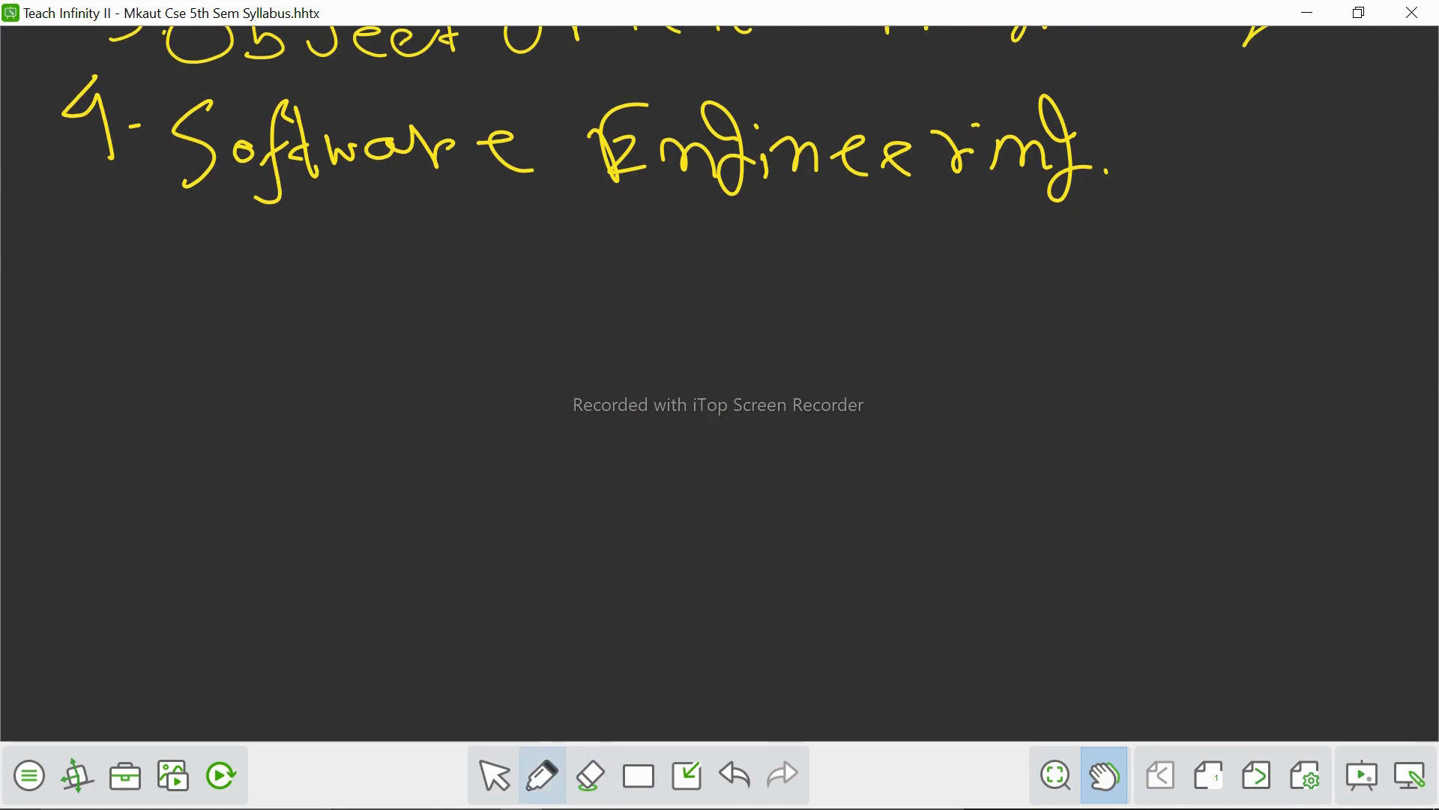
{"action": "left_click", "coordinate": [542, 775]}
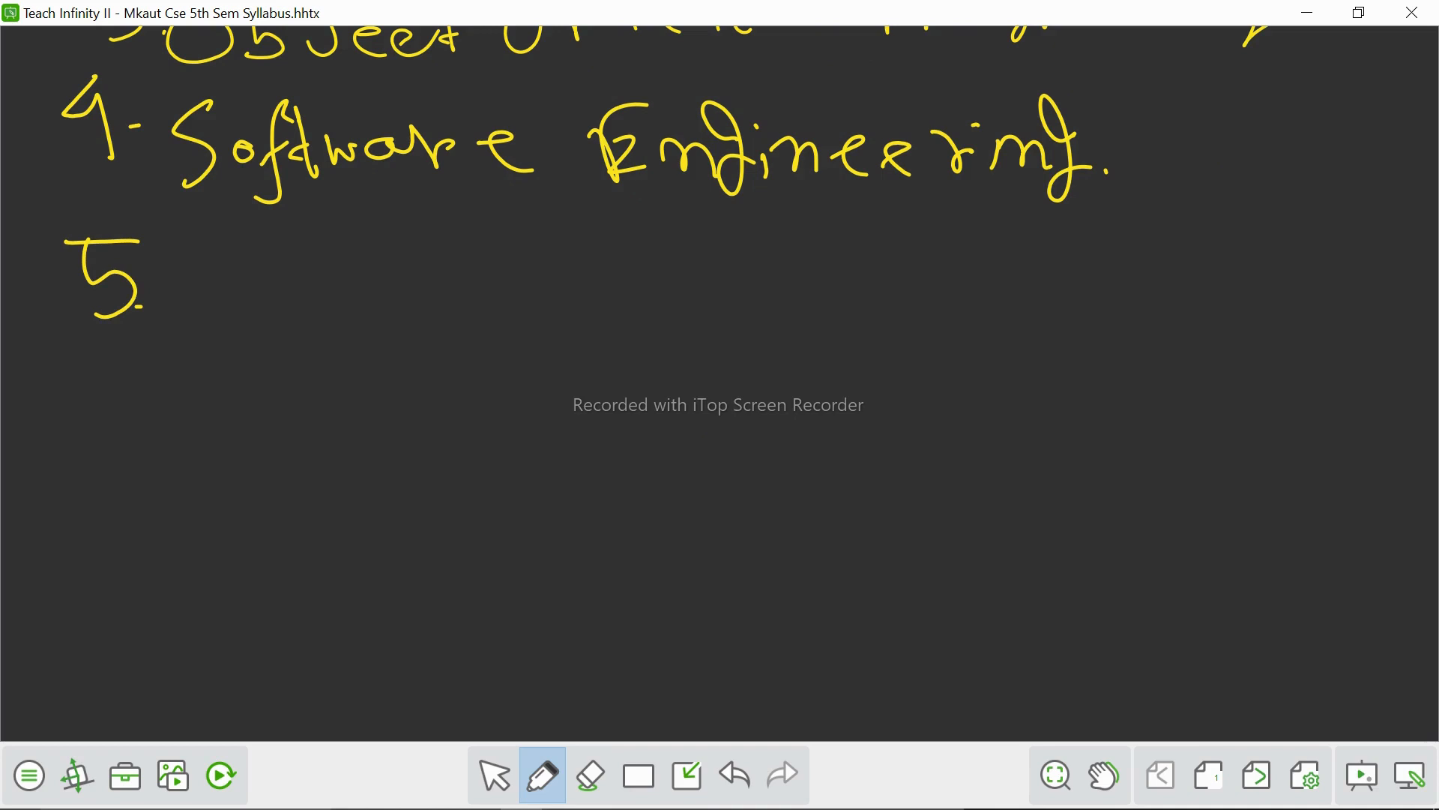
{"action": "left_click_drag", "start_coordinate": [223, 267], "coordinate": [211, 325]}
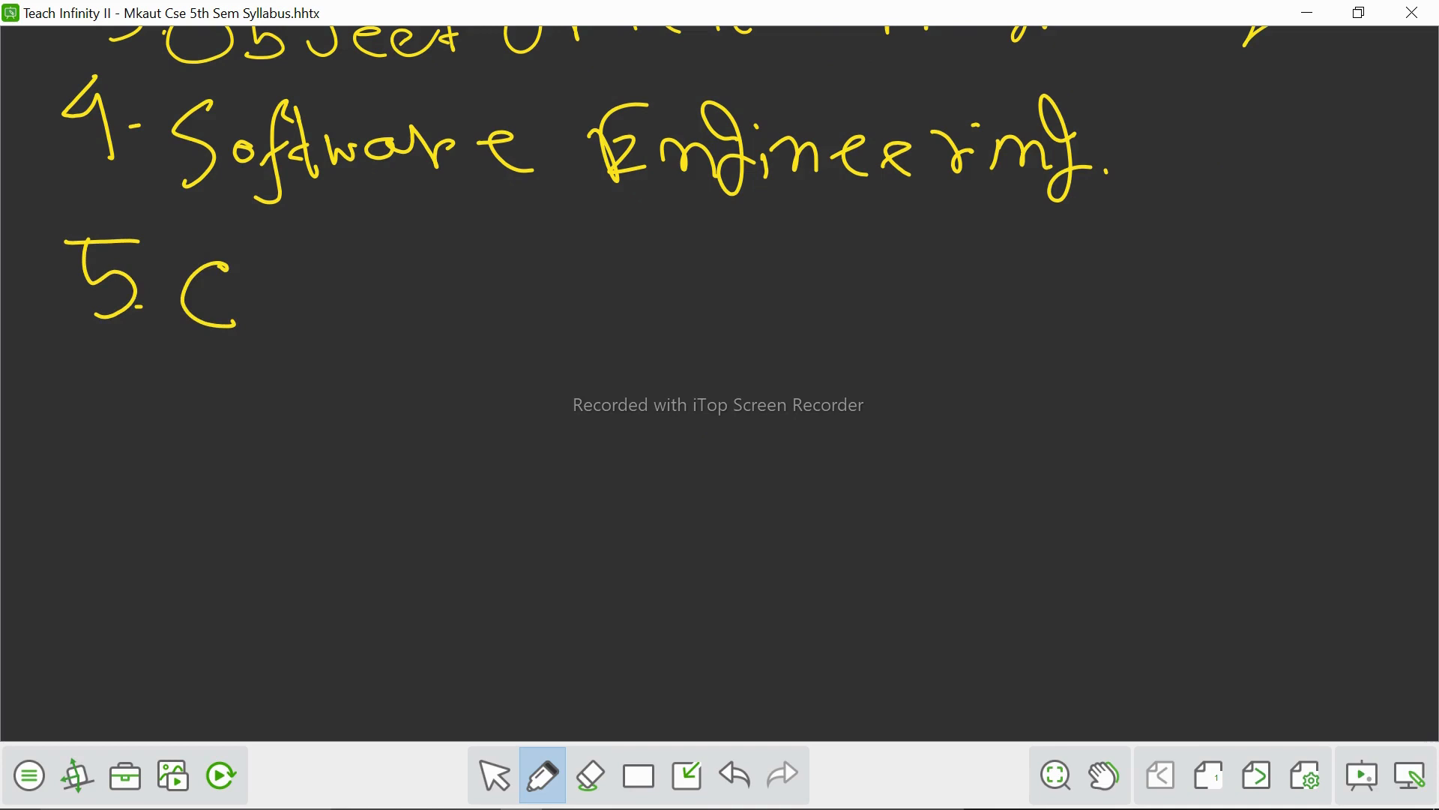
{"action": "left_click_drag", "start_coordinate": [257, 294], "coordinate": [459, 303]}
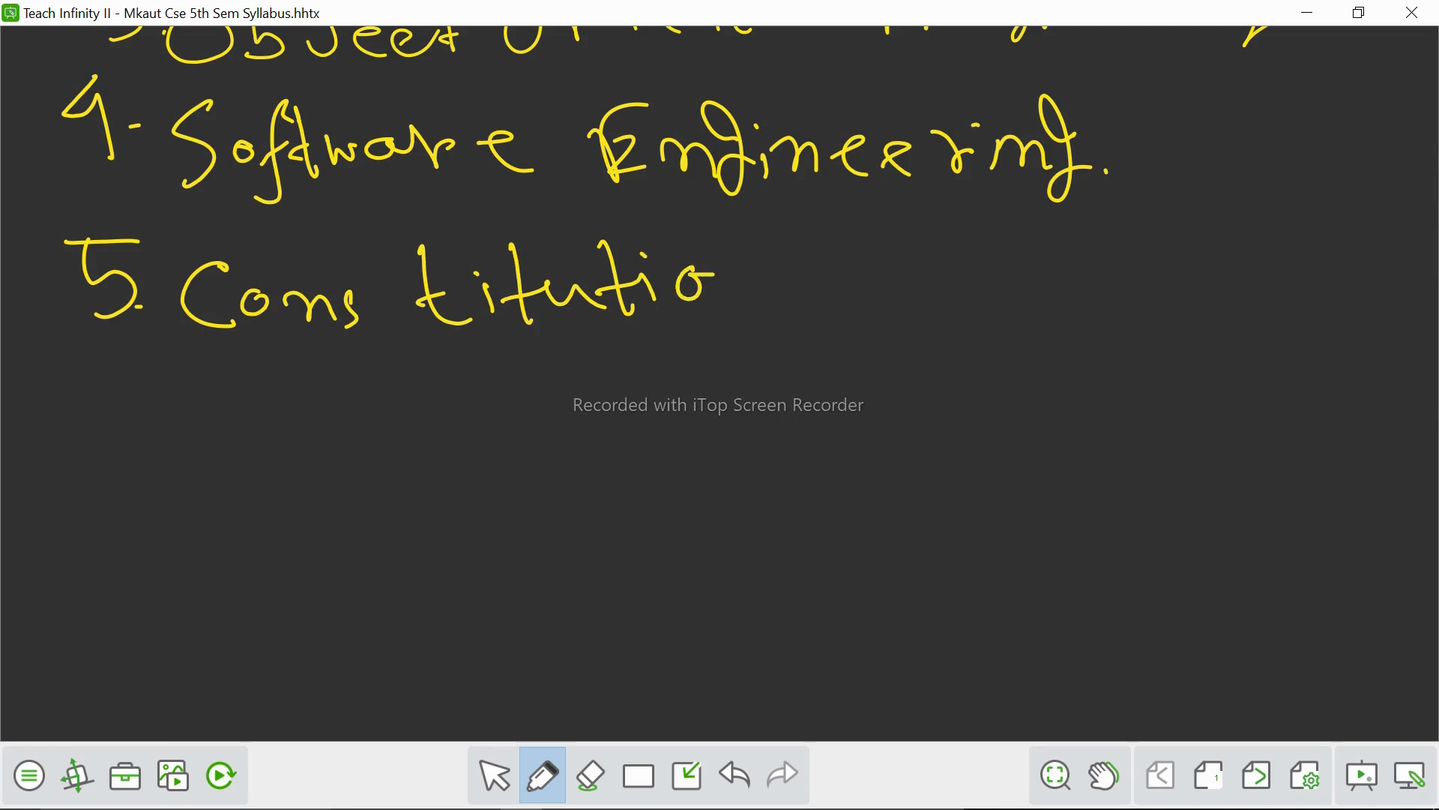
{"action": "left_click_drag", "start_coordinate": [698, 276], "coordinate": [790, 294]}
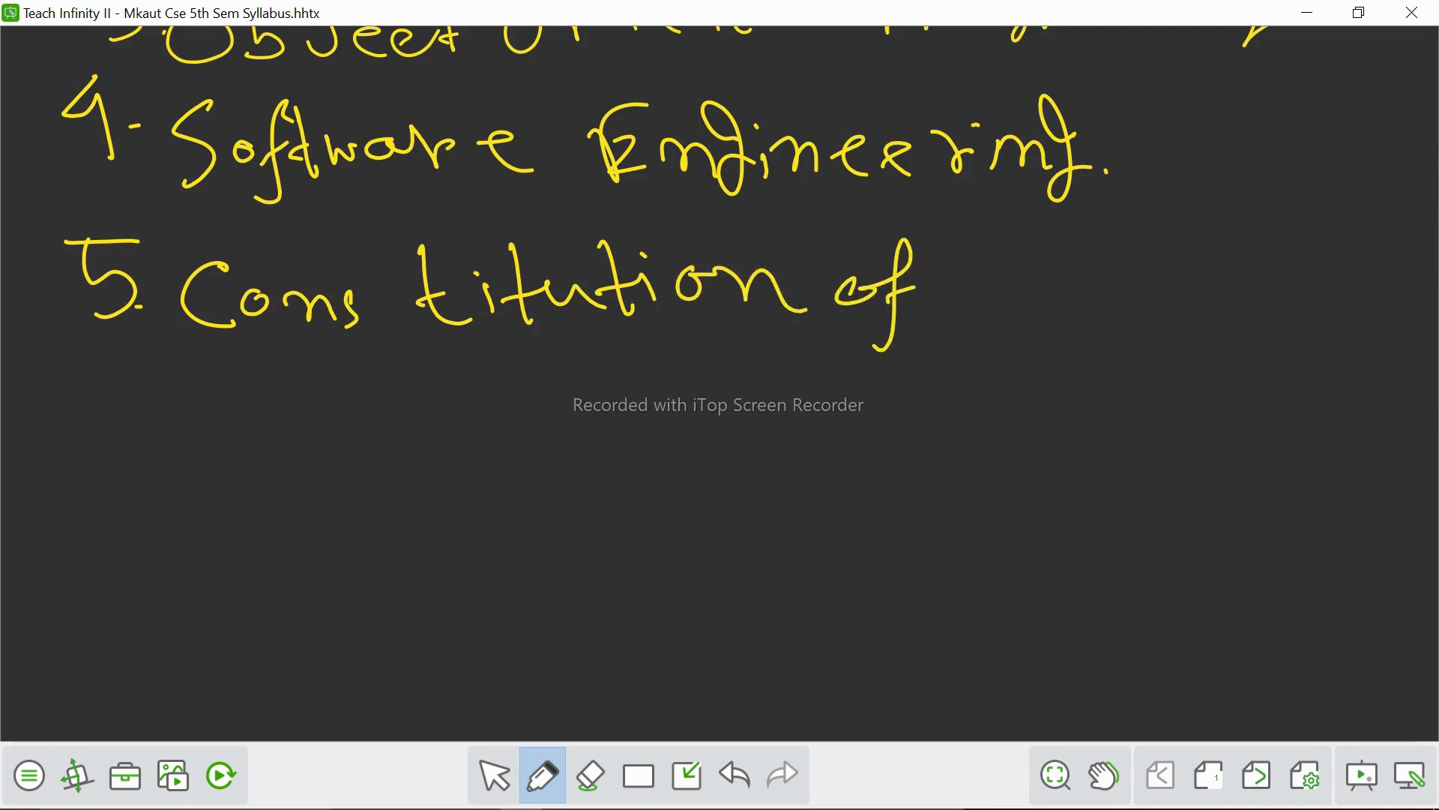
{"action": "left_click_drag", "start_coordinate": [955, 267], "coordinate": [1112, 285]}
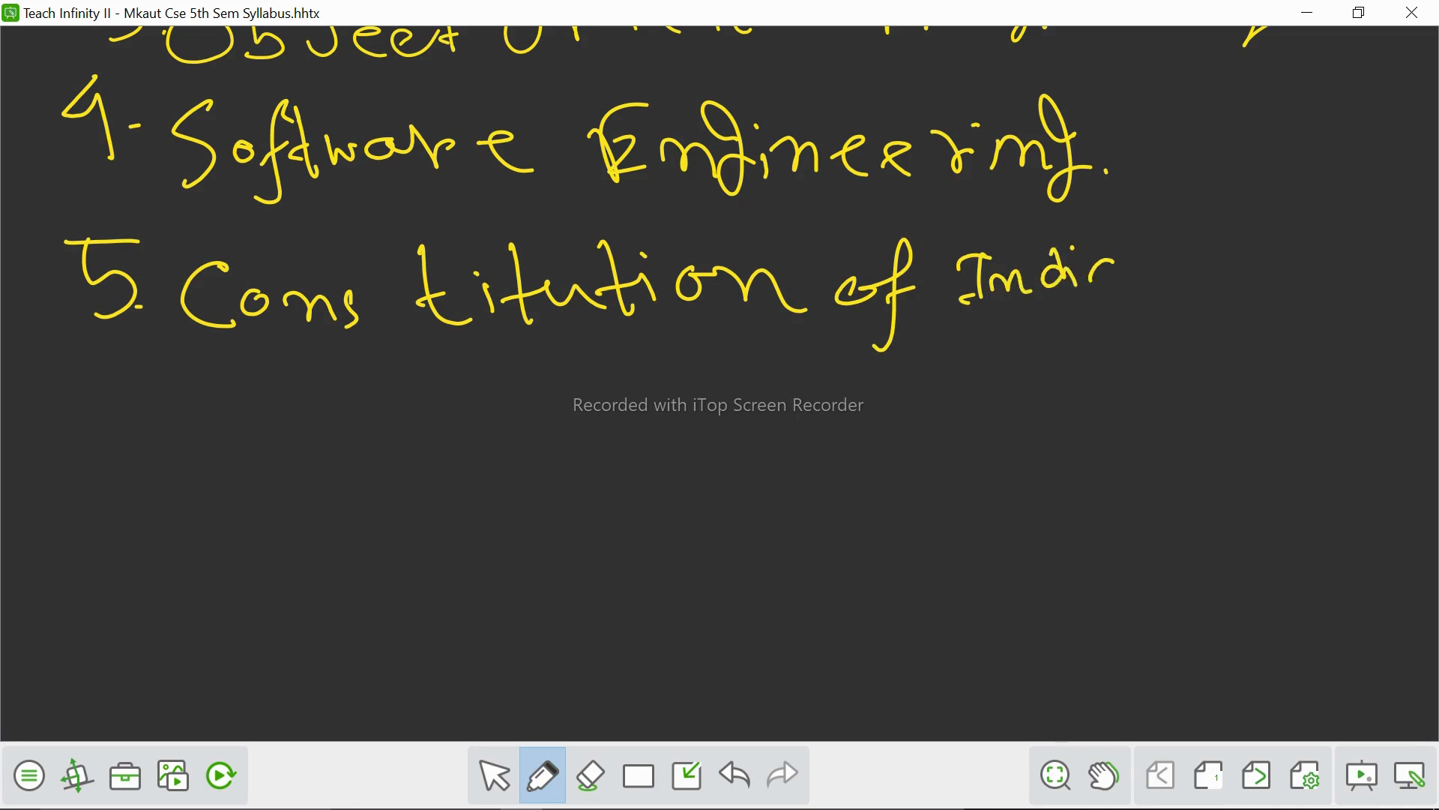
{"action": "left_click_drag", "start_coordinate": [1093, 285], "coordinate": [1138, 276]}
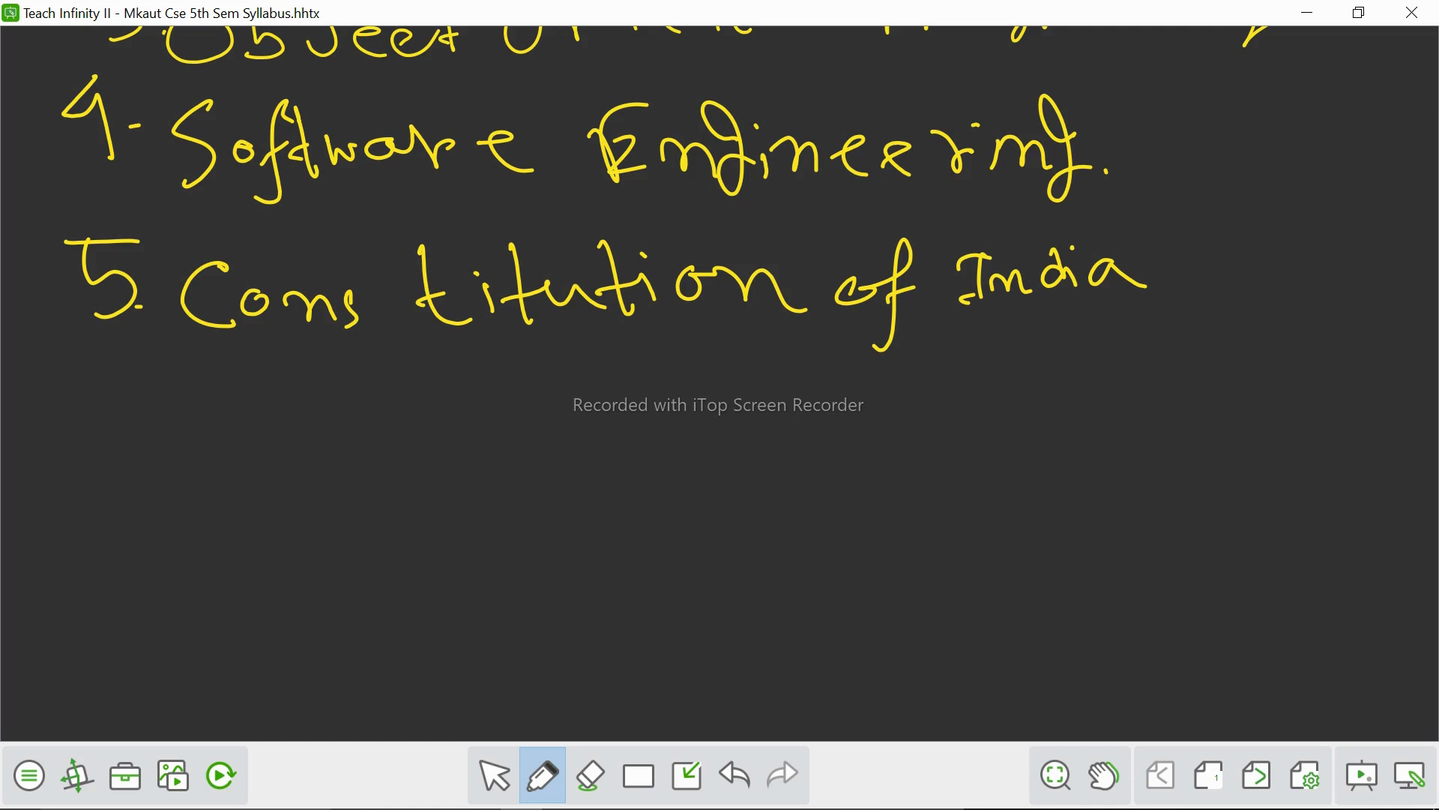
{"action": "left_click_drag", "start_coordinate": [165, 367], "coordinate": [161, 441]}
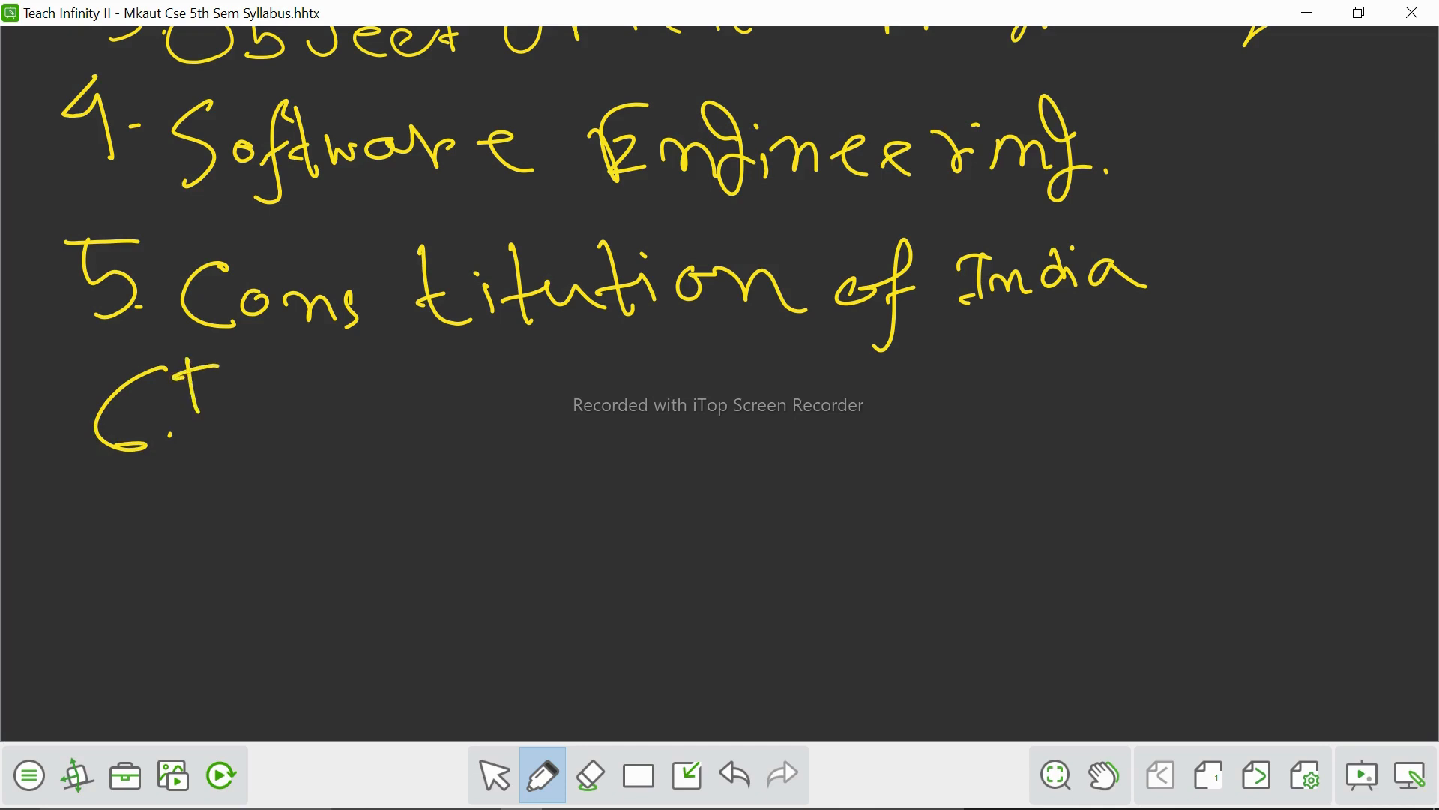
Write 'Introduction to Industrial' on line 6
{"action": "left_click_drag", "start_coordinate": [170, 403], "coordinate": [341, 404]}
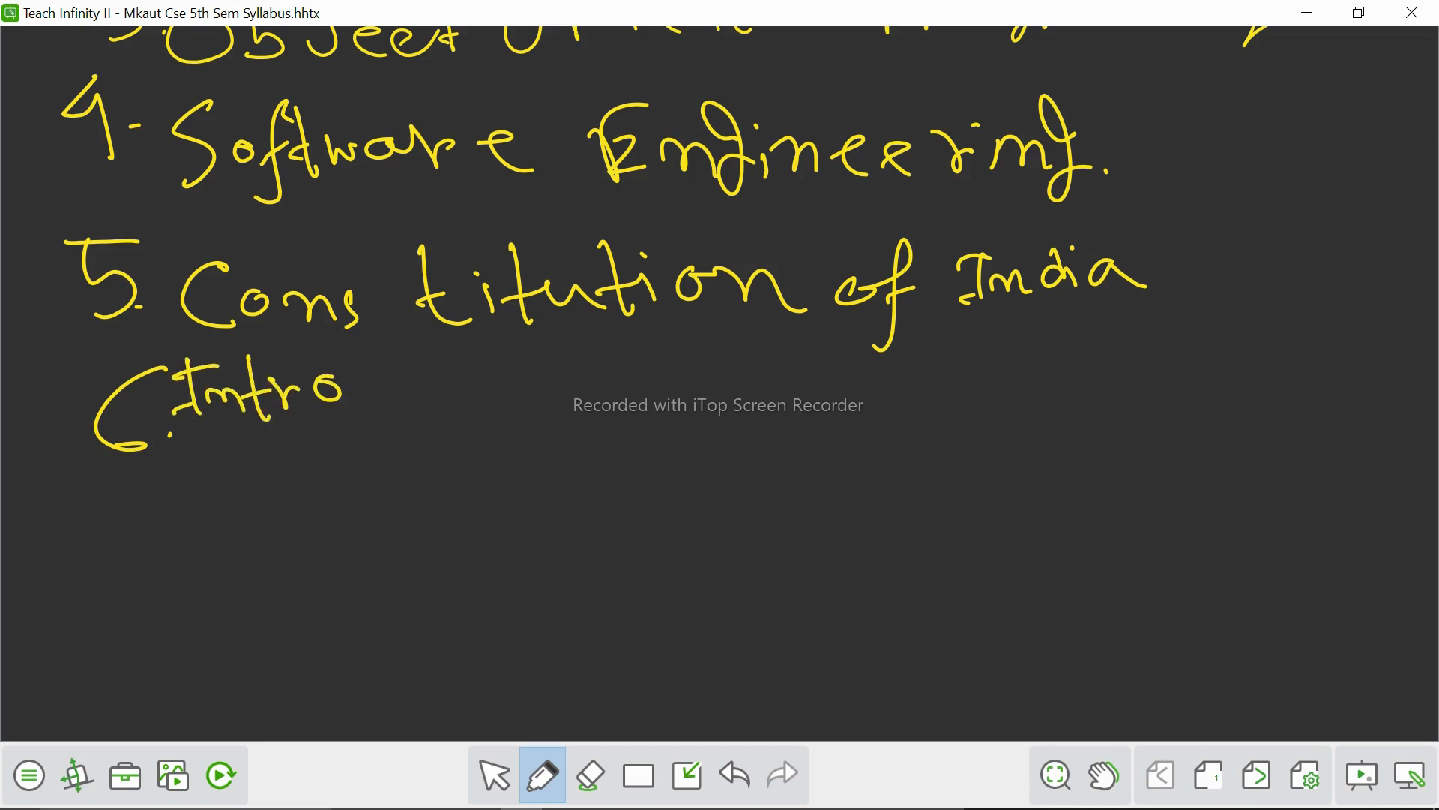
{"action": "left_click_drag", "start_coordinate": [359, 385], "coordinate": [524, 394]}
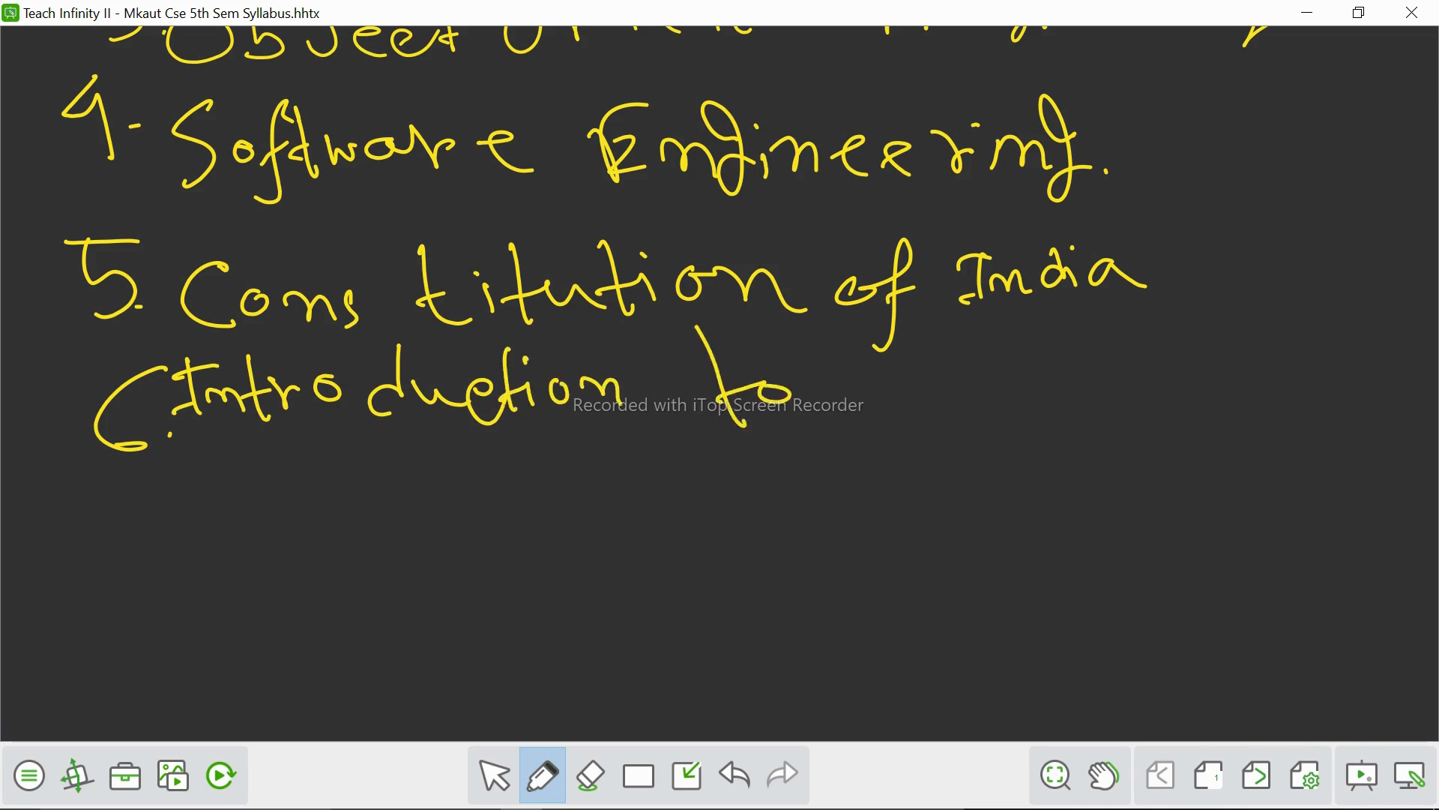
{"action": "left_click_drag", "start_coordinate": [849, 394], "coordinate": [1004, 404]}
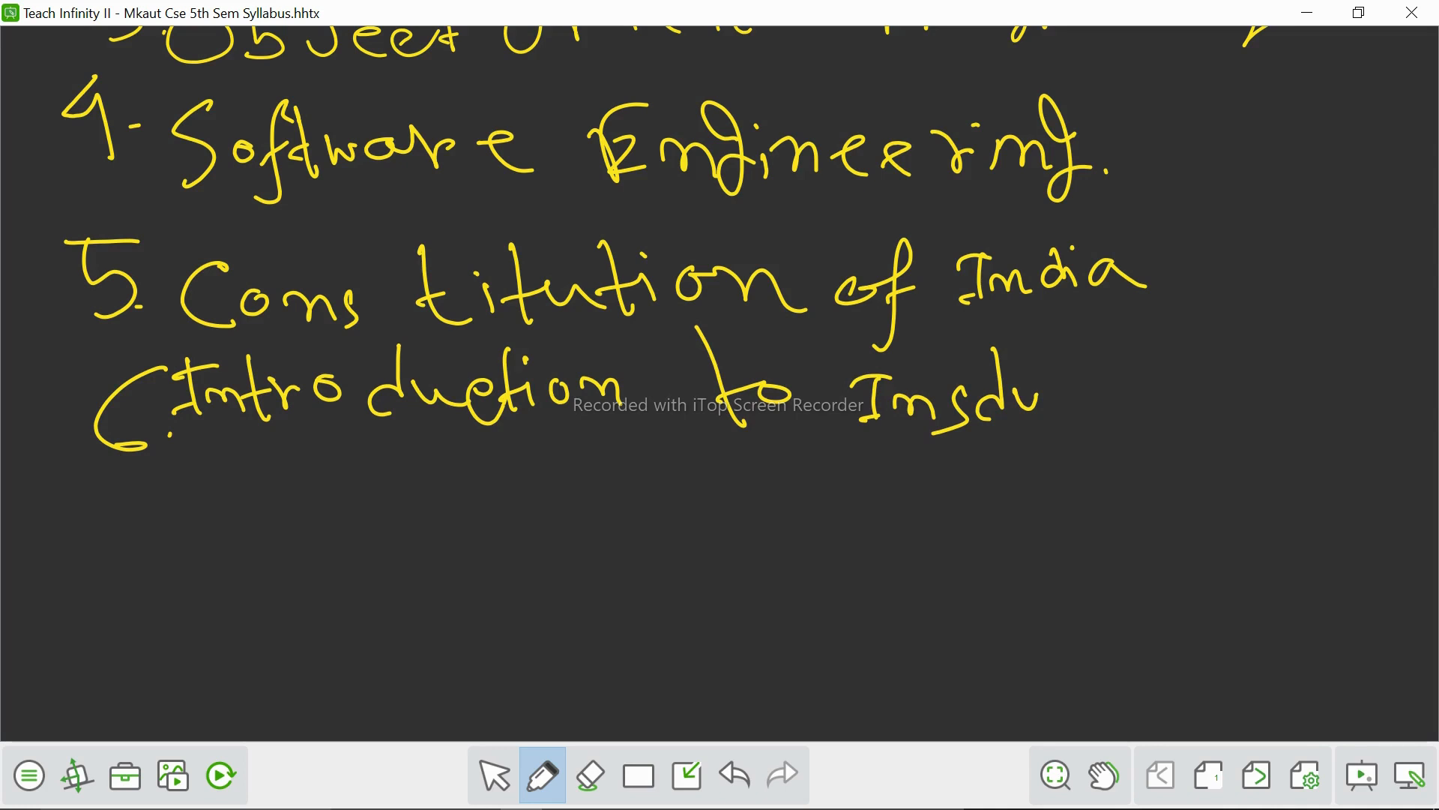
{"action": "left_click", "coordinate": [735, 774]}
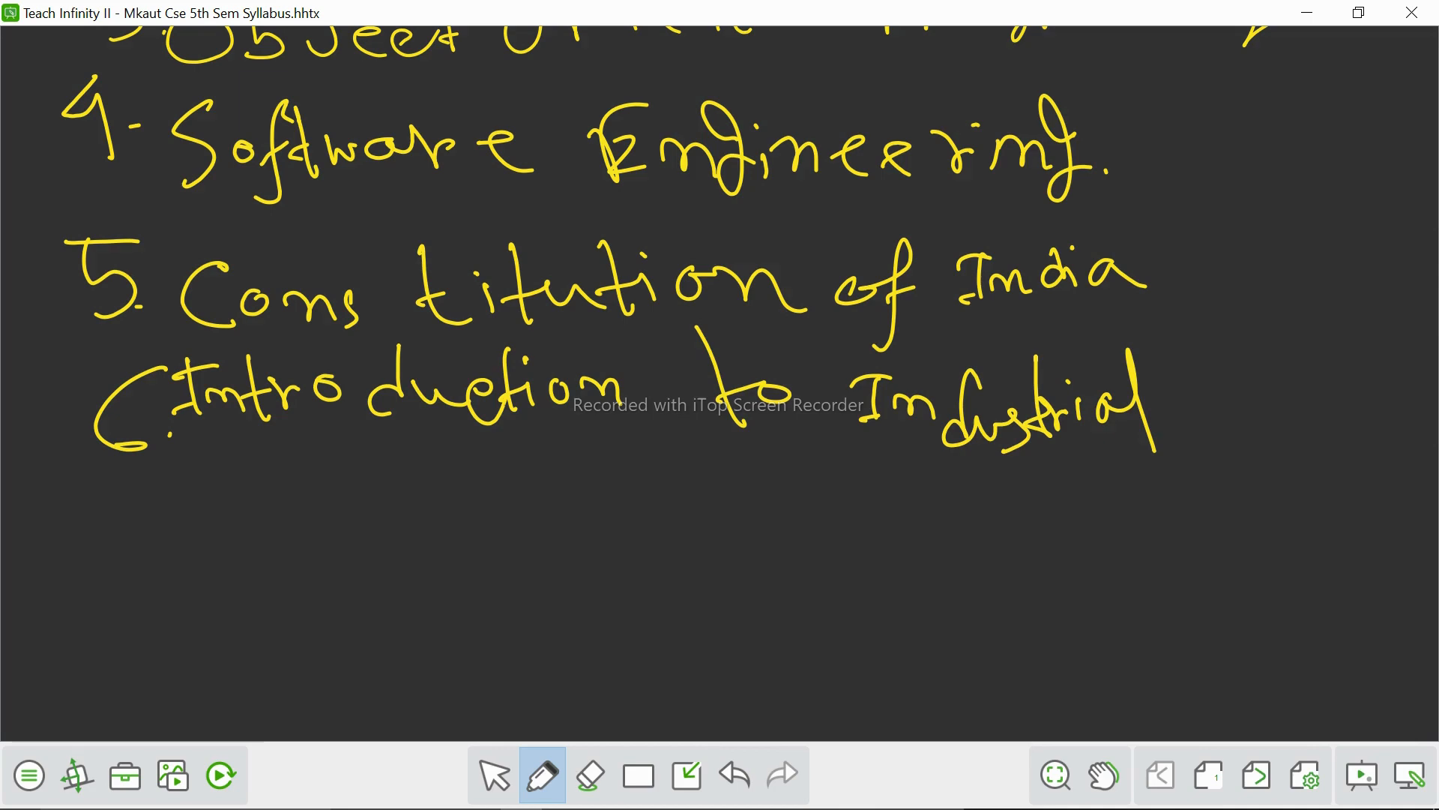
Pan to make room and complete item 6 with 'Management'
{"action": "left_click_drag", "start_coordinate": [778, 598], "coordinate": [1279, 528]}
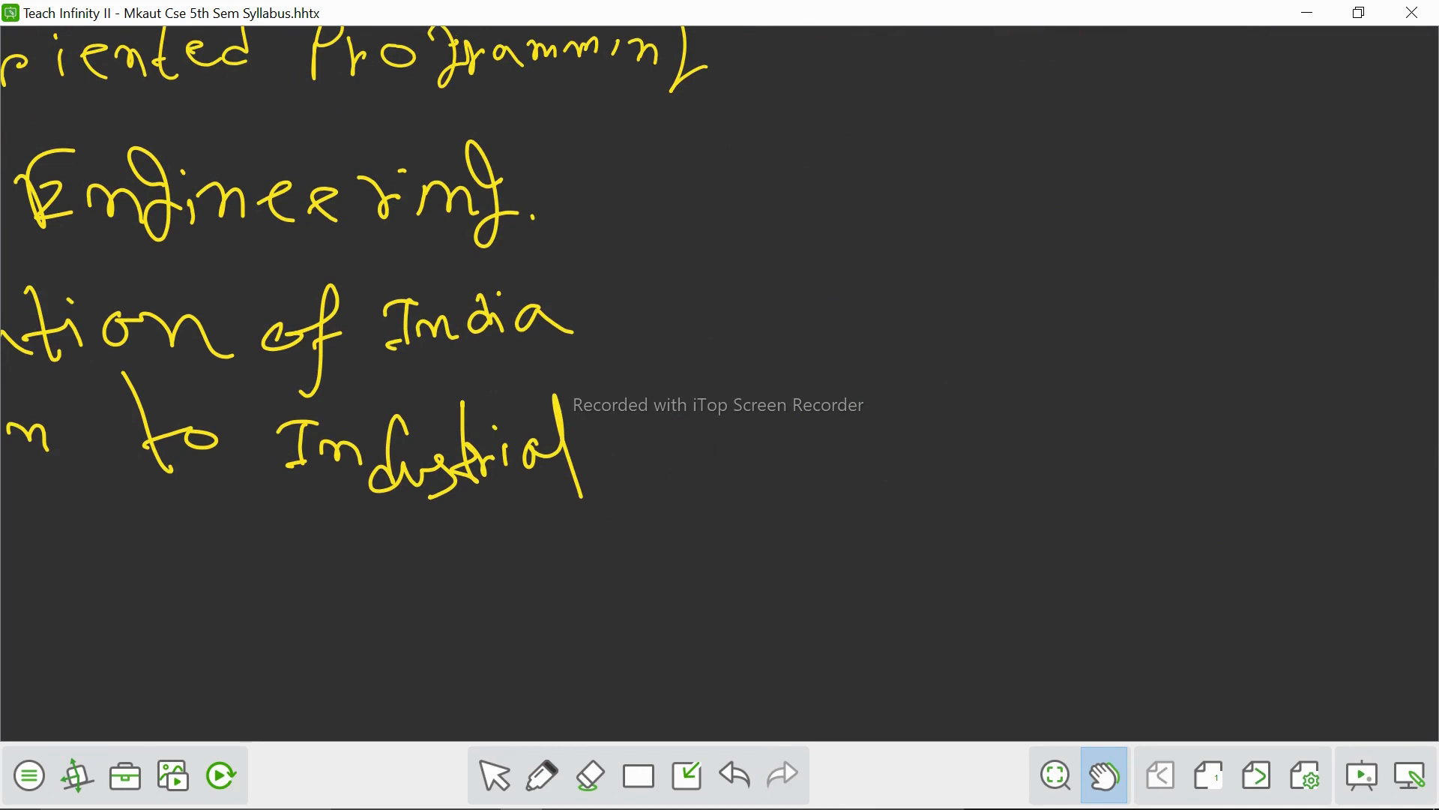
{"action": "left_click", "coordinate": [542, 775]}
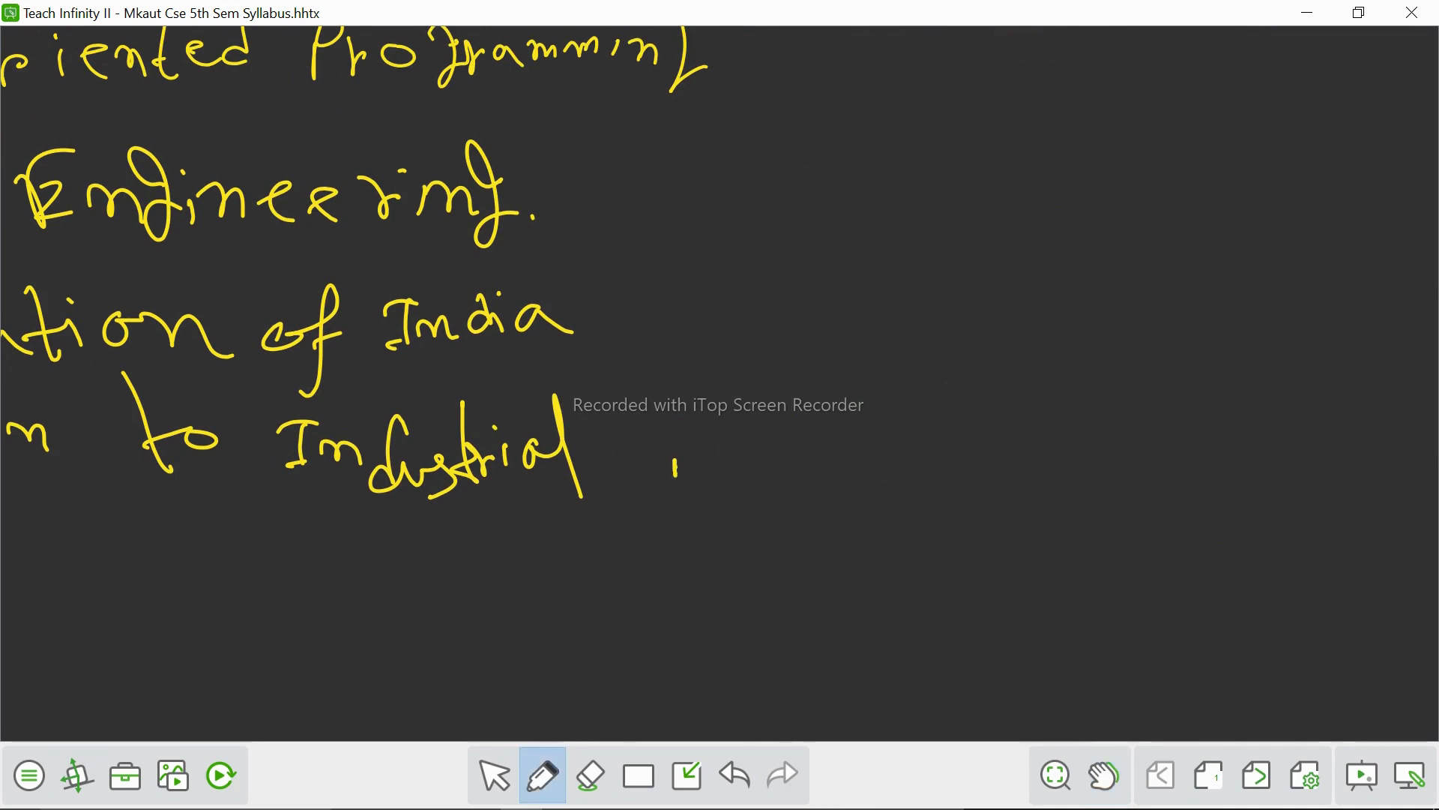
{"action": "left_click_drag", "start_coordinate": [674, 450], "coordinate": [857, 459]}
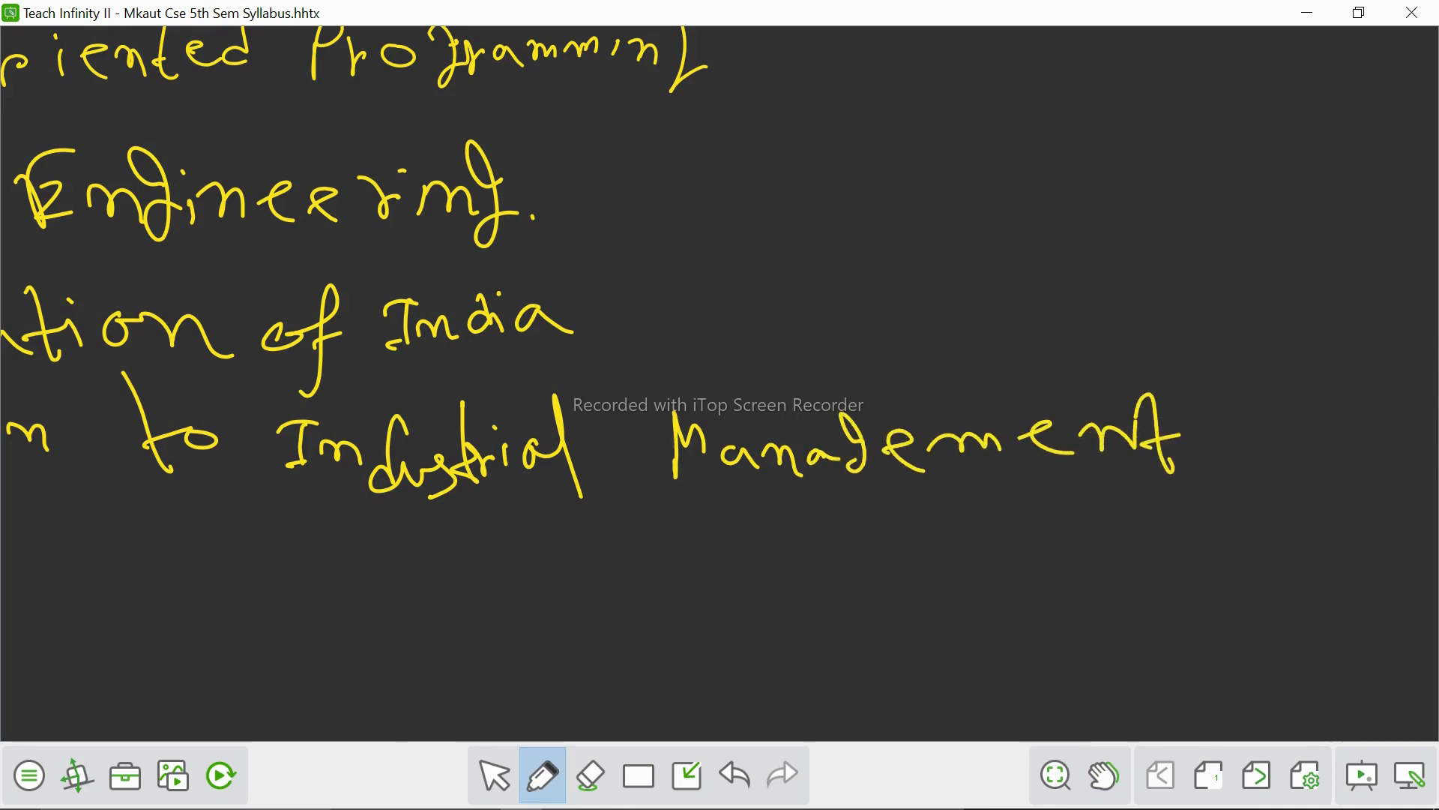
{"action": "left_click", "coordinate": [1103, 774]}
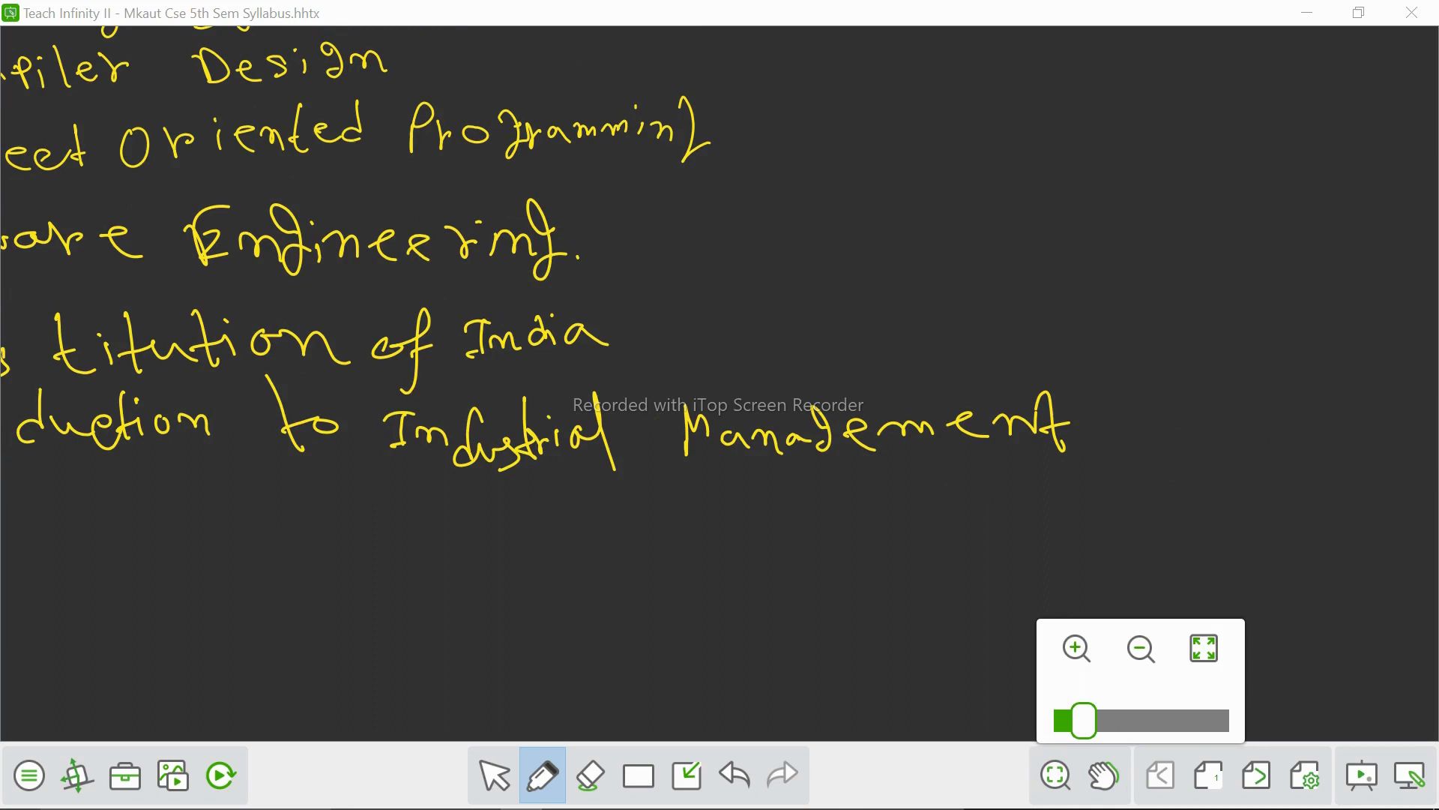
Zoom out and pan so the whole handwritten subject list fits on screen
{"action": "left_click", "coordinate": [589, 774]}
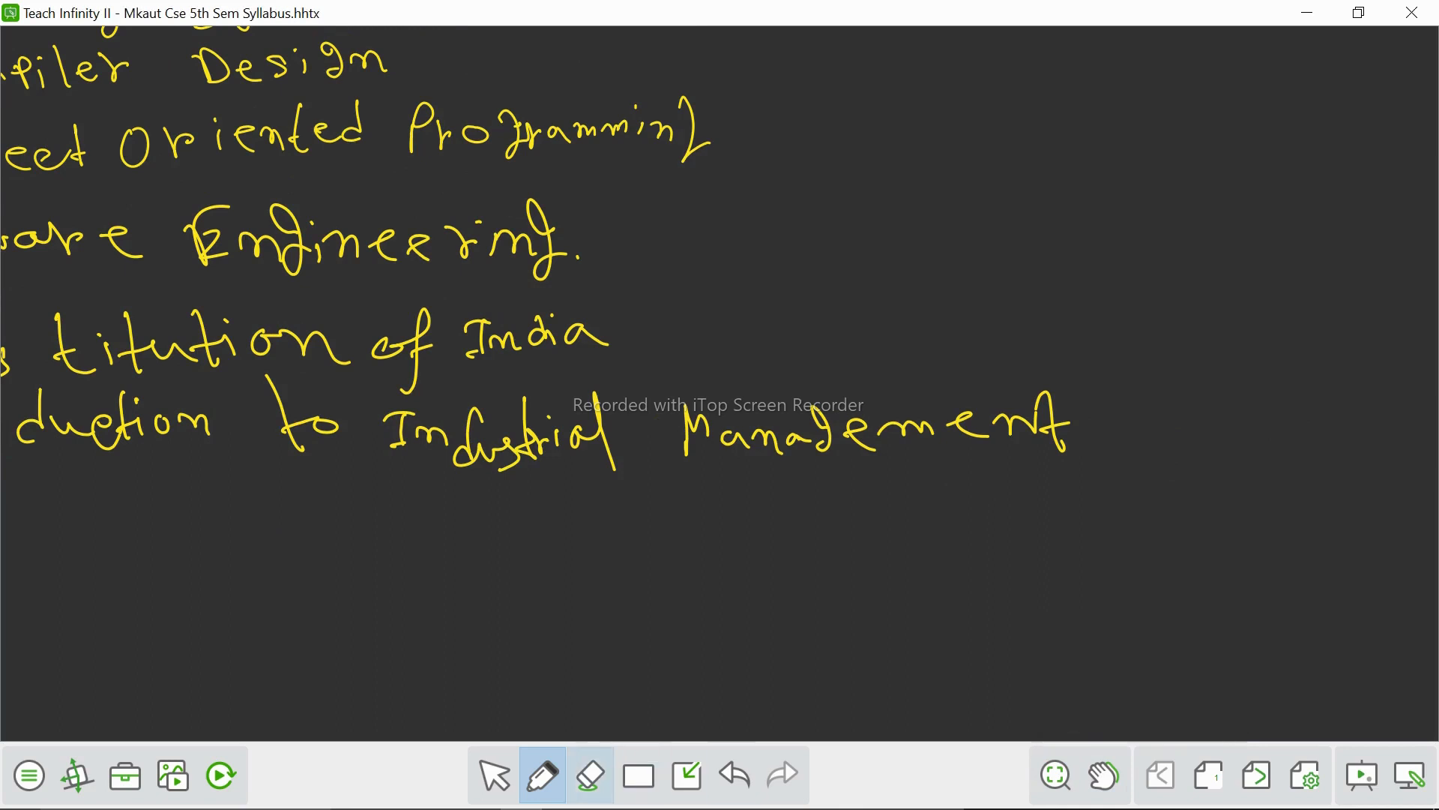
{"action": "left_click", "coordinate": [1102, 774]}
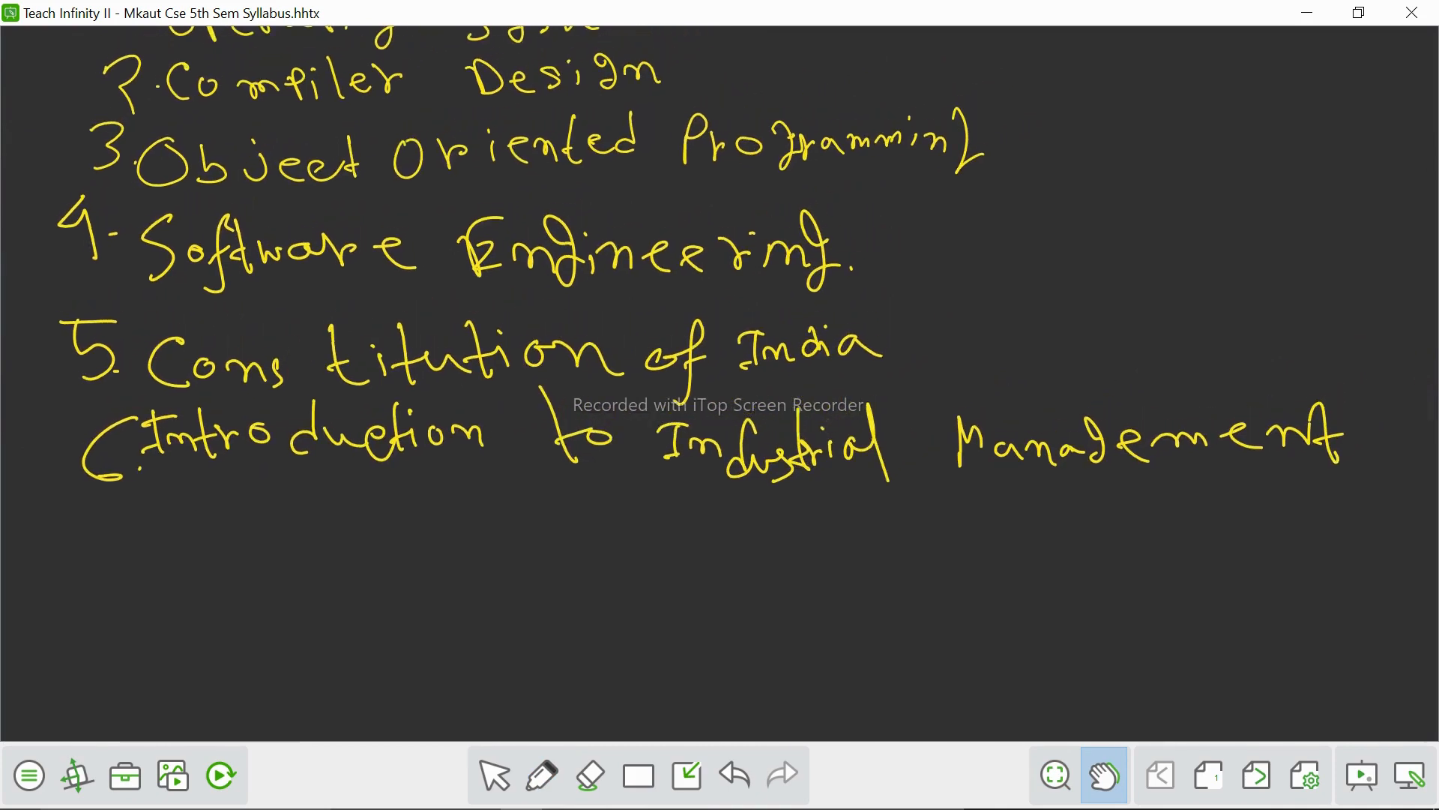
{"action": "scroll", "scroll_direction": "down", "scroll_amount": 3}
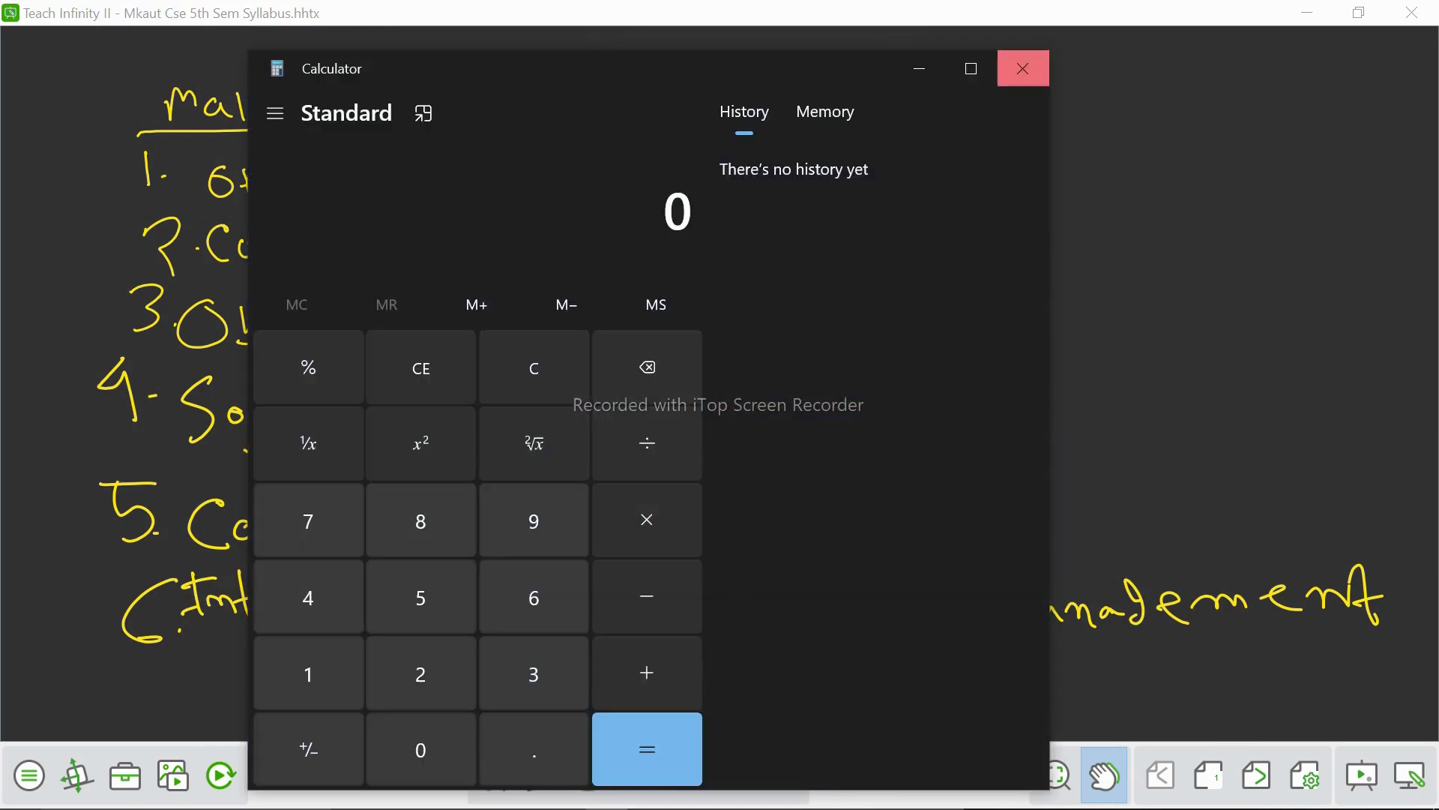
Close the Calculator, dismiss the equipment warning and begin the code '(ESC5' after Software Engineering
{"action": "left_click", "coordinate": [1021, 68]}
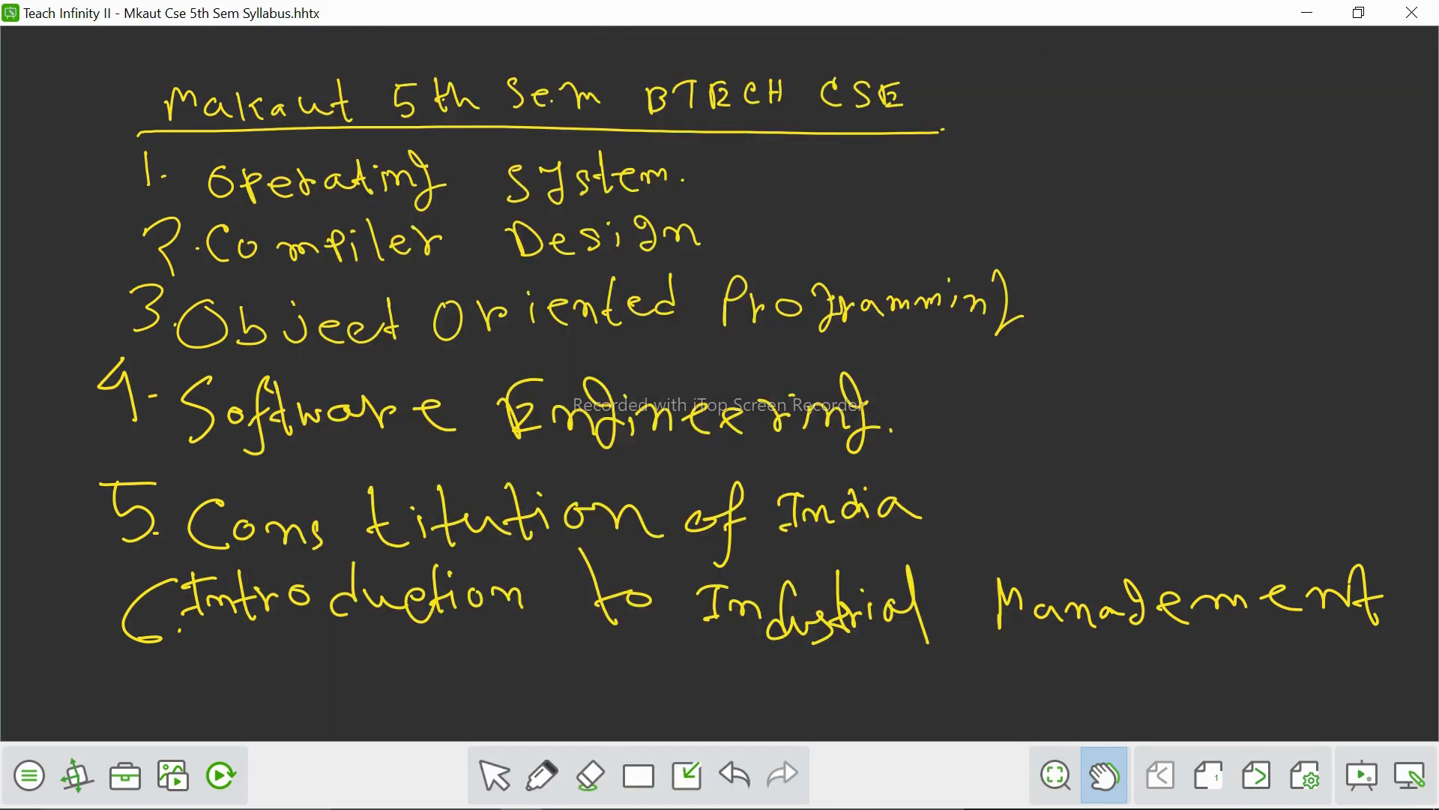
{"action": "left_click", "coordinate": [541, 774]}
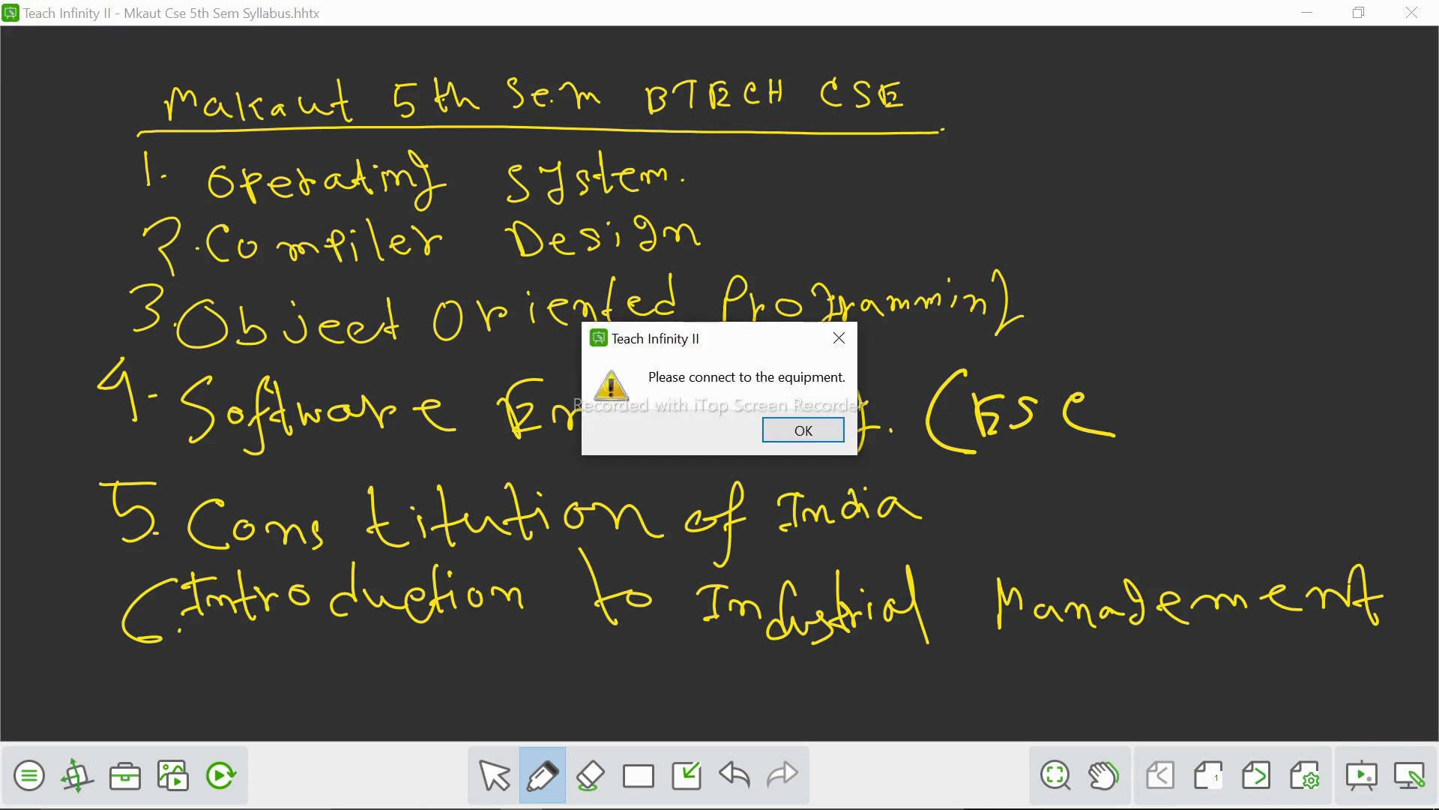
{"action": "left_click", "coordinate": [800, 430]}
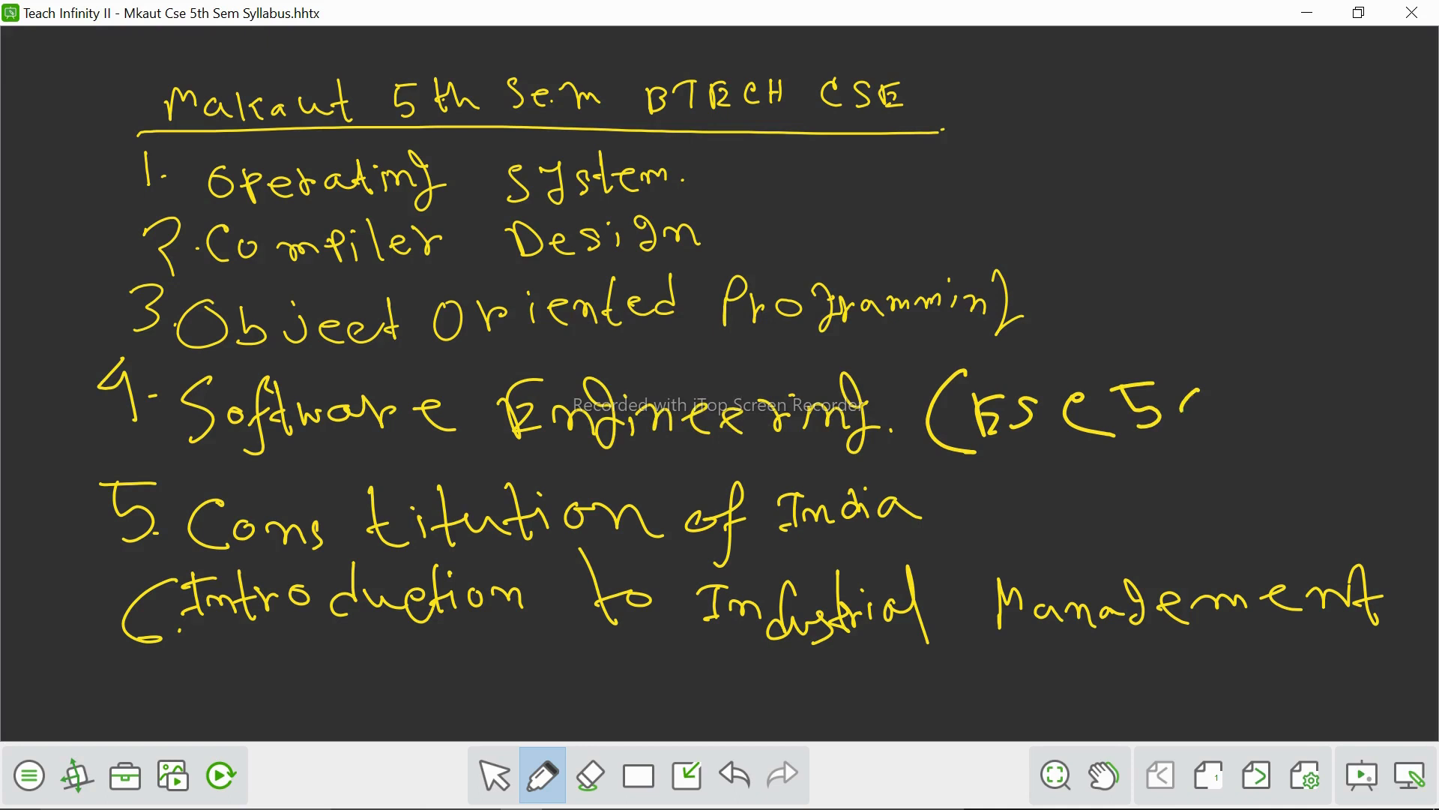
{"action": "left_click_drag", "start_coordinate": [1175, 403], "coordinate": [1249, 432]}
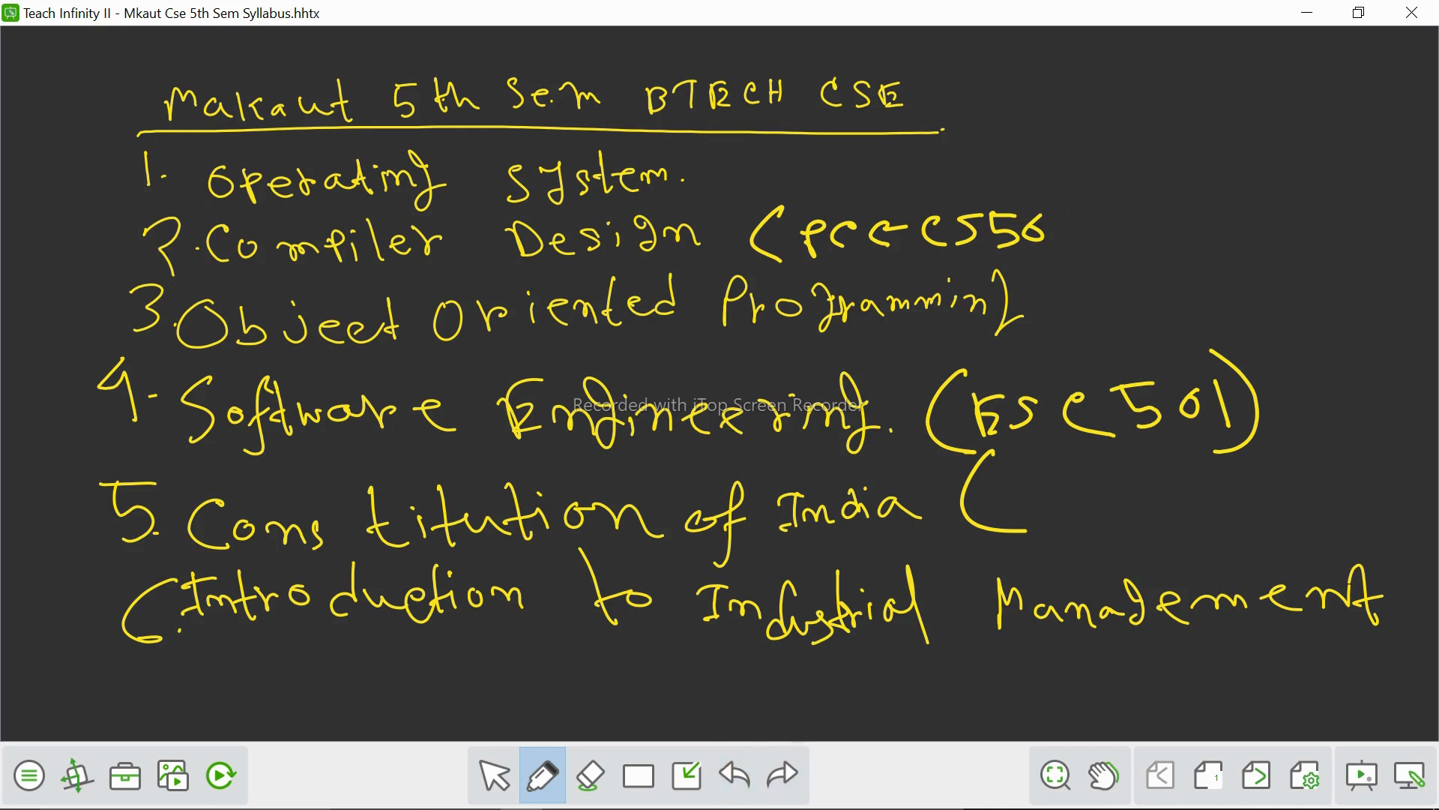
Finish the PCC-CS501 code after Compiler Design, fixing a stroke with Undo/Redo
{"action": "left_click", "coordinate": [1028, 234]}
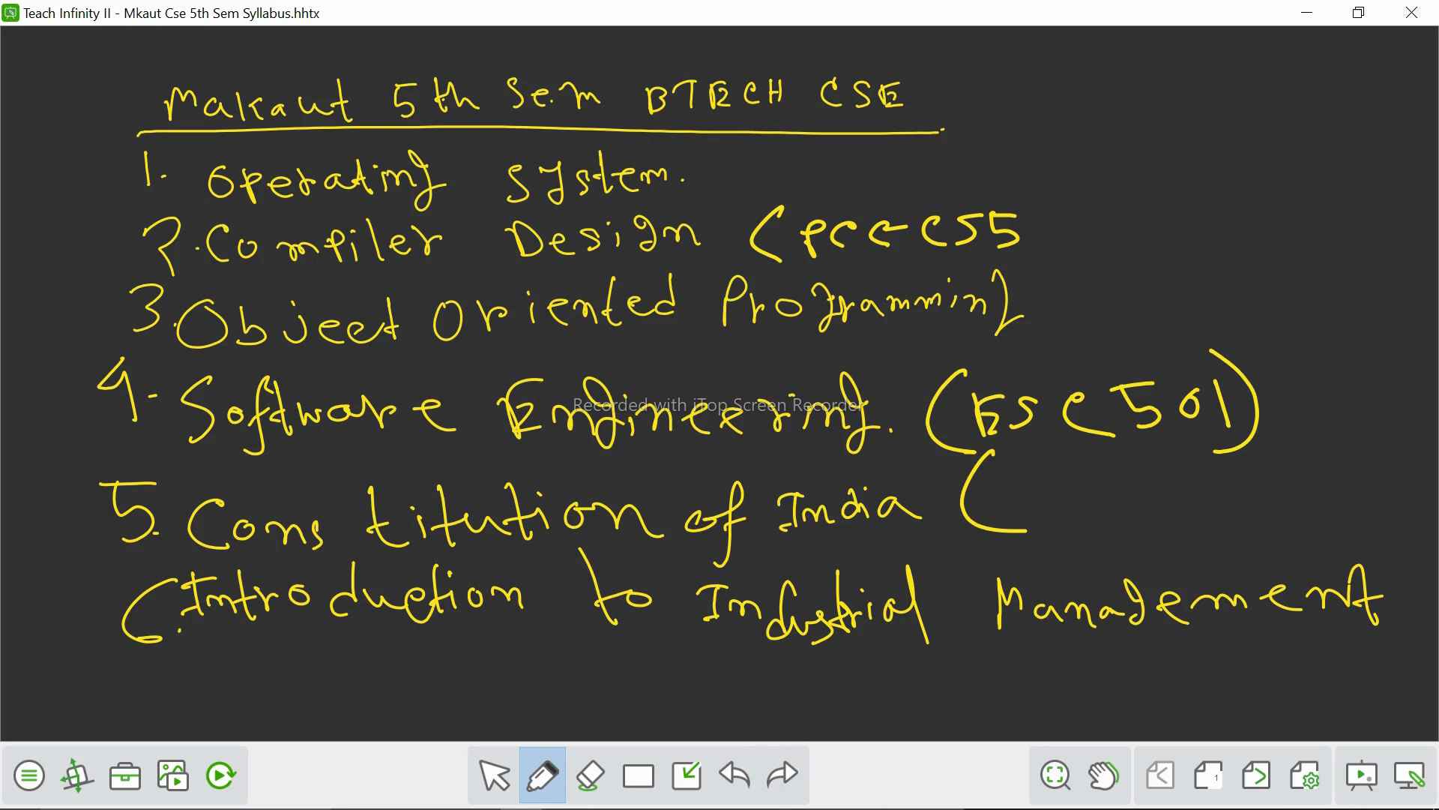
{"action": "left_click", "coordinate": [733, 773]}
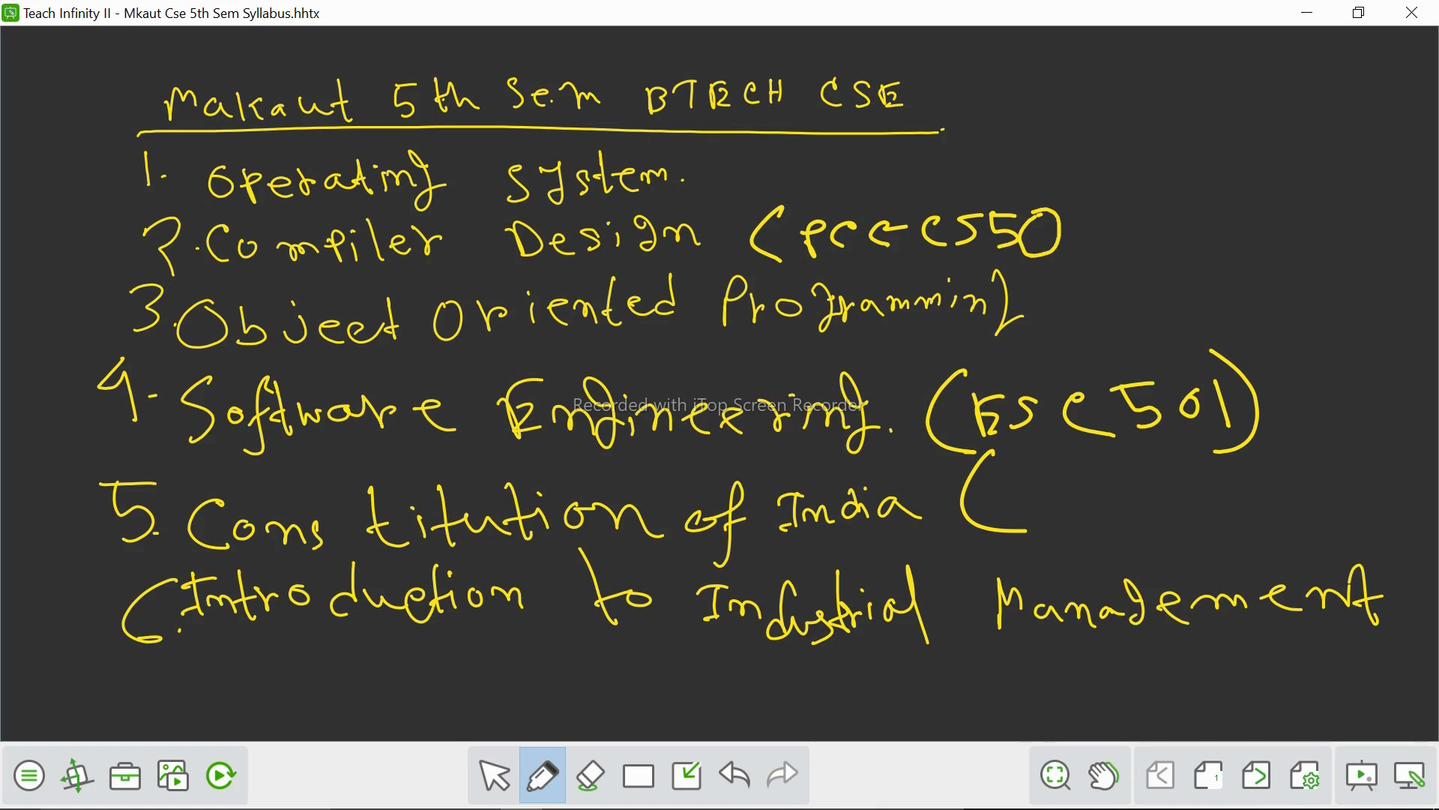
{"action": "left_click_drag", "start_coordinate": [1082, 194], "coordinate": [1079, 271]}
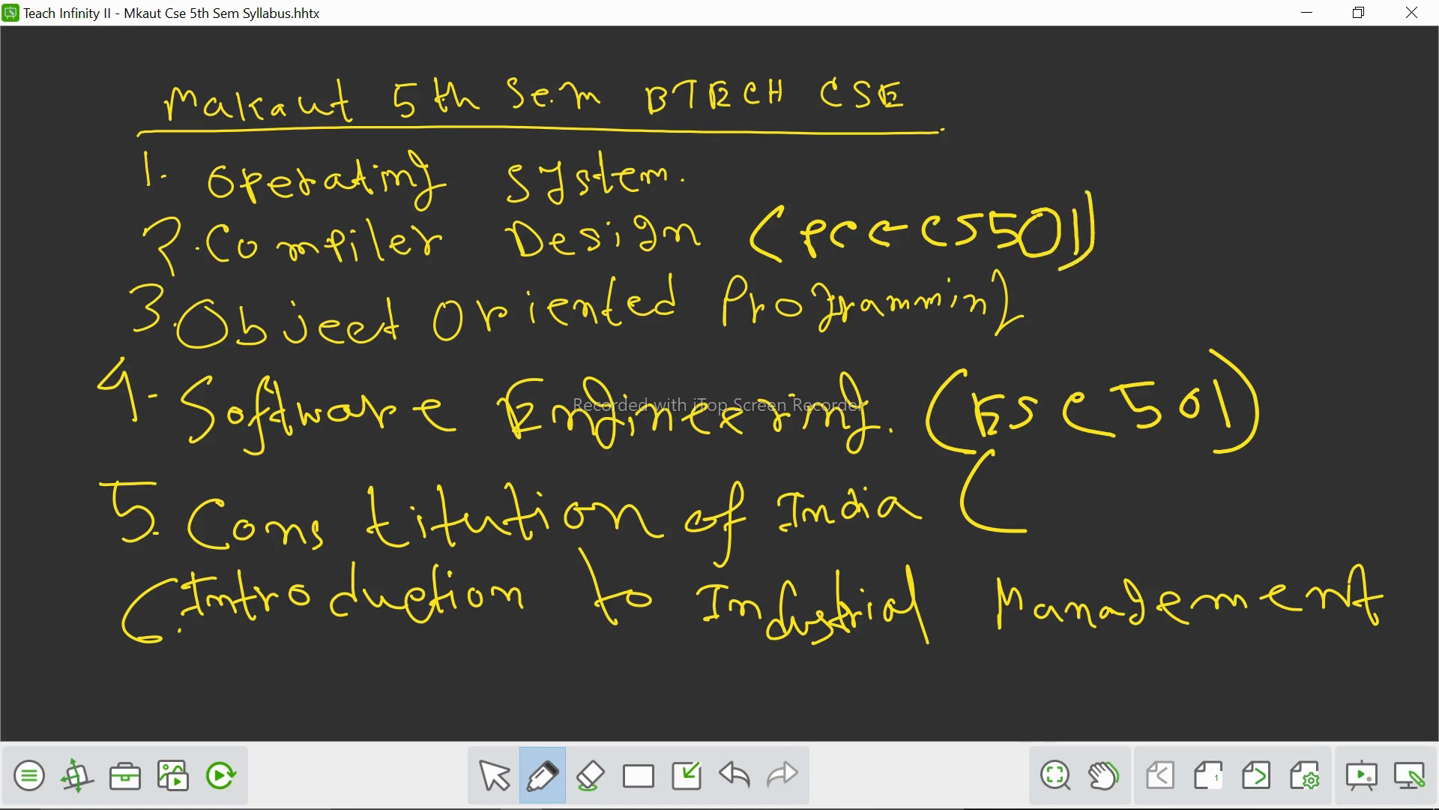
Remove a stray bracket stroke and start the bracketed code after Operating System
{"action": "left_click_drag", "start_coordinate": [799, 134], "coordinate": [844, 198]}
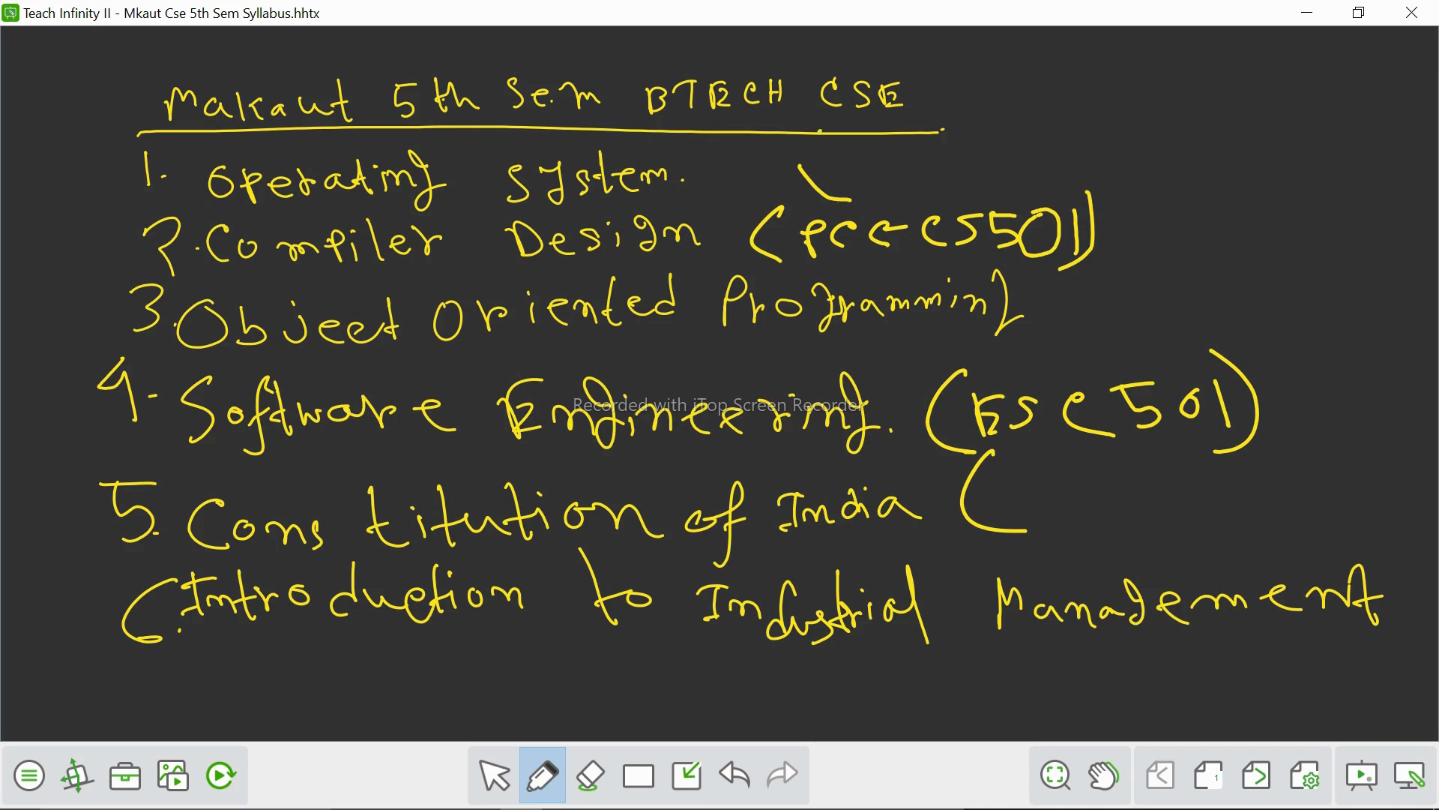
{"action": "left_click", "coordinate": [687, 774]}
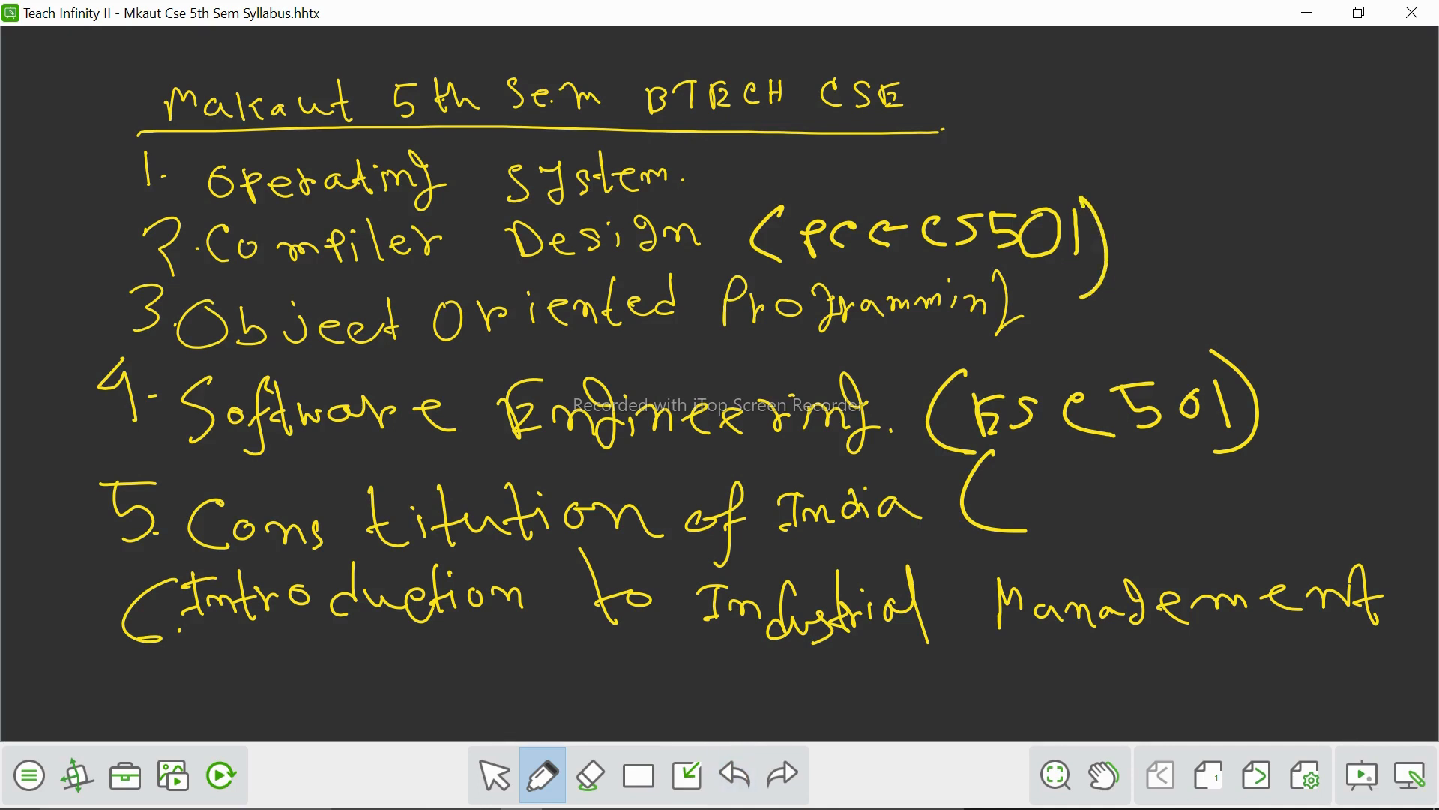
{"action": "left_click_drag", "start_coordinate": [853, 142], "coordinate": [831, 197]}
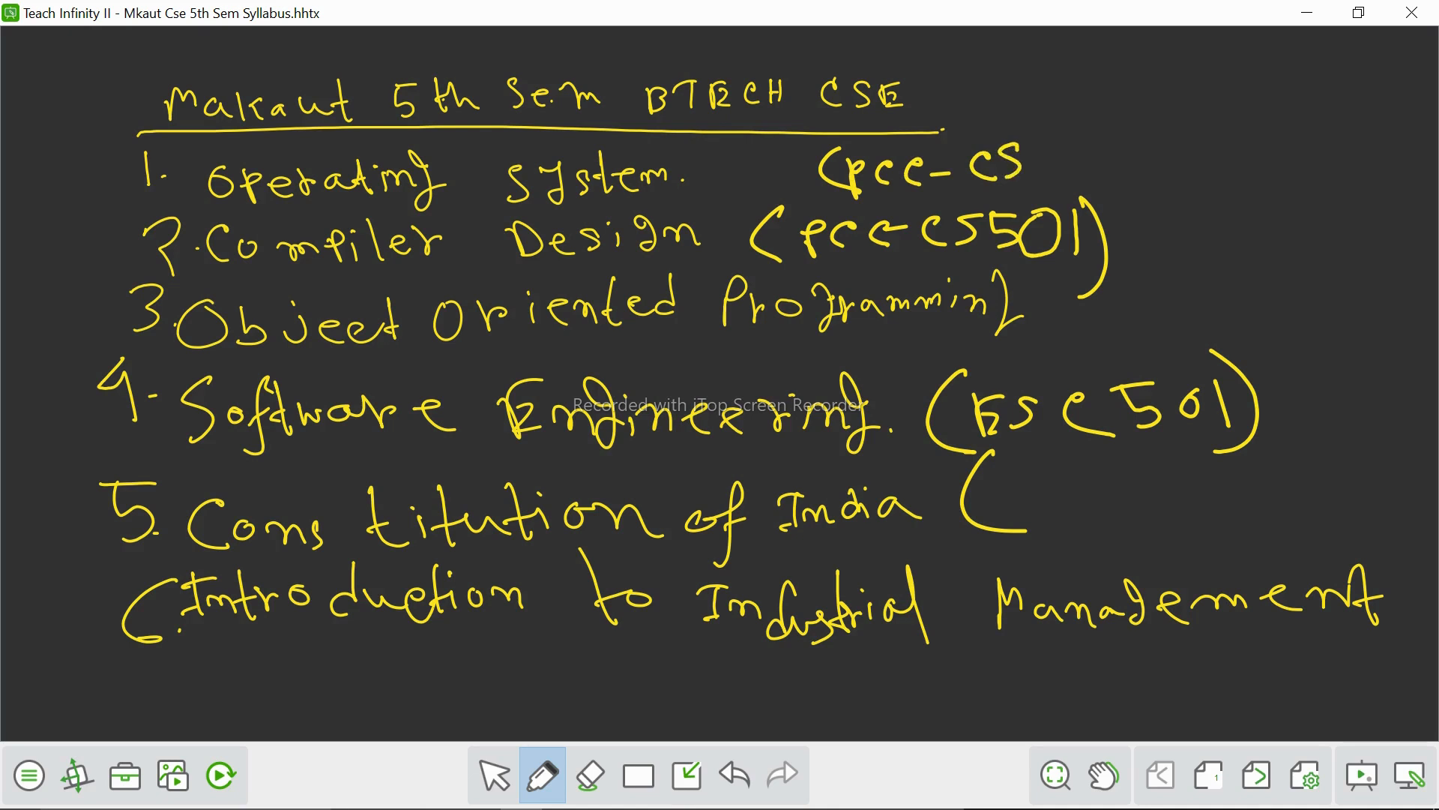
Write codes PCC-CS502, PCC-CS503 and MC-CS501 for items 3-5, then the number 7
{"action": "left_click_drag", "start_coordinate": [1028, 146], "coordinate": [1069, 144]}
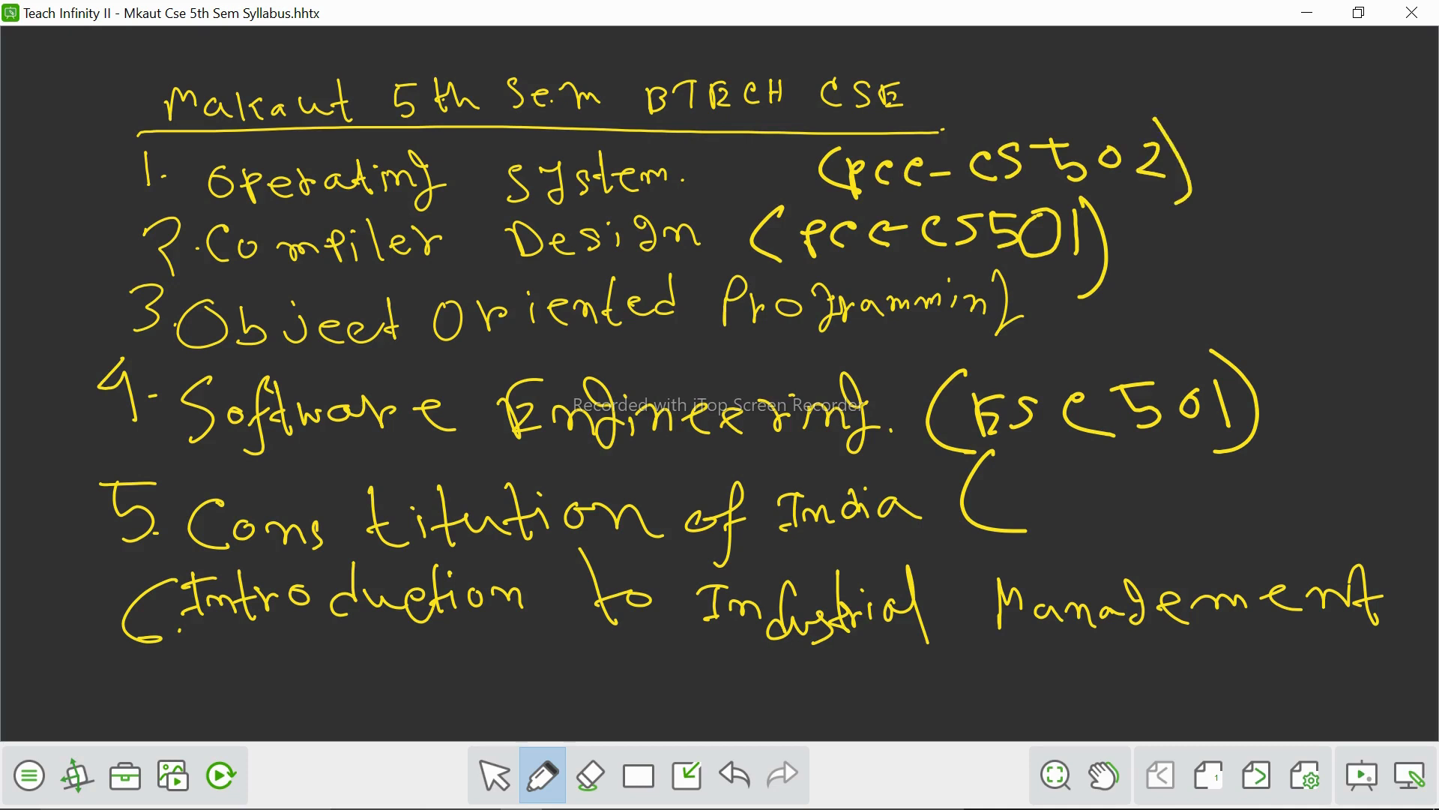
{"action": "left_click_drag", "start_coordinate": [1082, 290], "coordinate": [1078, 334]}
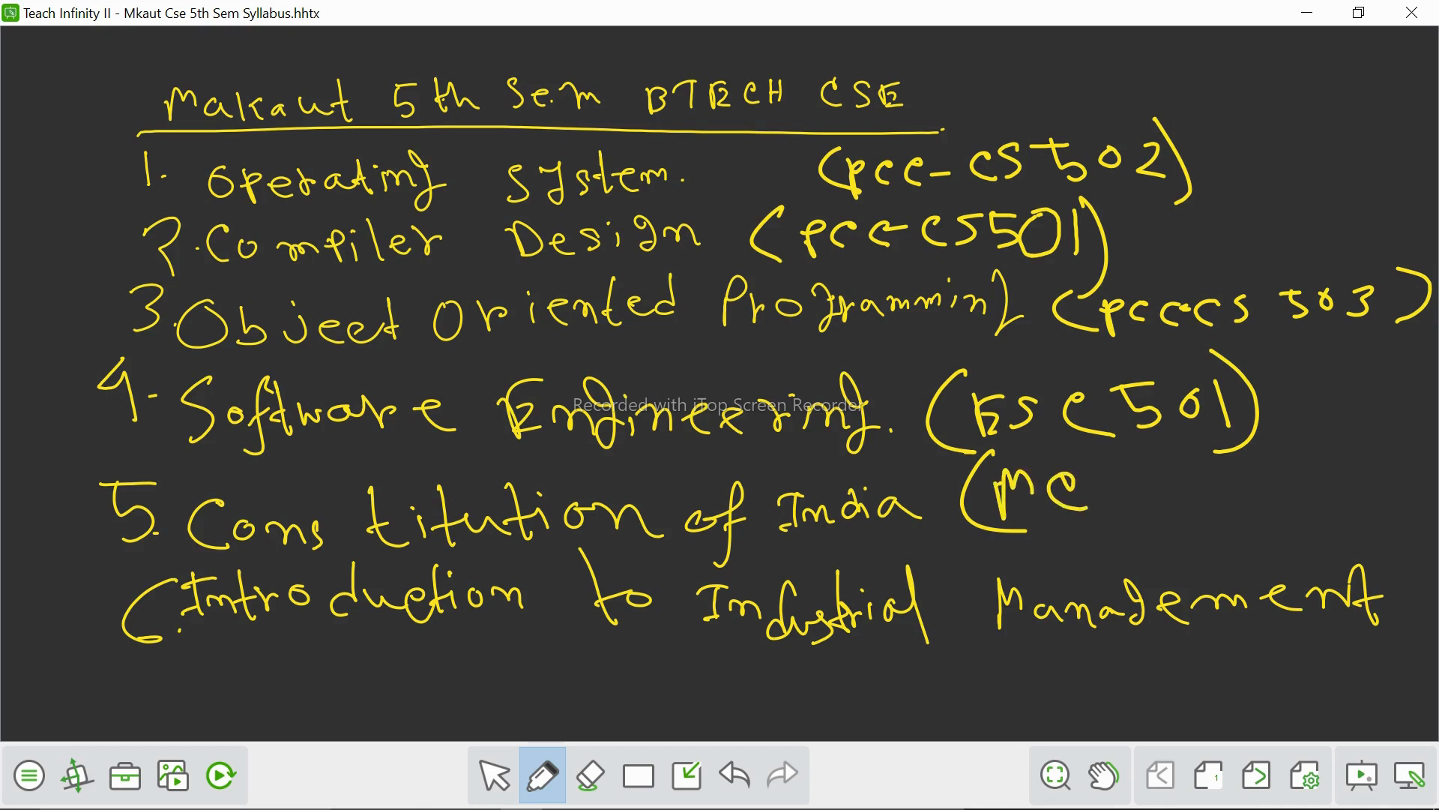
{"action": "left_click_drag", "start_coordinate": [1089, 498], "coordinate": [1129, 496]}
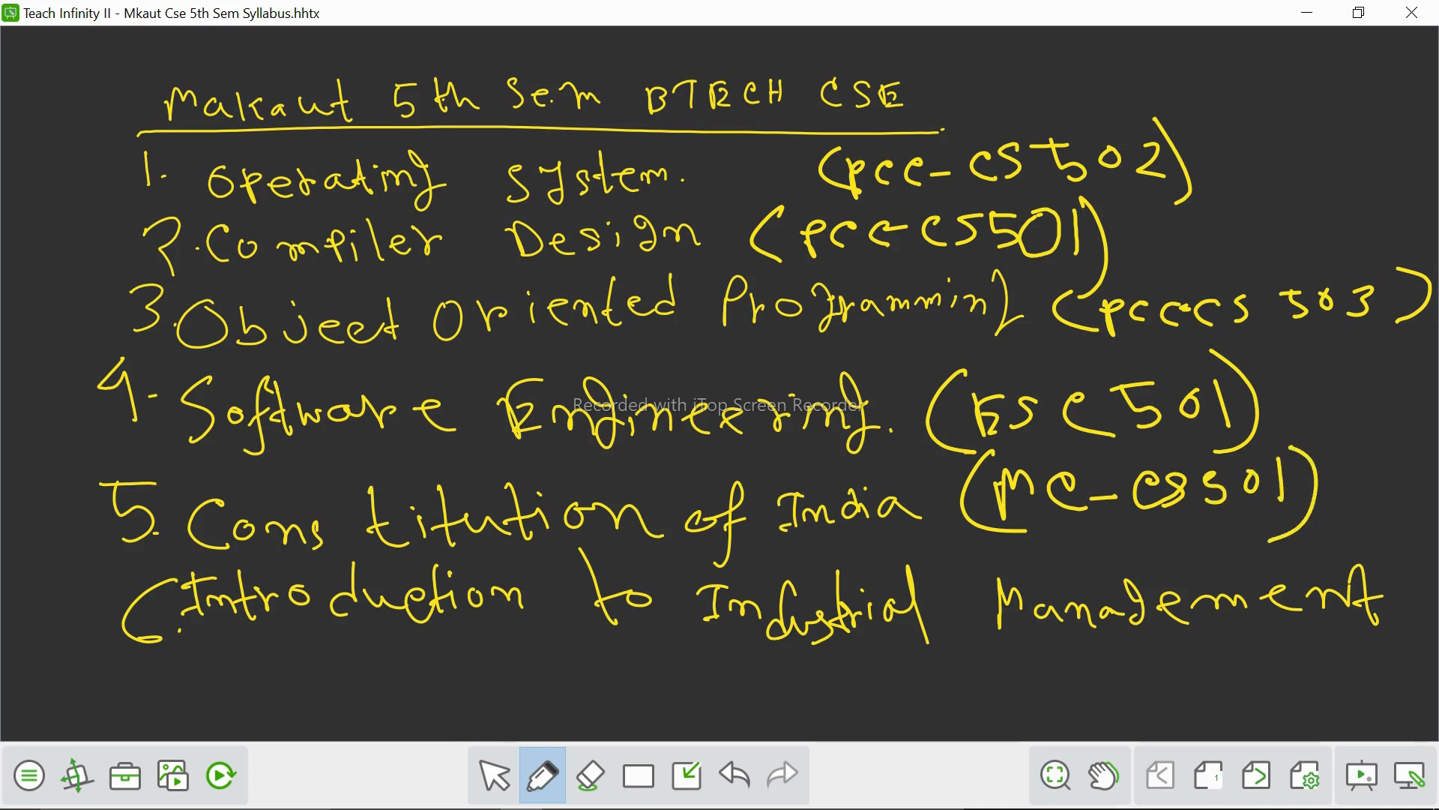
{"action": "left_click_drag", "start_coordinate": [110, 643], "coordinate": [138, 717]}
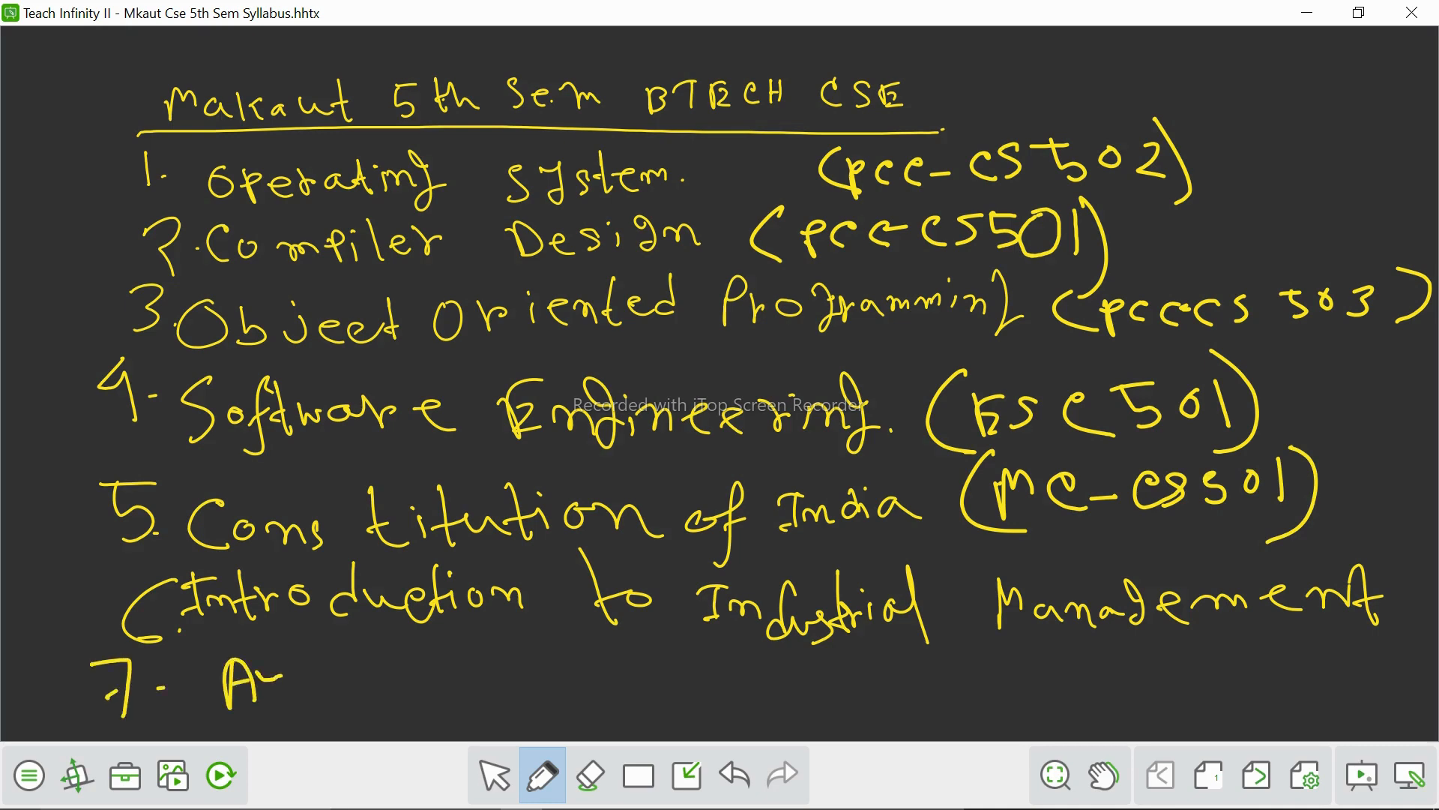
Handwrite 'Artificial Int' after the number 7
{"action": "left_click_drag", "start_coordinate": [267, 644], "coordinate": [312, 697]}
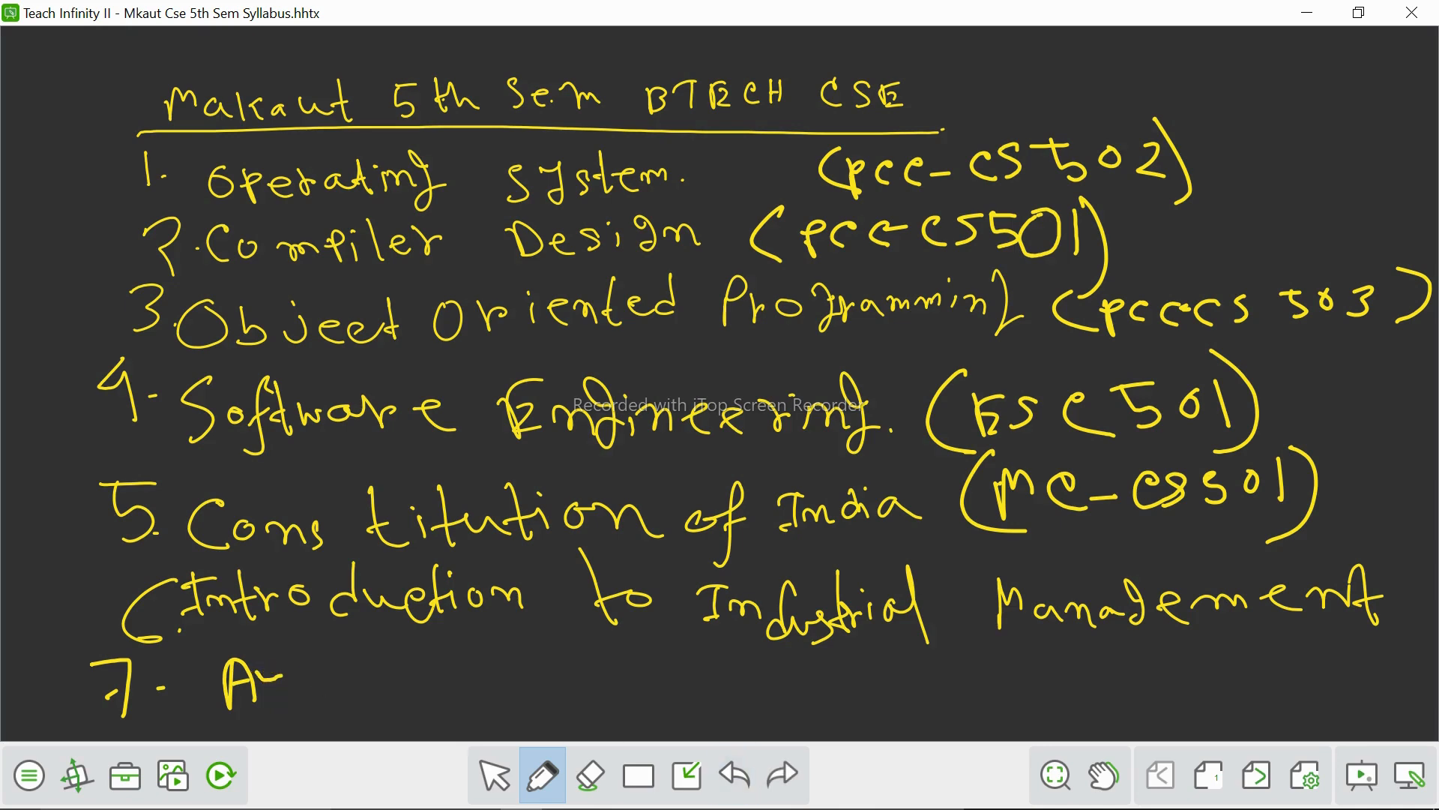
{"action": "left_click_drag", "start_coordinate": [256, 670], "coordinate": [294, 707]}
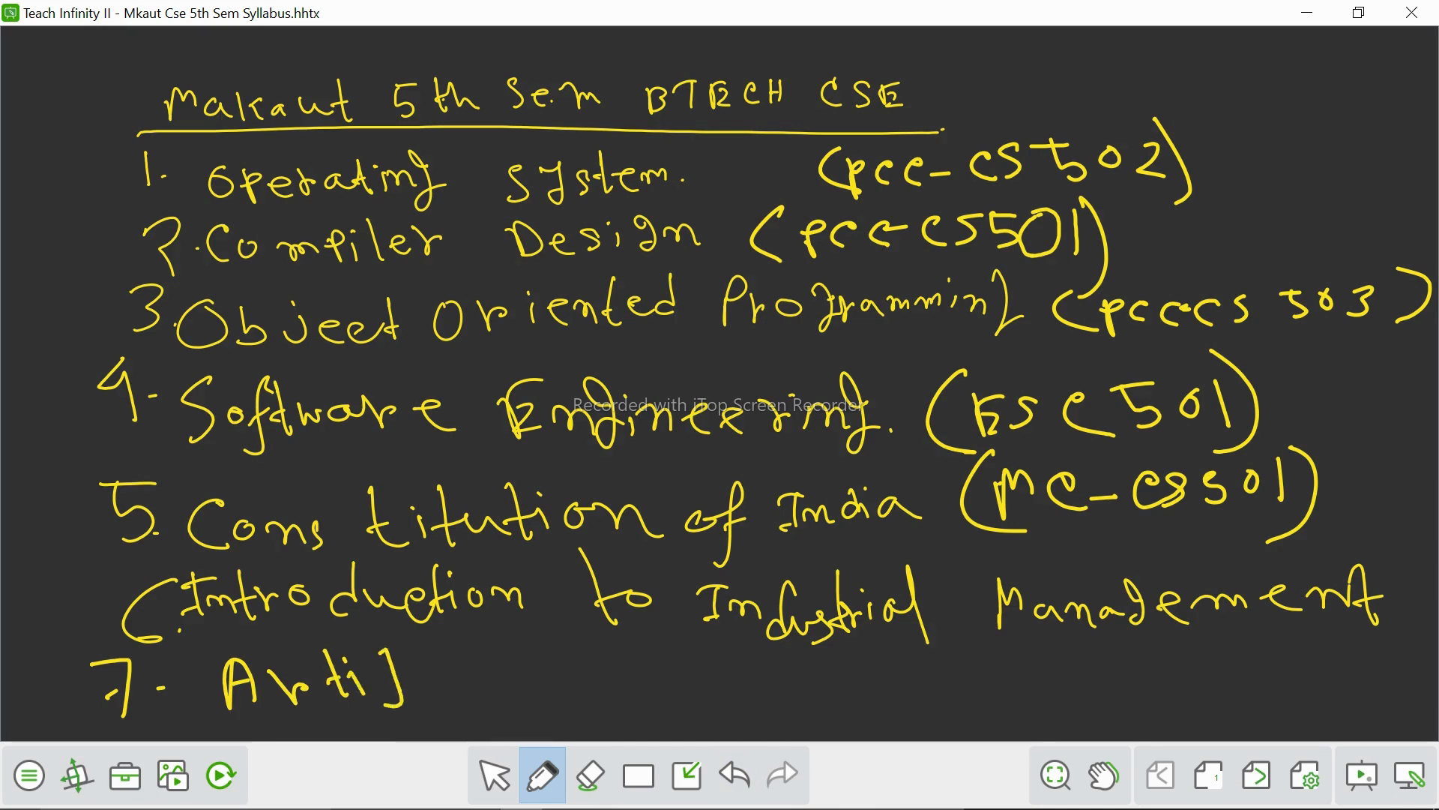
{"action": "left_click_drag", "start_coordinate": [377, 670], "coordinate": [468, 679]}
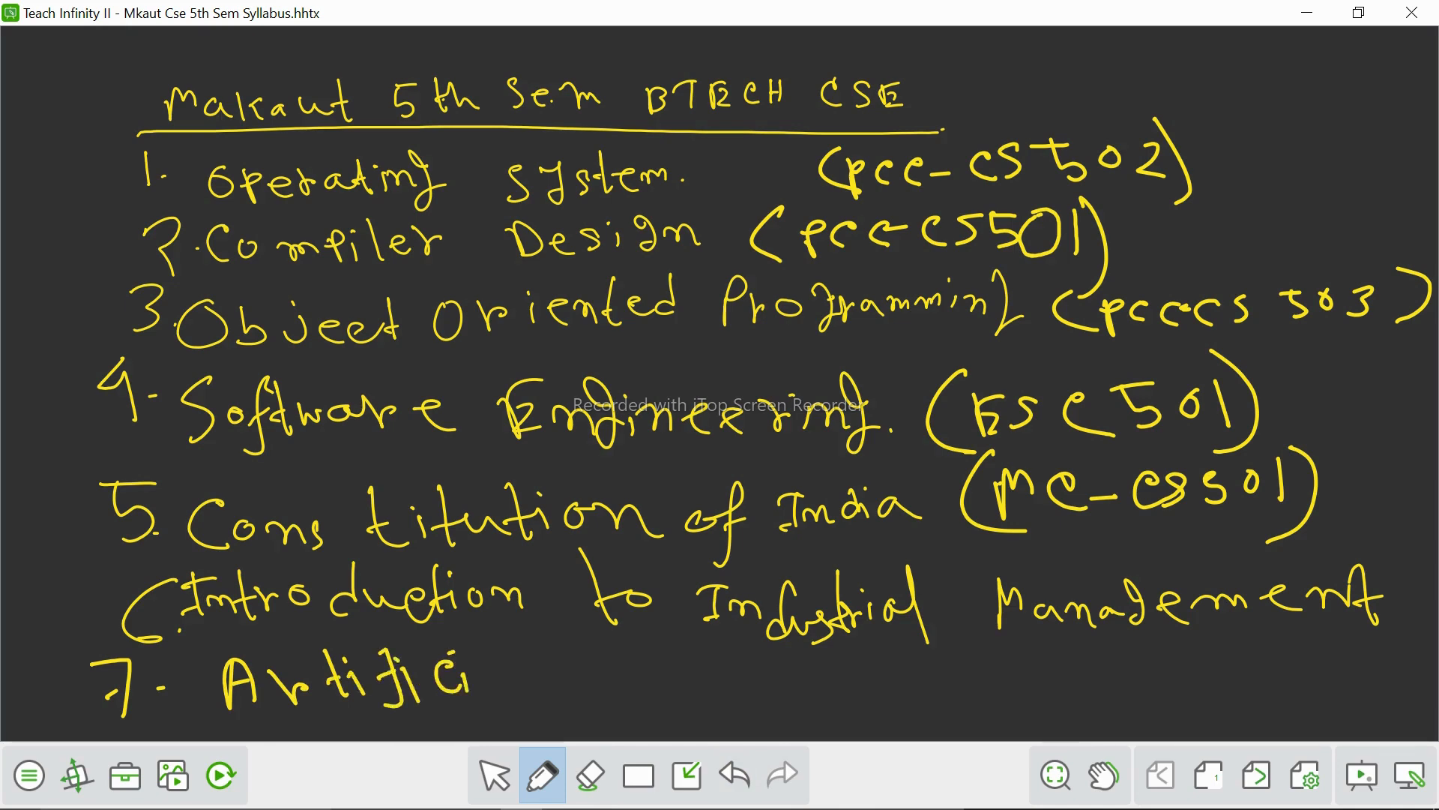
{"action": "left_click_drag", "start_coordinate": [486, 661], "coordinate": [546, 684]}
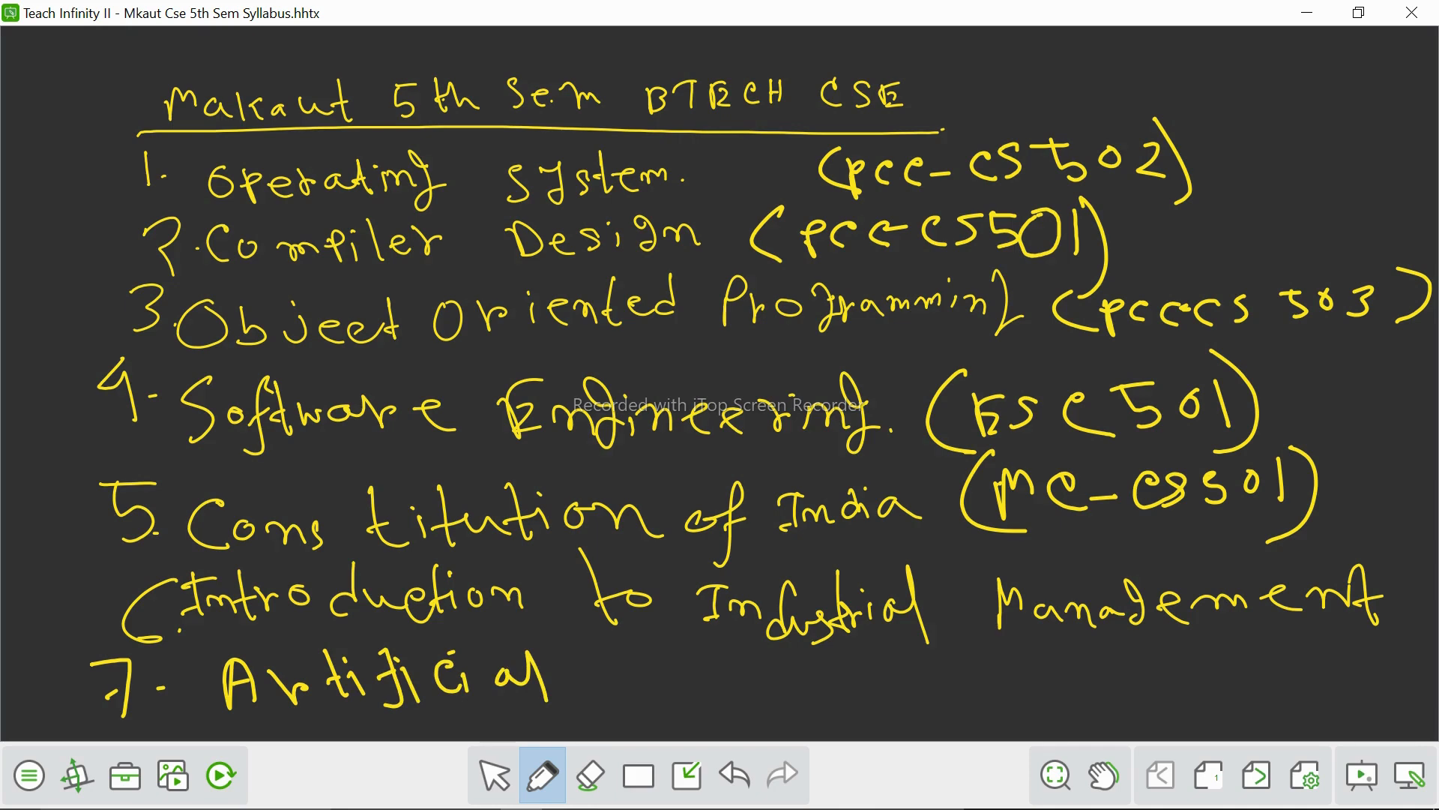
{"action": "left_click_drag", "start_coordinate": [633, 679], "coordinate": [717, 679]}
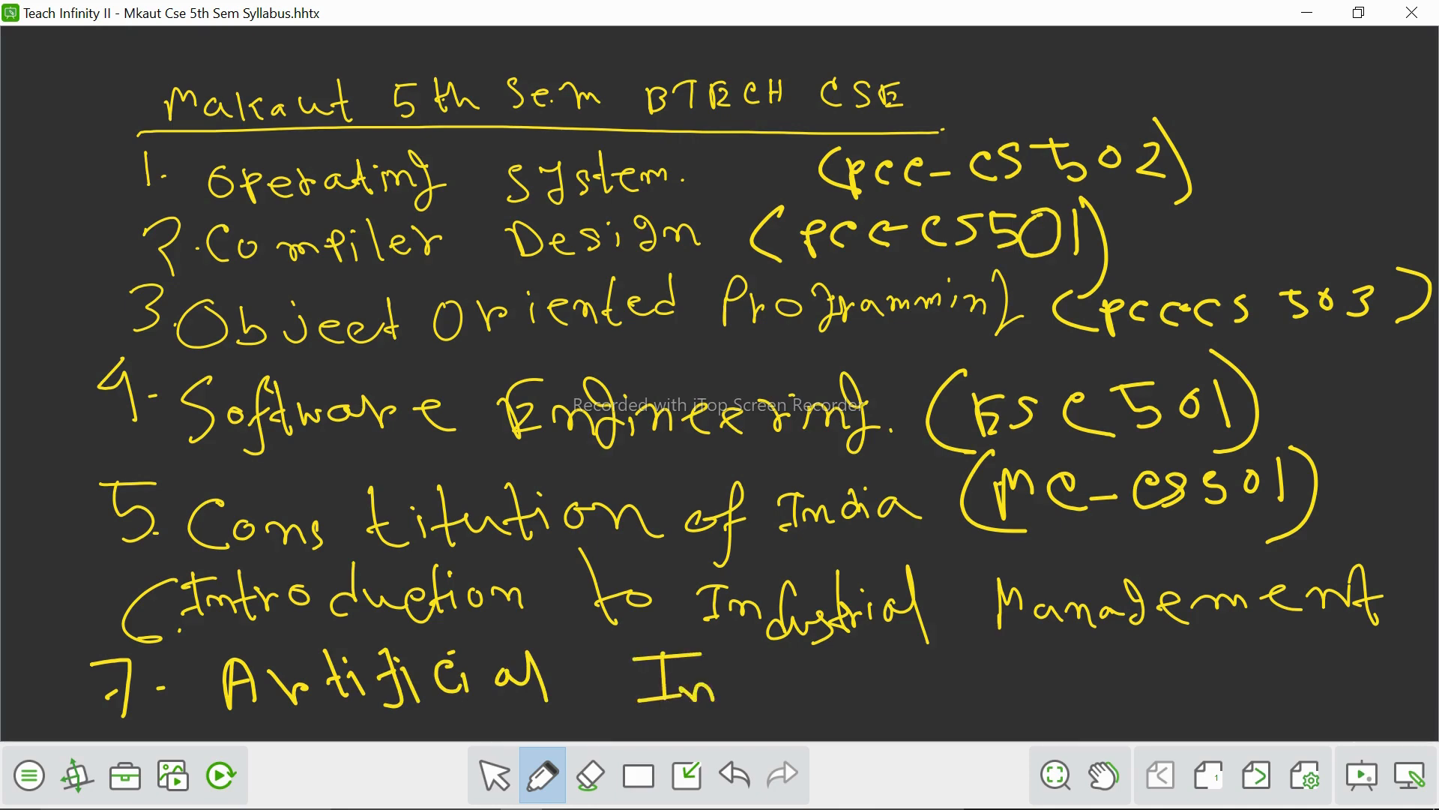
{"action": "left_click_drag", "start_coordinate": [717, 670], "coordinate": [826, 679]}
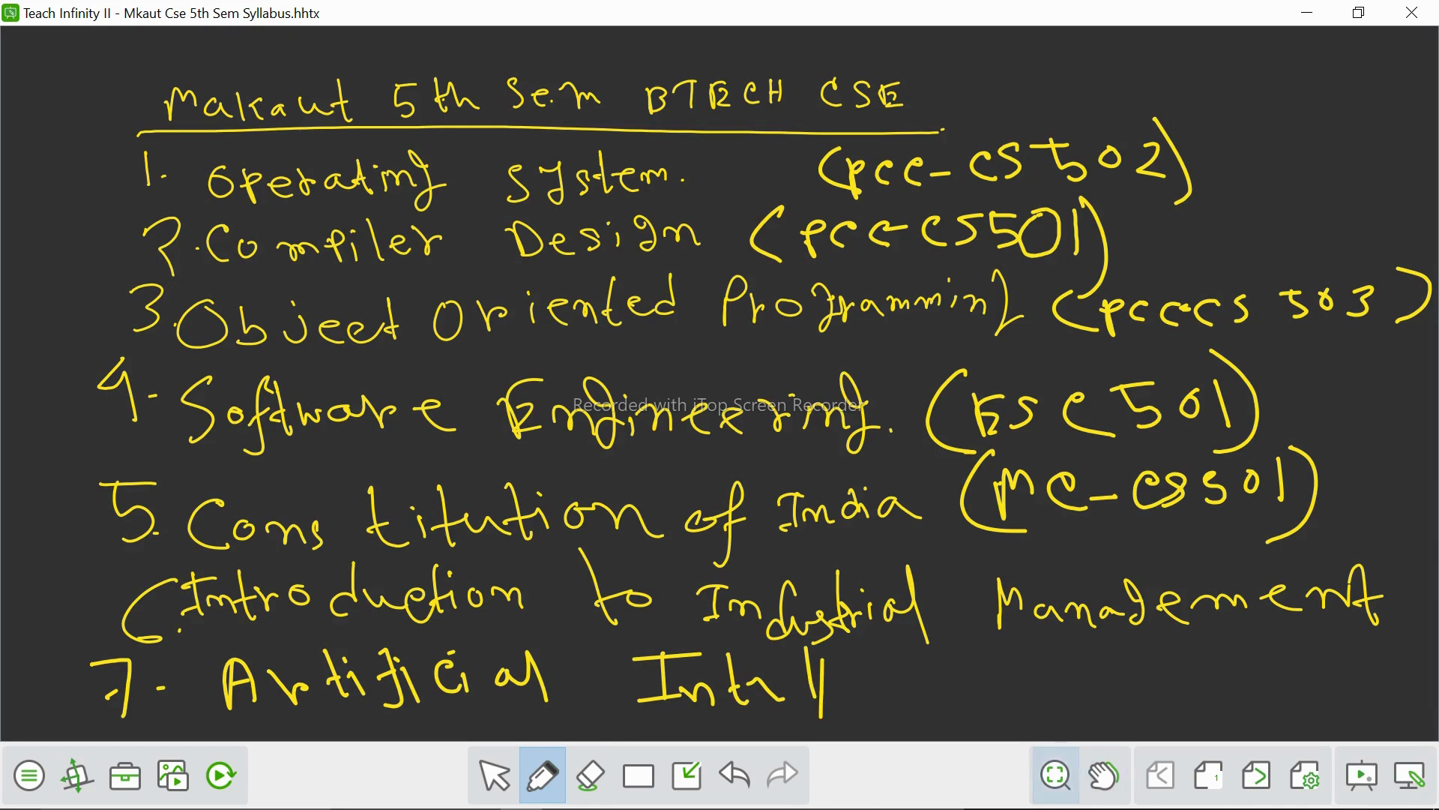
Shift the board upward with the hand tool to leave room below the list
{"action": "left_click", "coordinate": [1104, 775]}
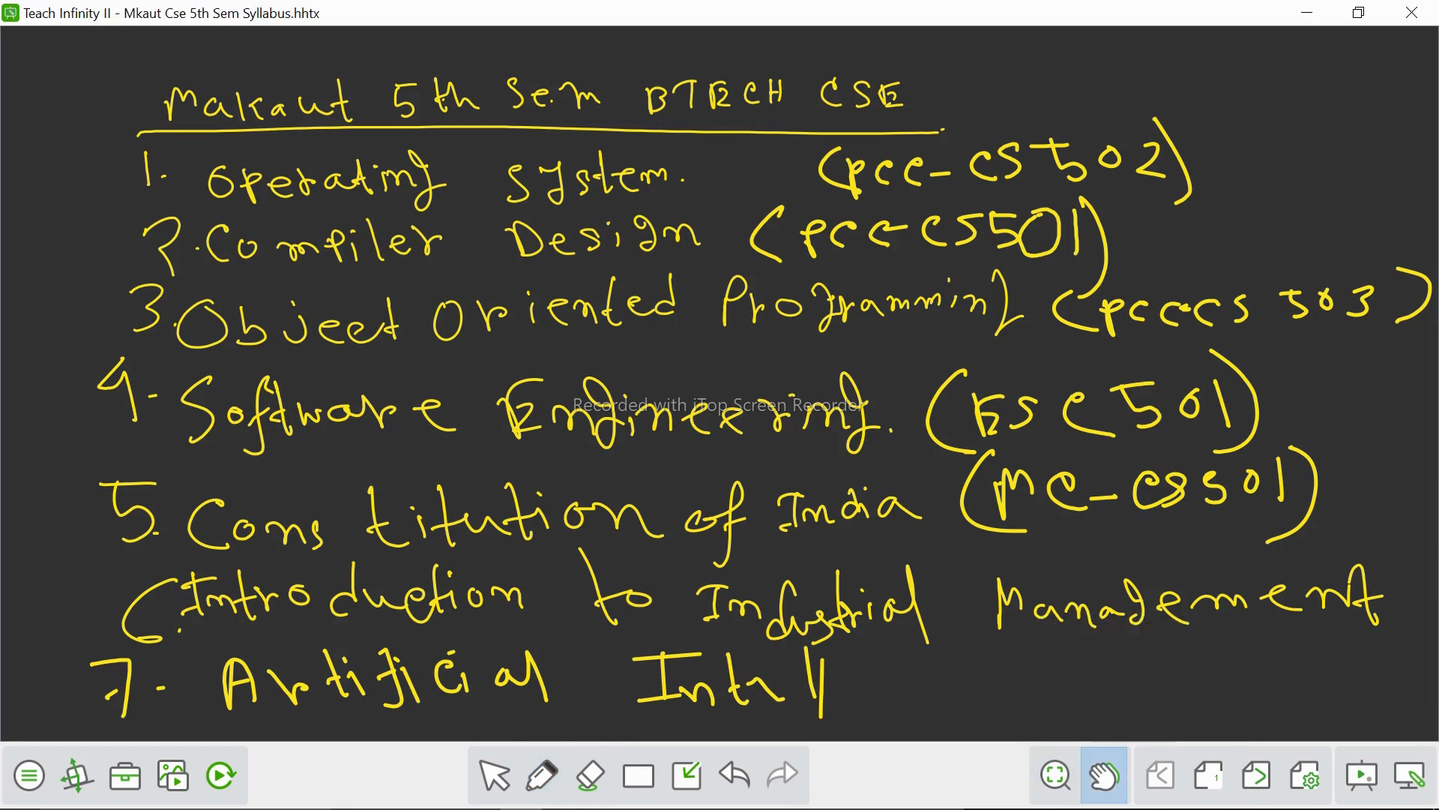
{"action": "scroll", "scroll_direction": "down", "scroll_amount": 3}
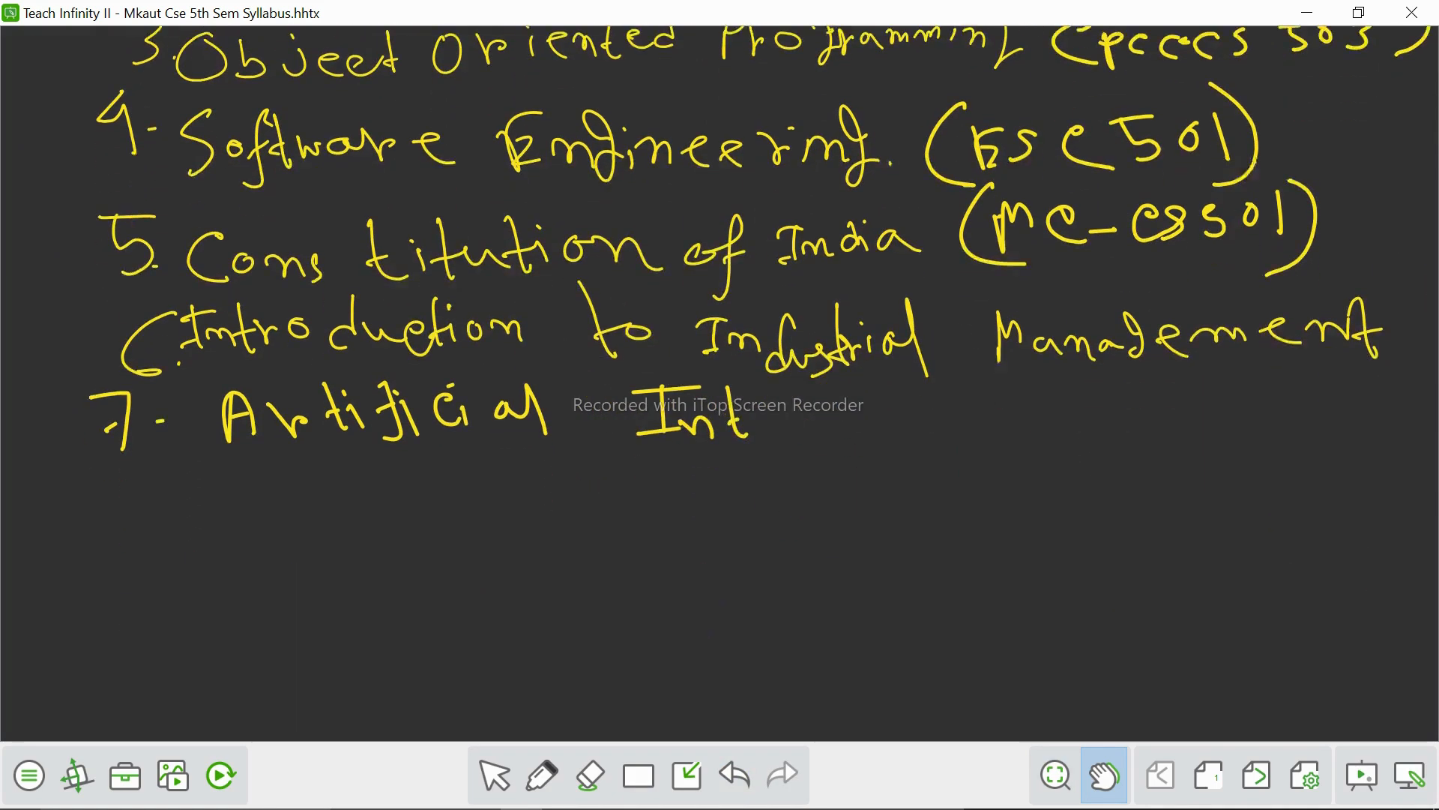
Finish the word Intelligence with the pen
{"action": "left_click", "coordinate": [541, 775]}
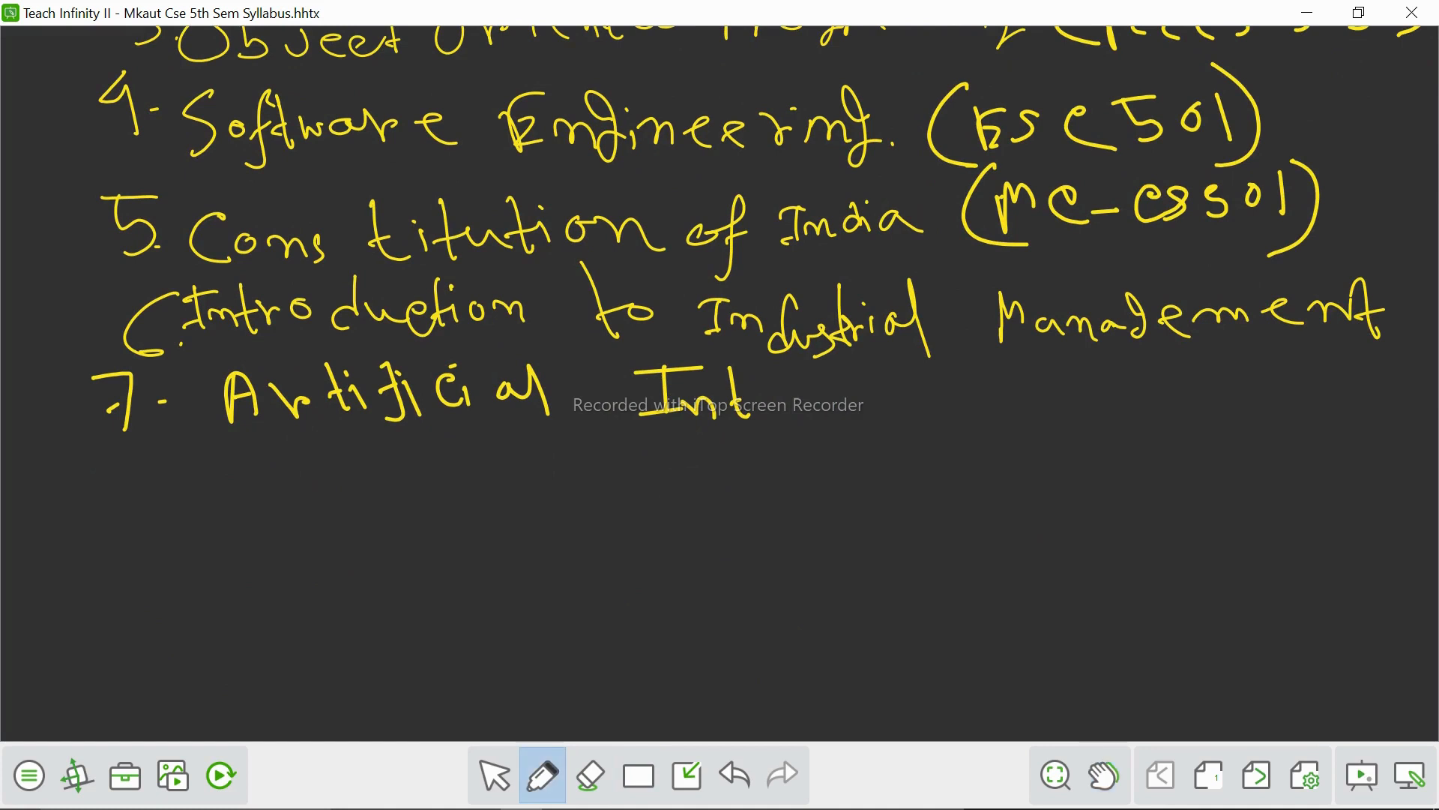
{"action": "left_click_drag", "start_coordinate": [753, 394], "coordinate": [826, 385]}
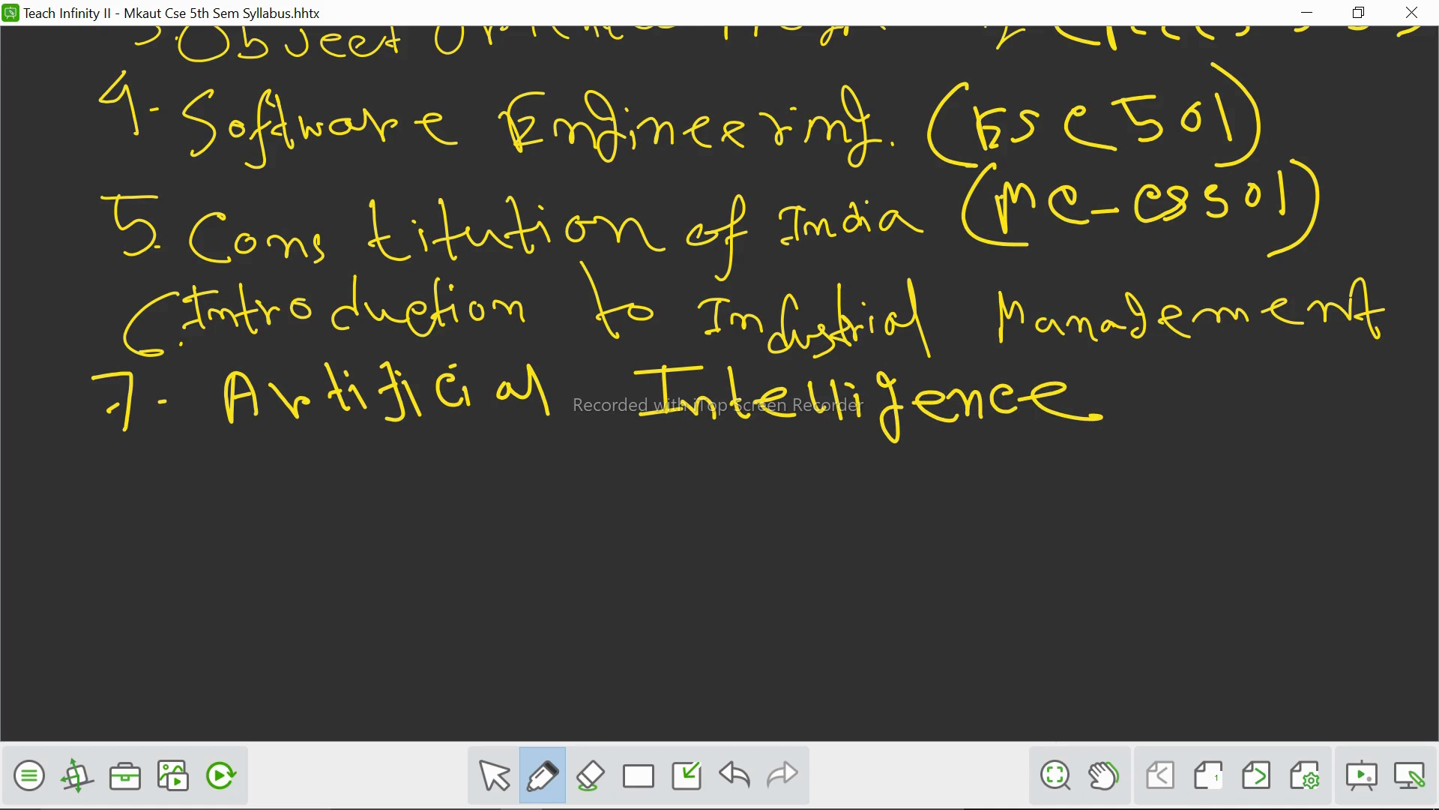
Handwrite the code '(PEC-IT501B)' below Artificial Intelligence
{"action": "left_click_drag", "start_coordinate": [882, 456], "coordinate": [932, 531]}
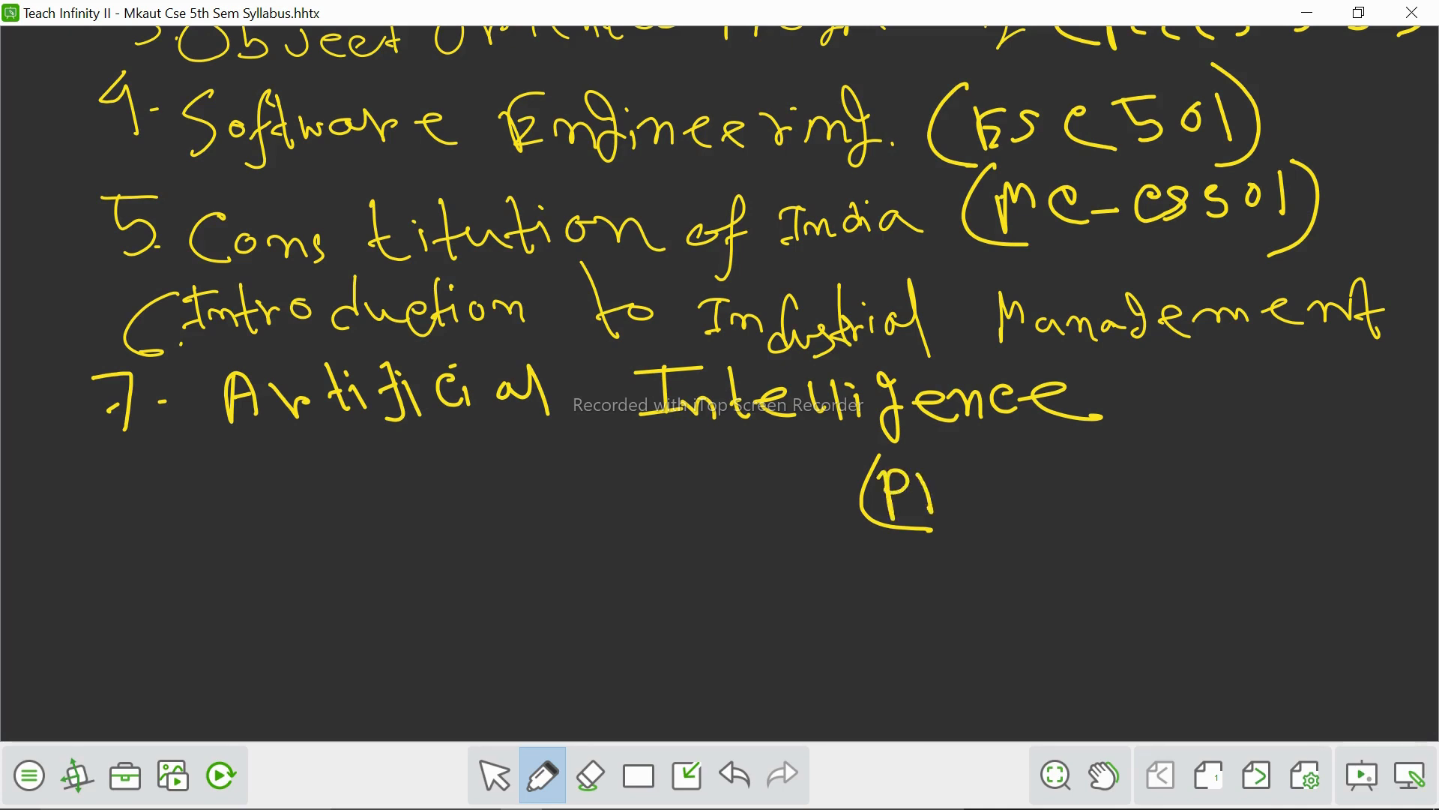
{"action": "left_click_drag", "start_coordinate": [917, 491], "coordinate": [1029, 486]}
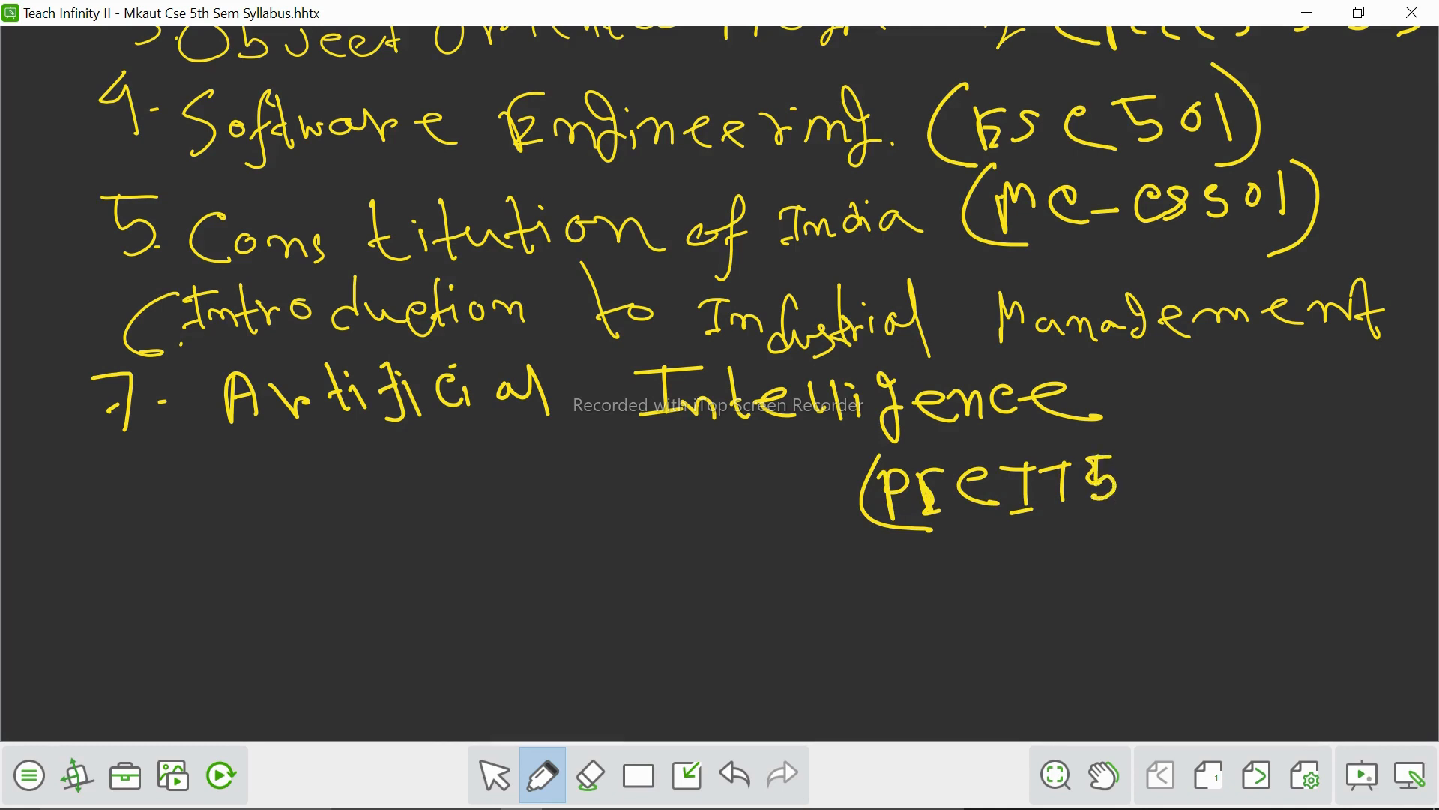
{"action": "left_click_drag", "start_coordinate": [1083, 482], "coordinate": [1166, 481]}
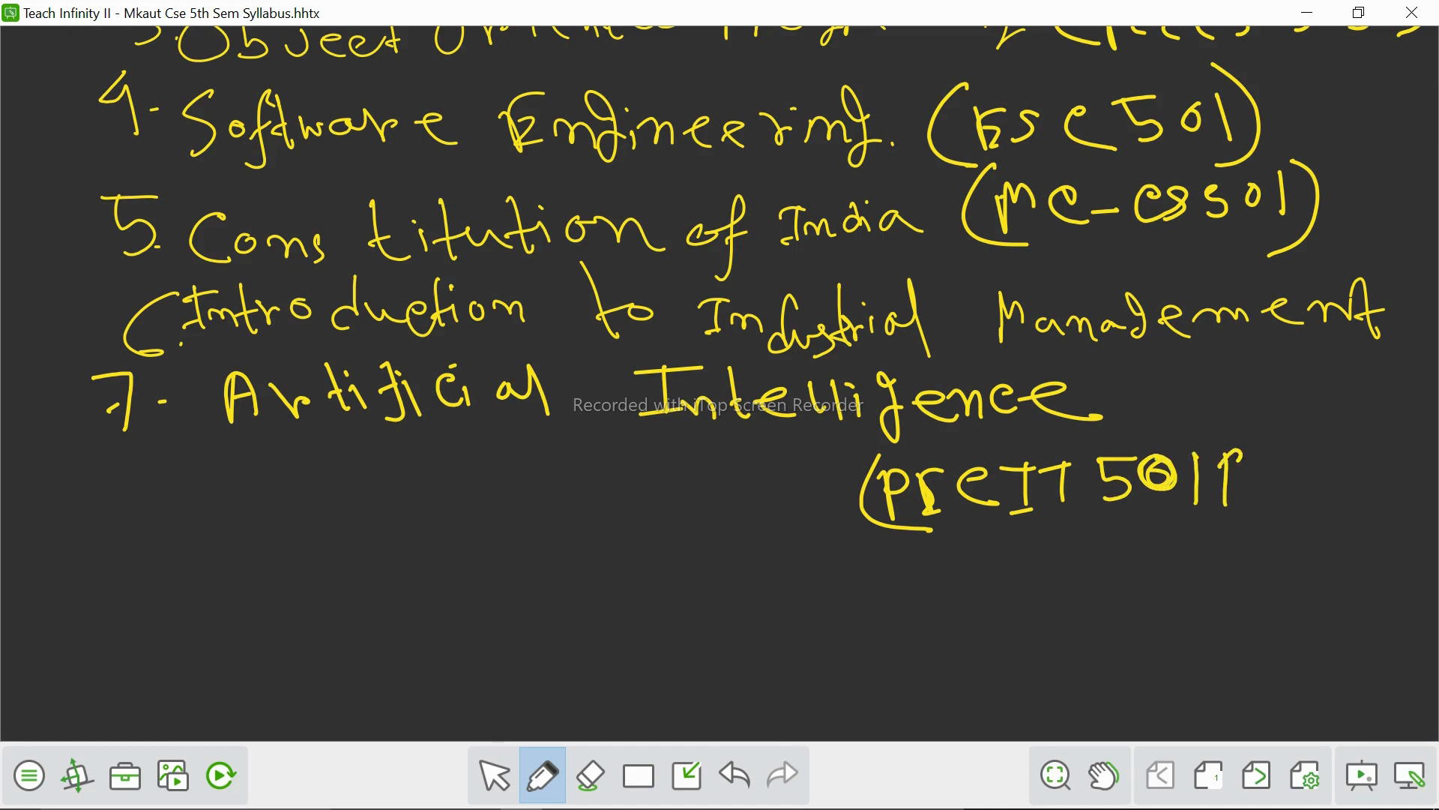
{"action": "left_click_drag", "start_coordinate": [1212, 459], "coordinate": [1272, 523]}
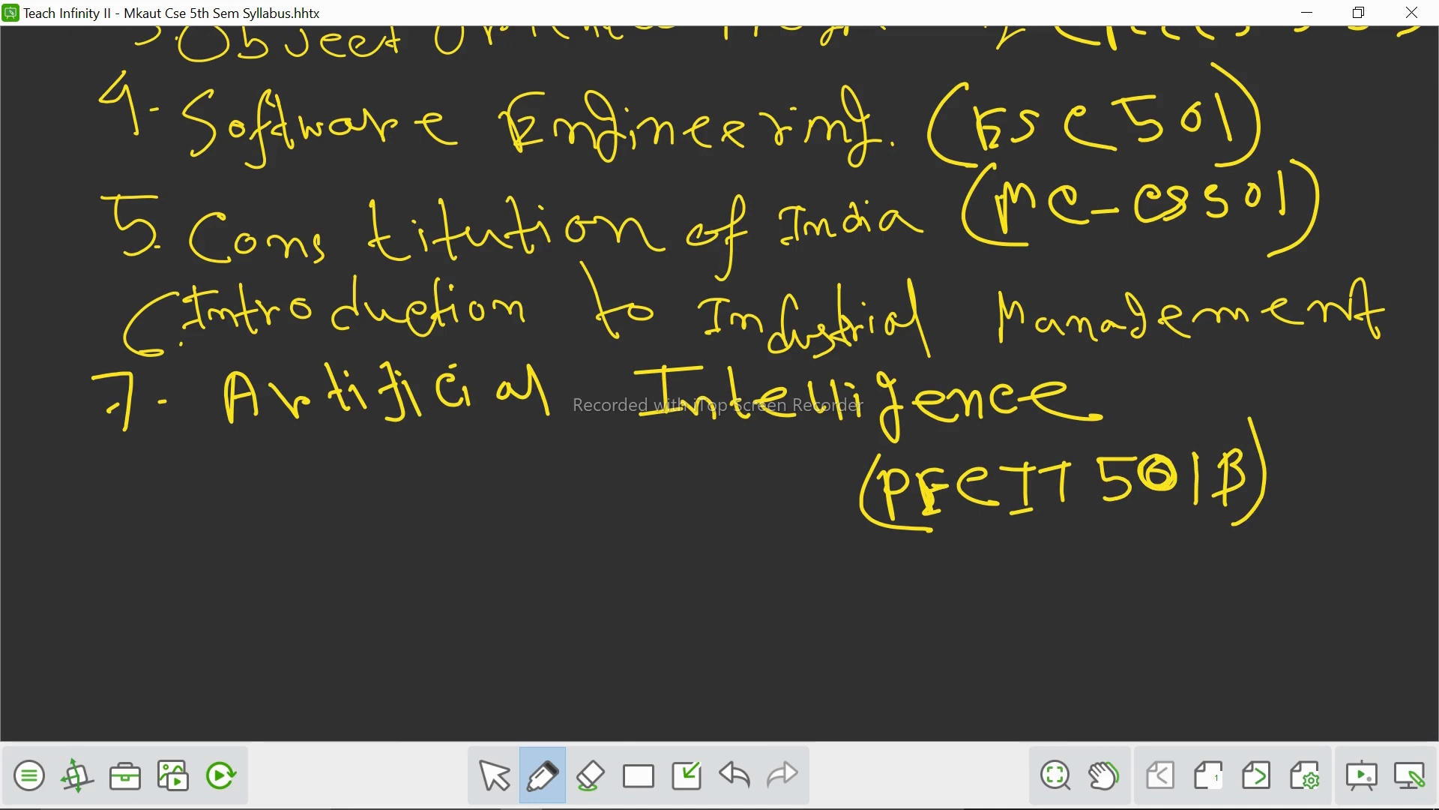
{"action": "left_click_drag", "start_coordinate": [375, 679], "coordinate": [748, 480]}
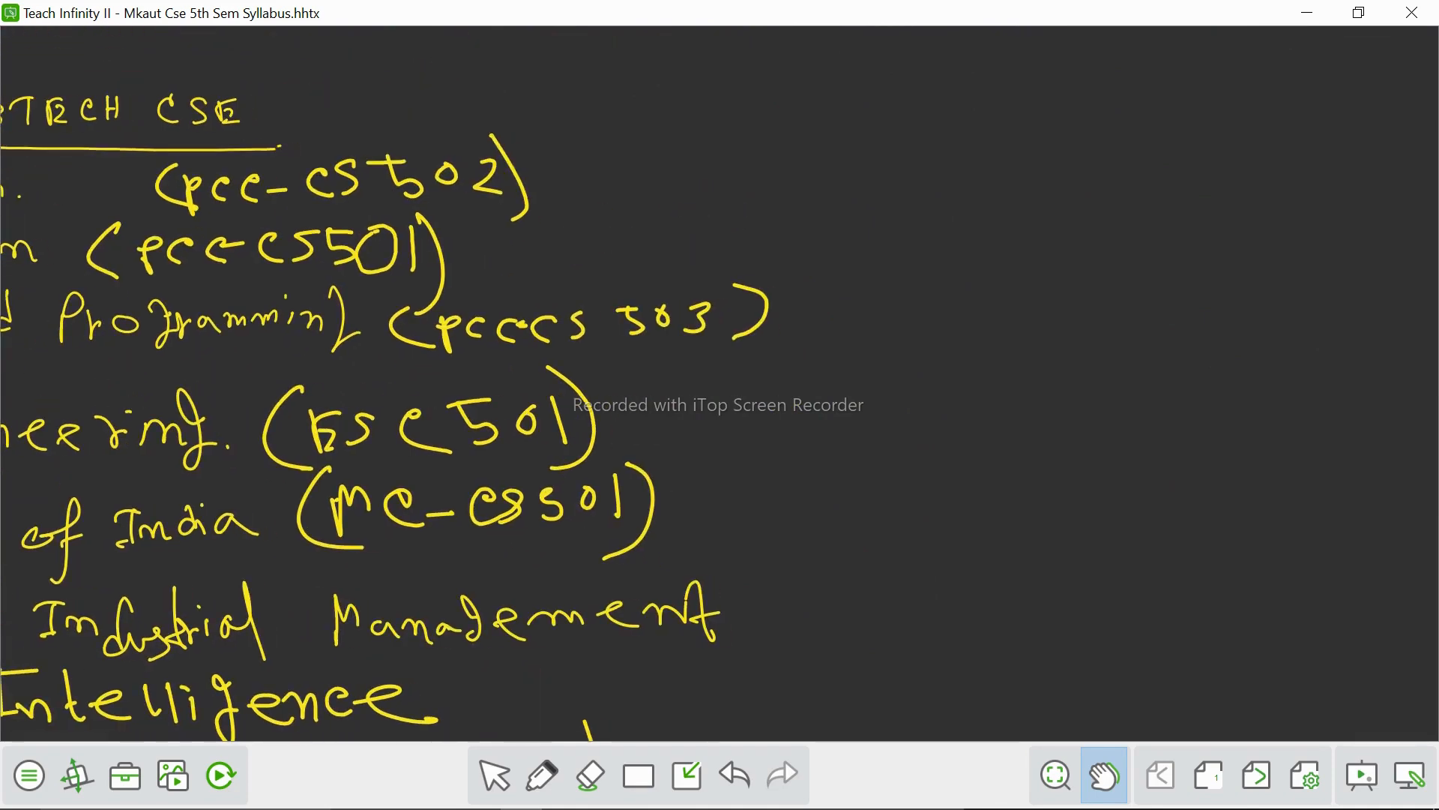
Handwrite the code '(HSMC-501)' after Introduction to Industrial Management
{"action": "left_click", "coordinate": [541, 775]}
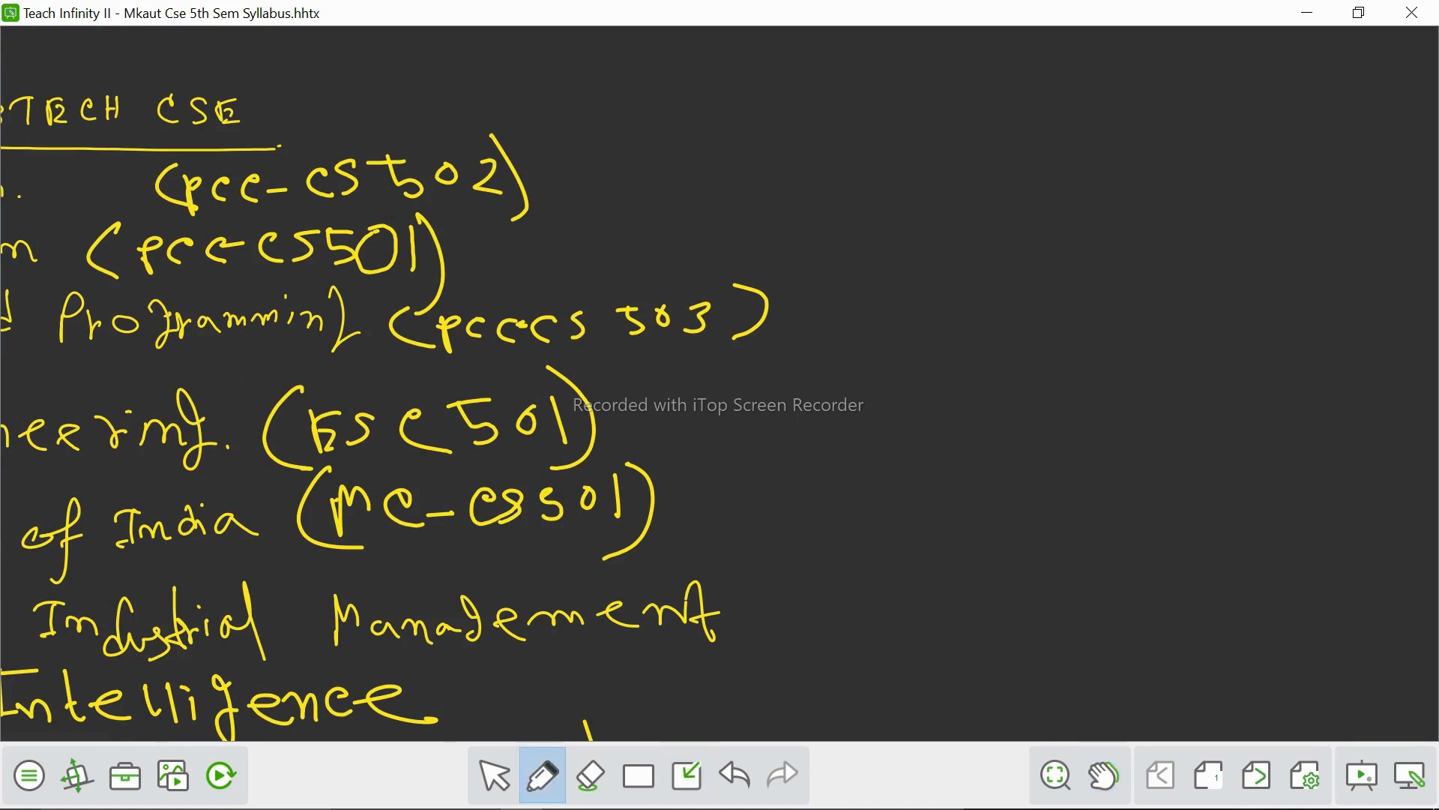
{"action": "left_click_drag", "start_coordinate": [775, 574], "coordinate": [762, 639]}
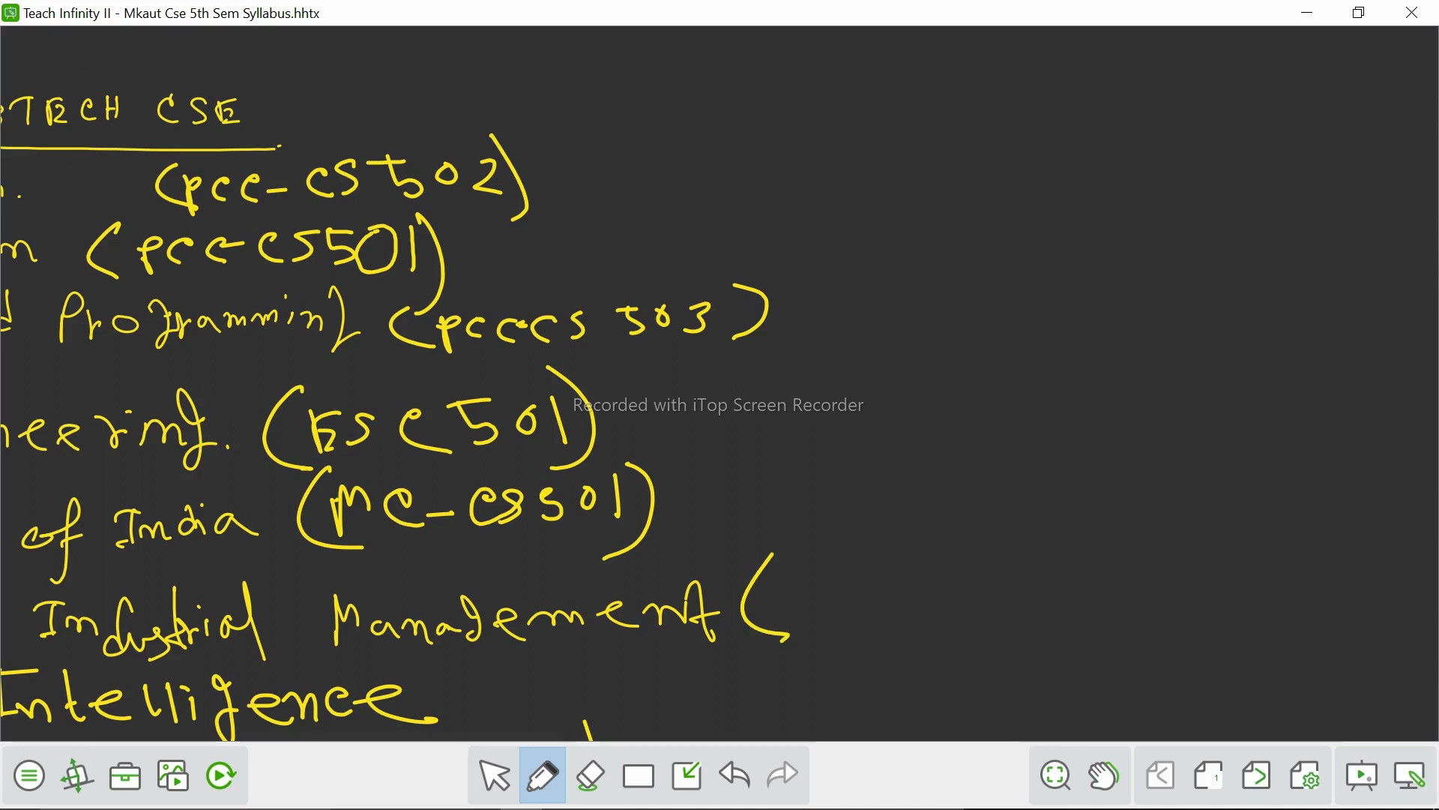
{"action": "left_click_drag", "start_coordinate": [808, 606], "coordinate": [946, 605]}
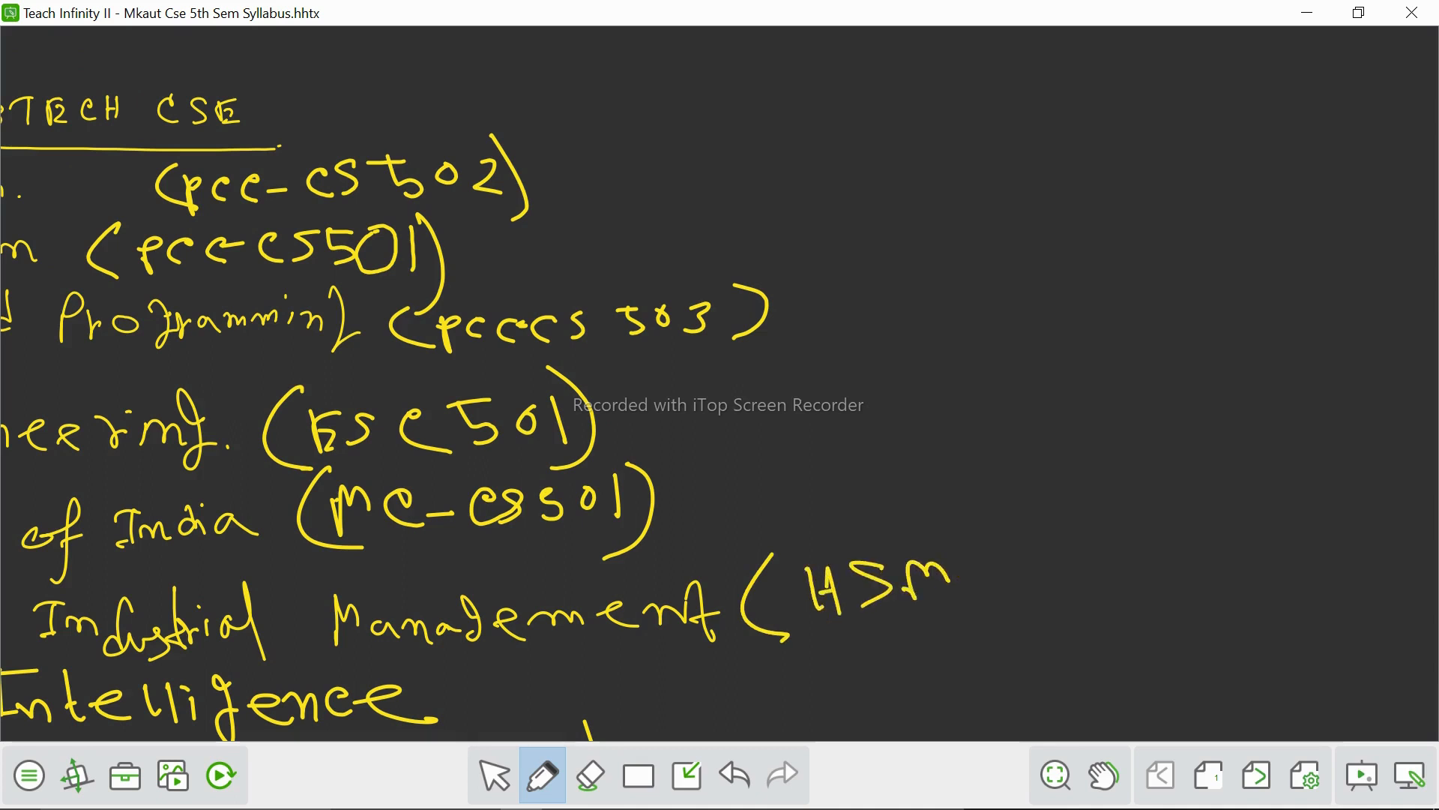
{"action": "left_click_drag", "start_coordinate": [927, 570], "coordinate": [1185, 555]}
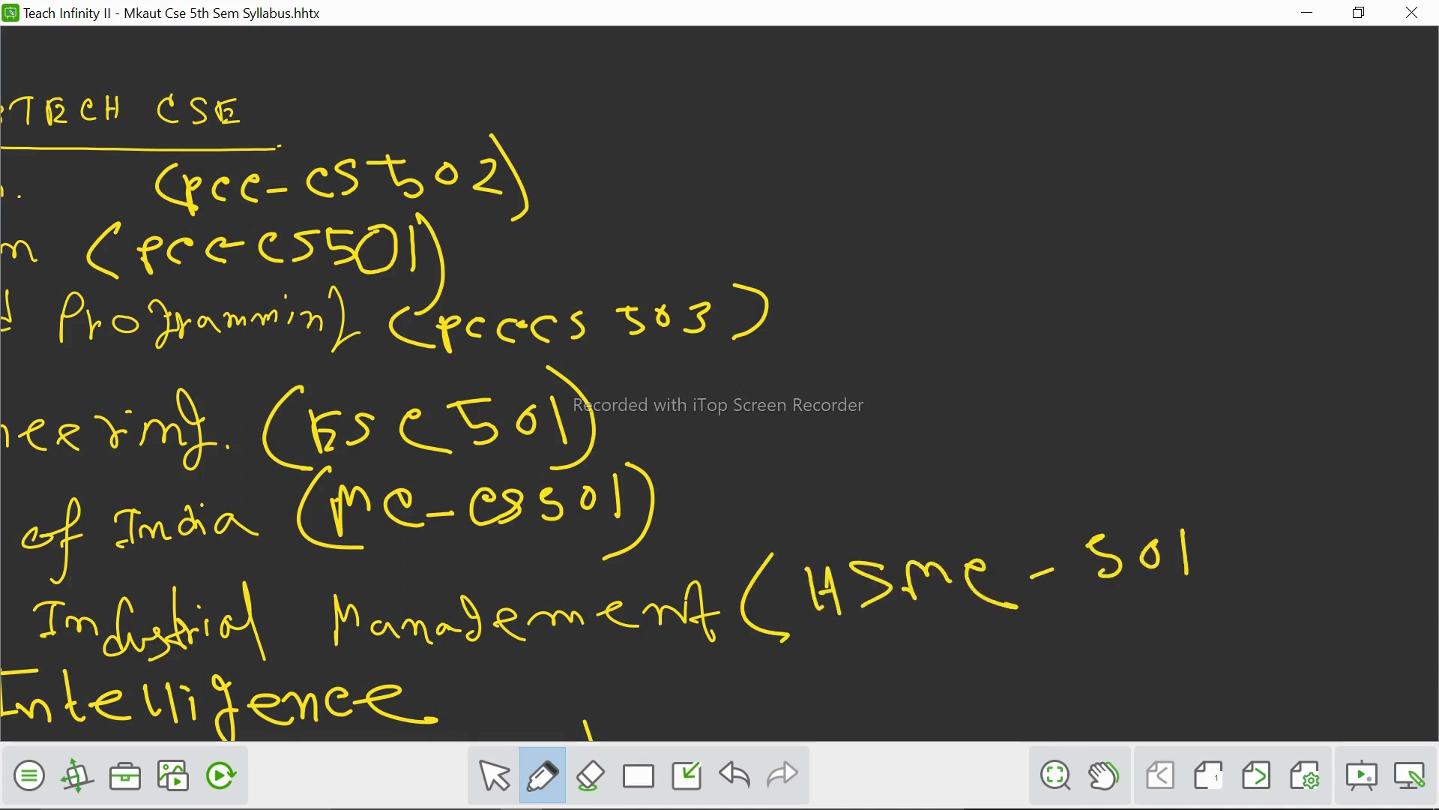
{"action": "left_click_drag", "start_coordinate": [1202, 496], "coordinate": [1230, 605]}
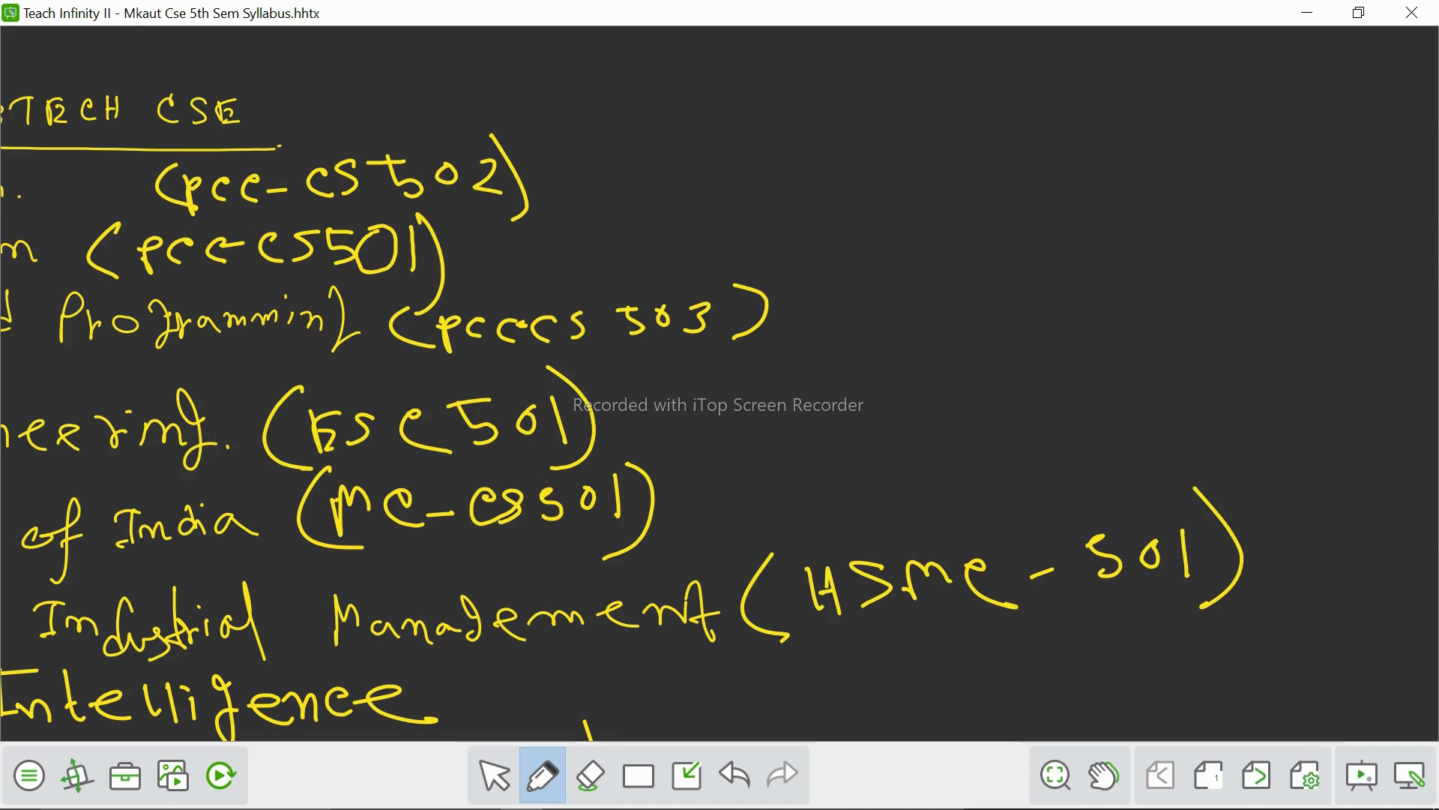
Zoom out to show the whole seven-subject list at once
{"action": "left_click", "coordinate": [1054, 773]}
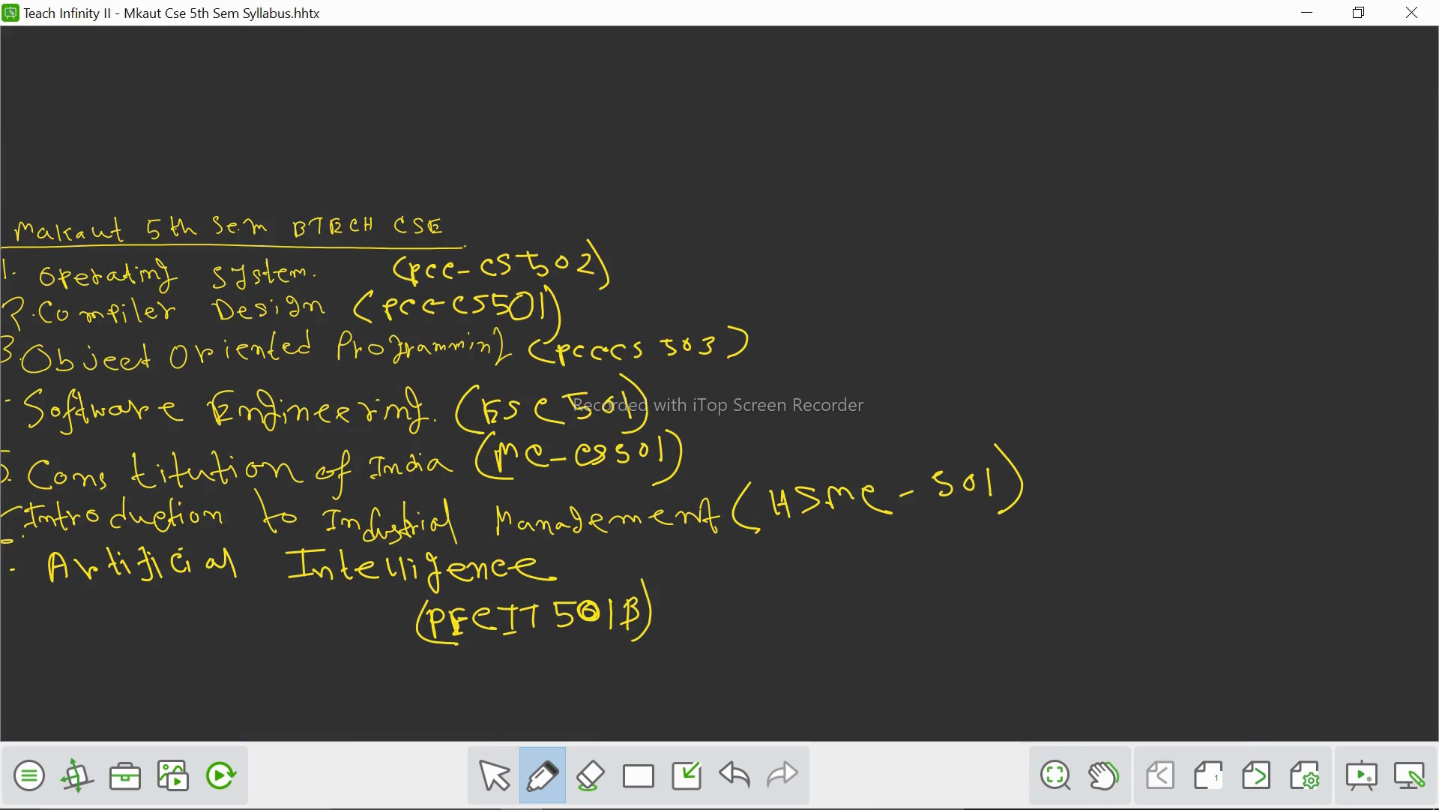
{"action": "left_click_drag", "start_coordinate": [930, 686], "coordinate": [1438, 474]}
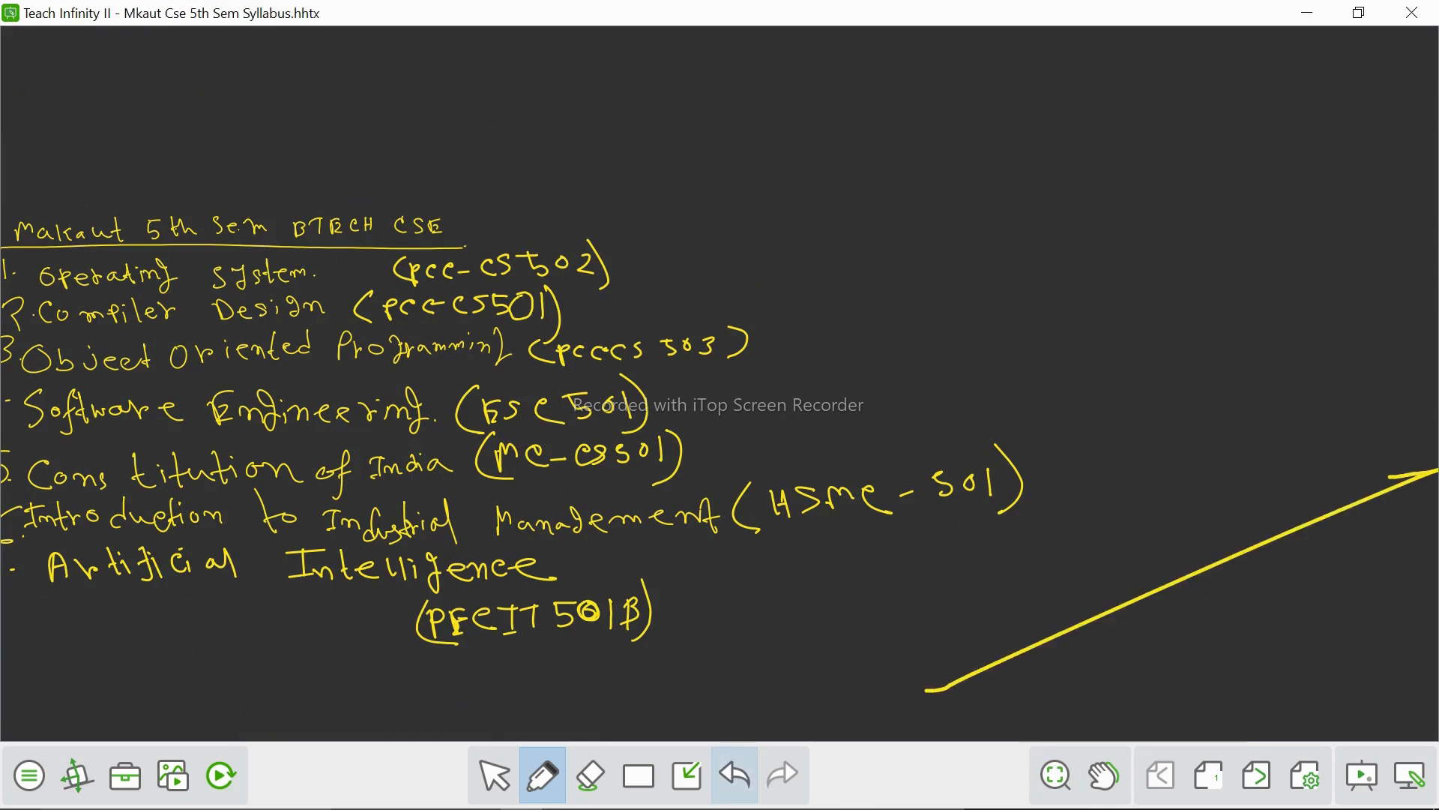